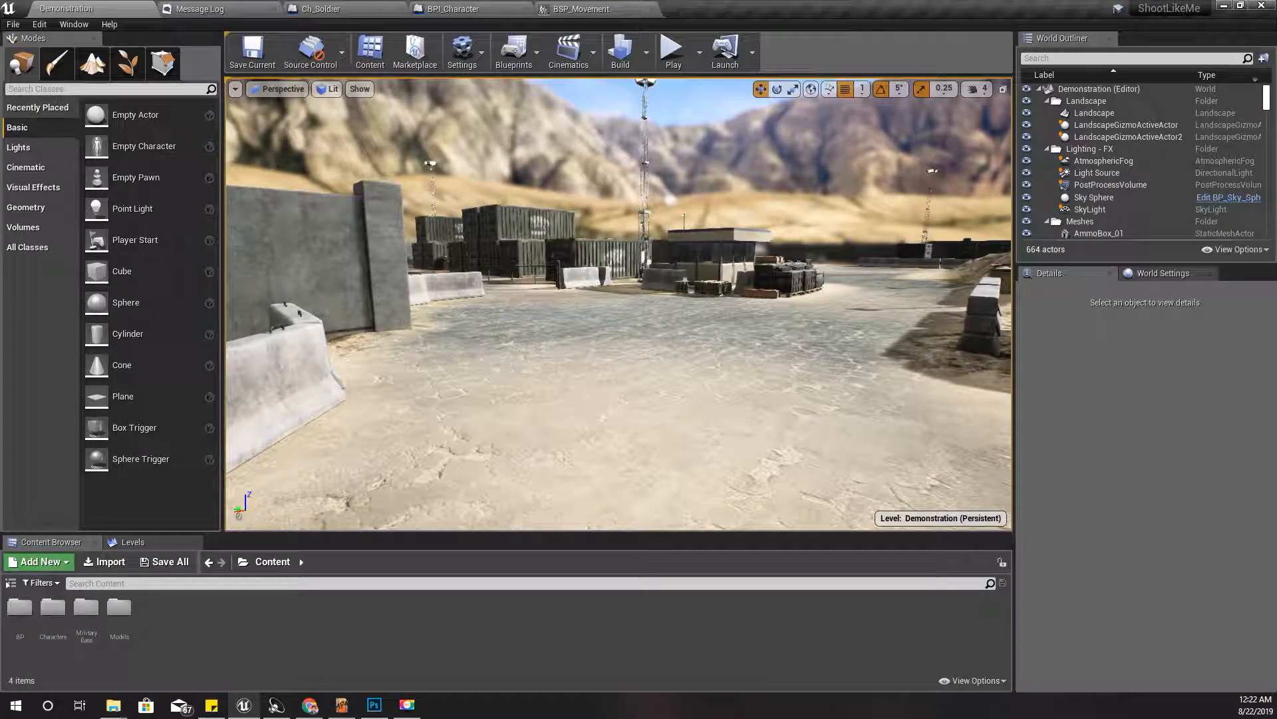
# Step: Bring up Ch_Soldier's Movement Mode graph and inspect the Select and Max Walk Speed nodes
pyautogui.click(326, 10)
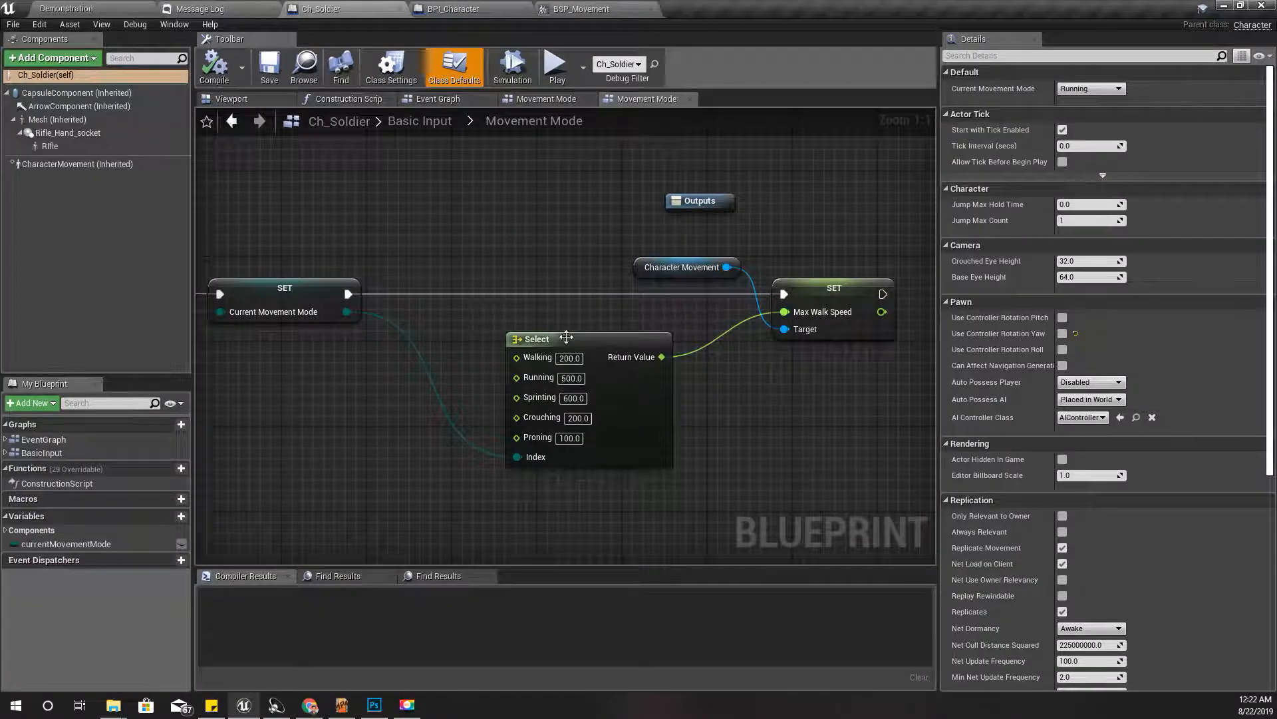
pyautogui.scroll(-3)
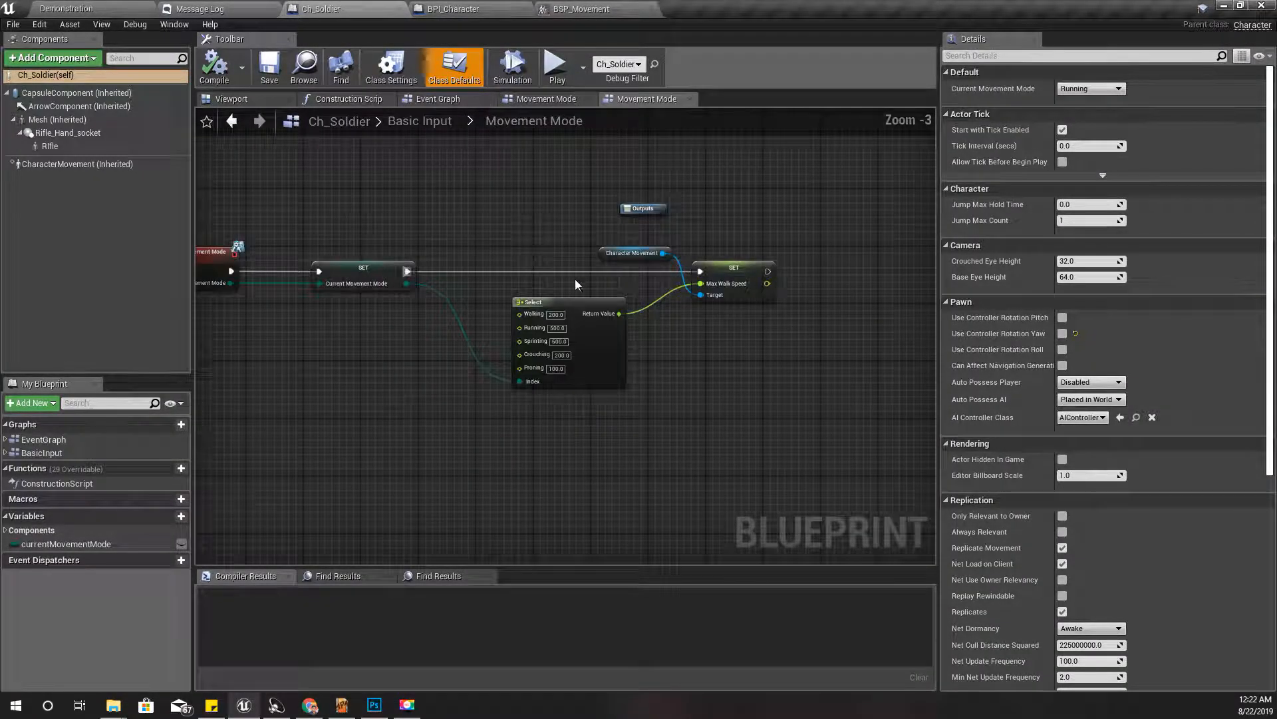
pyautogui.scroll(3)
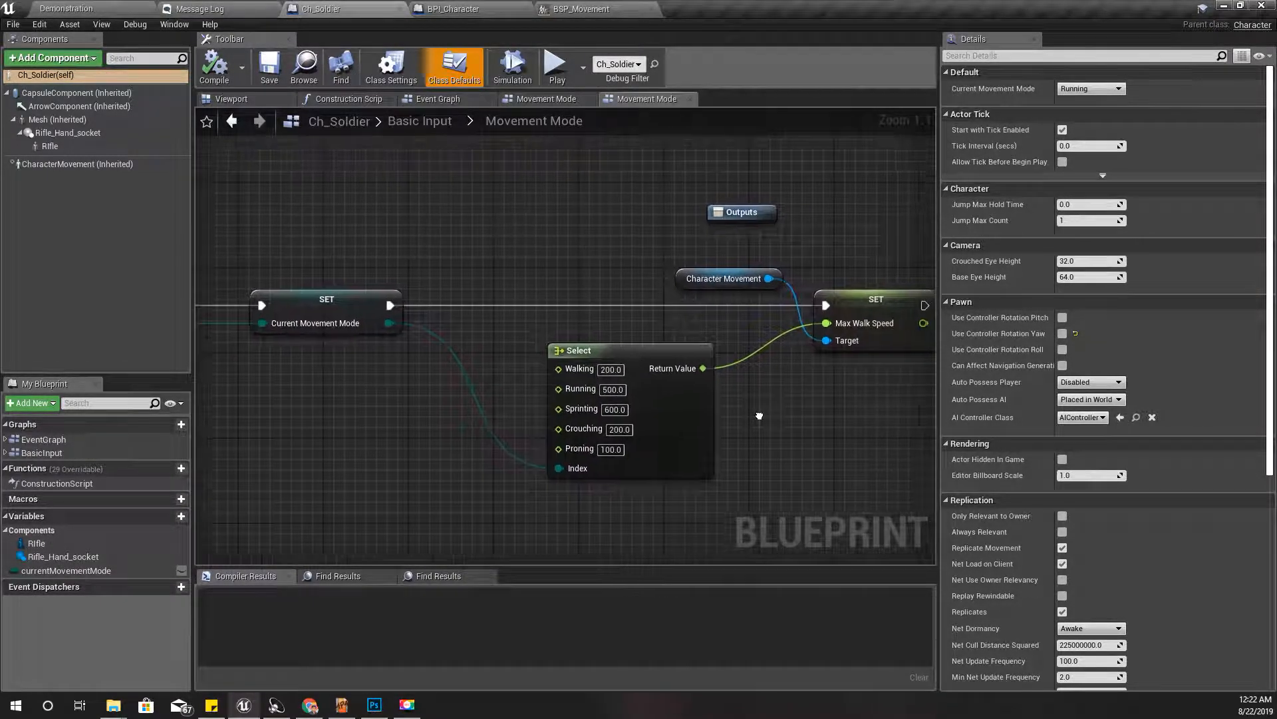
pyautogui.click(713, 323)
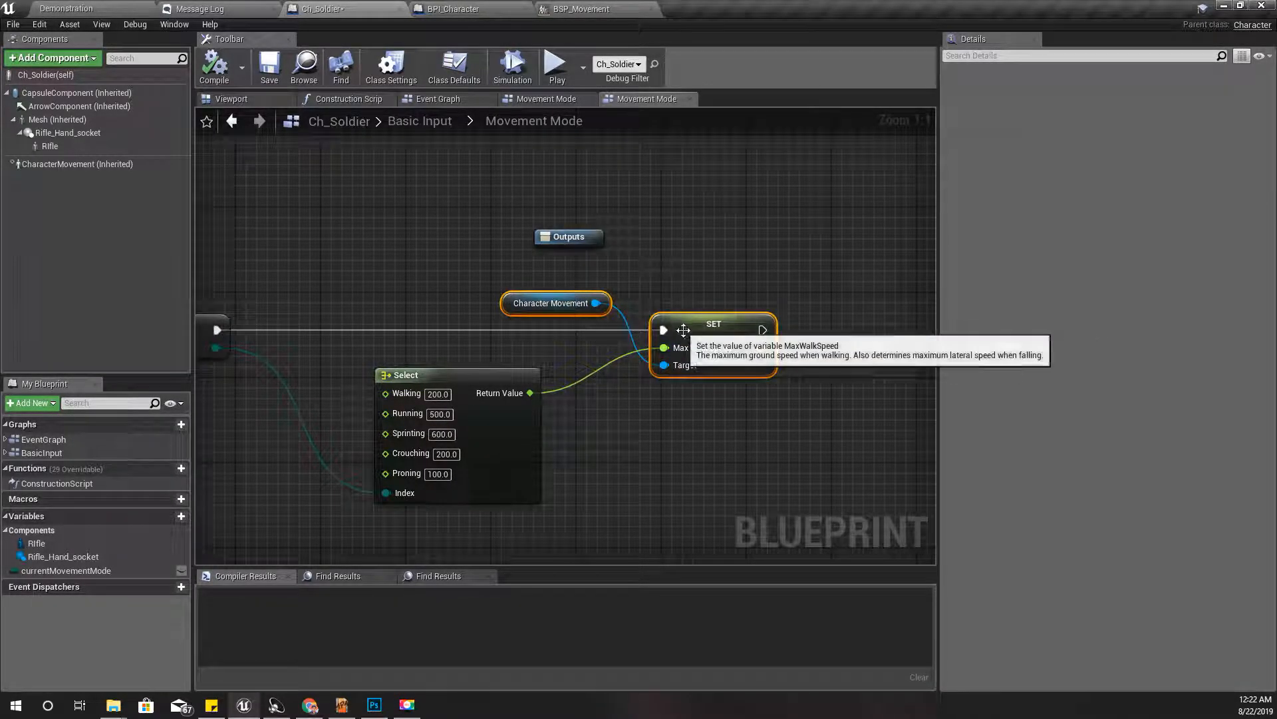
pyautogui.moveTo(167, 516)
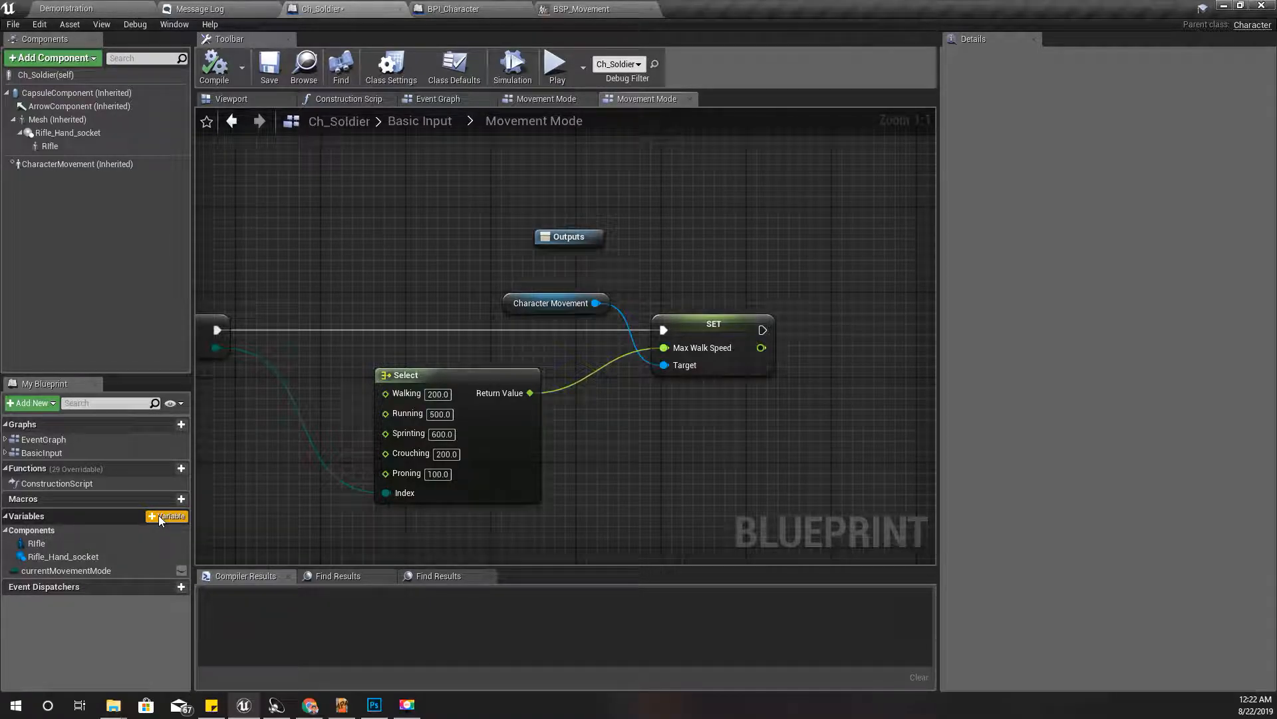
# Step: Add a new Float variable named targetWalkSpeed
pyautogui.click(167, 517)
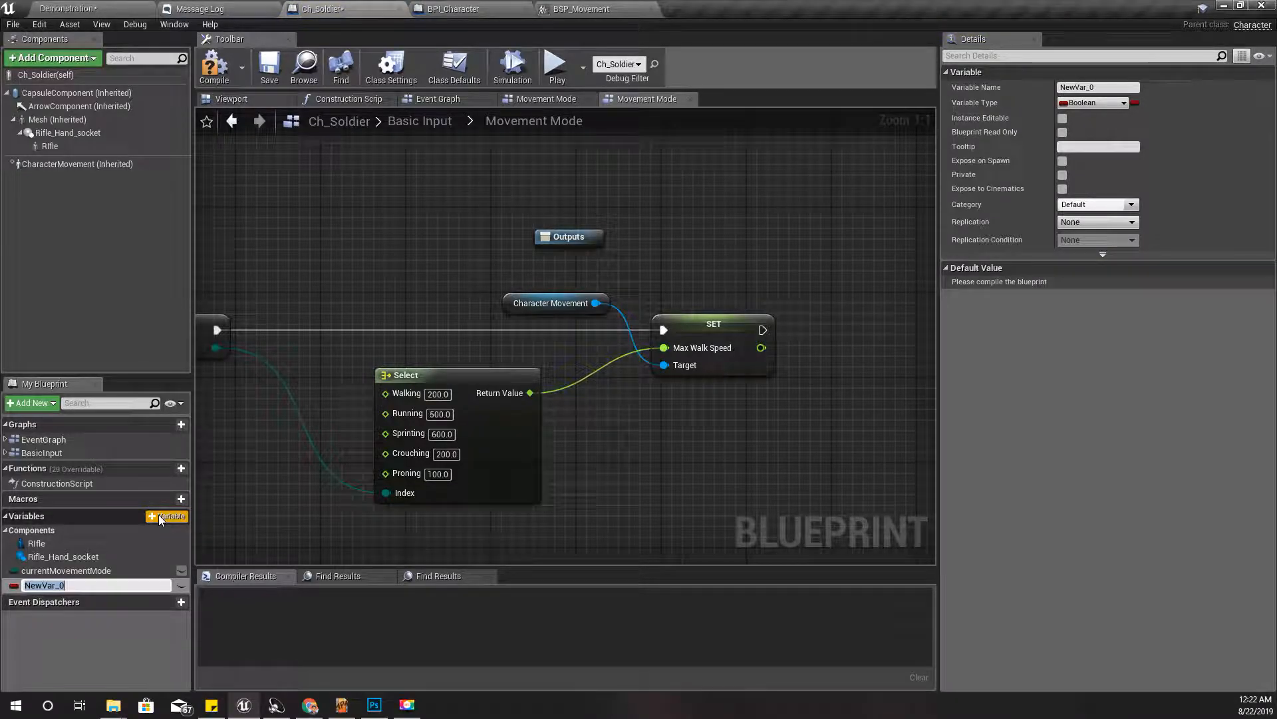
pyautogui.write('TARGET')
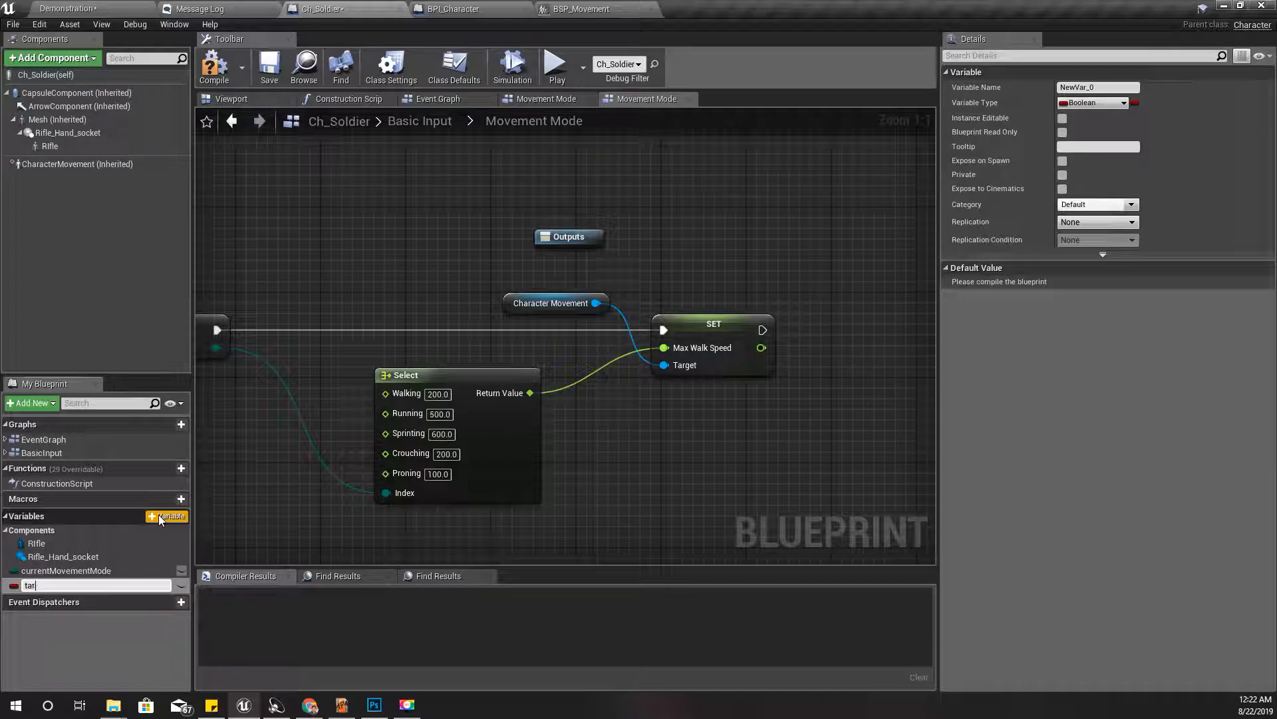
pyautogui.write('argetWalkSpeed')
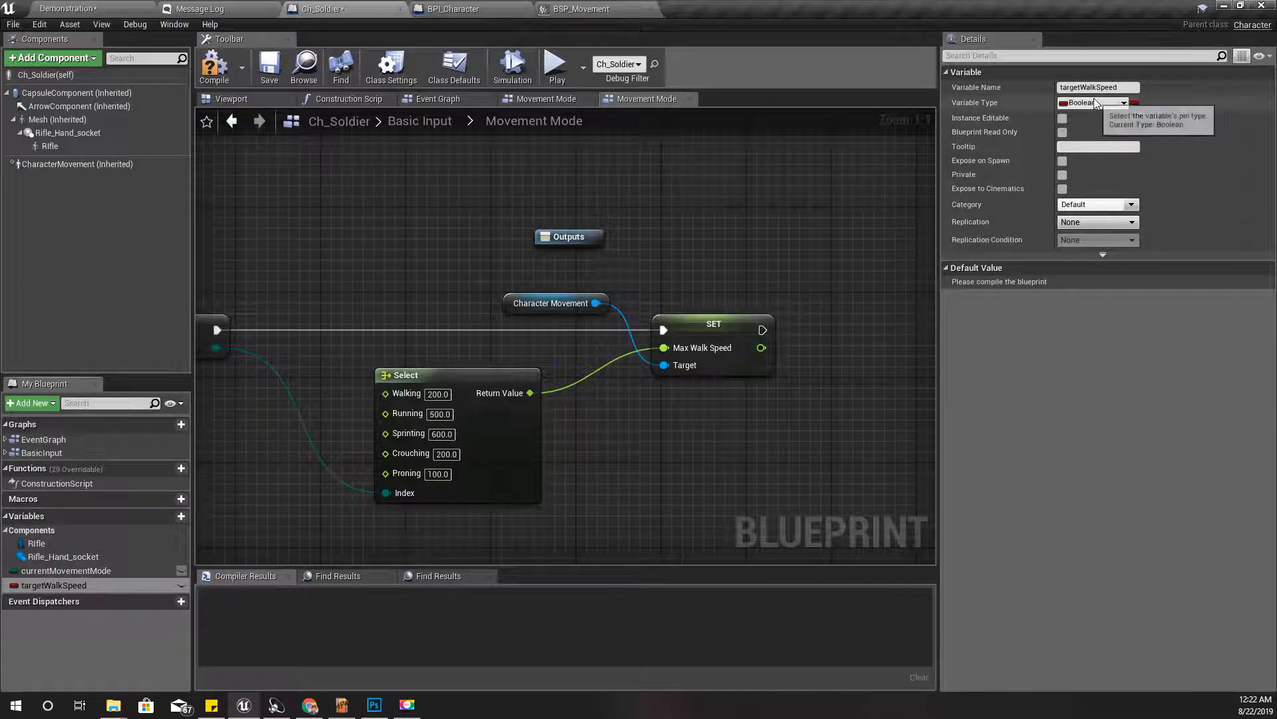
pyautogui.click(1091, 103)
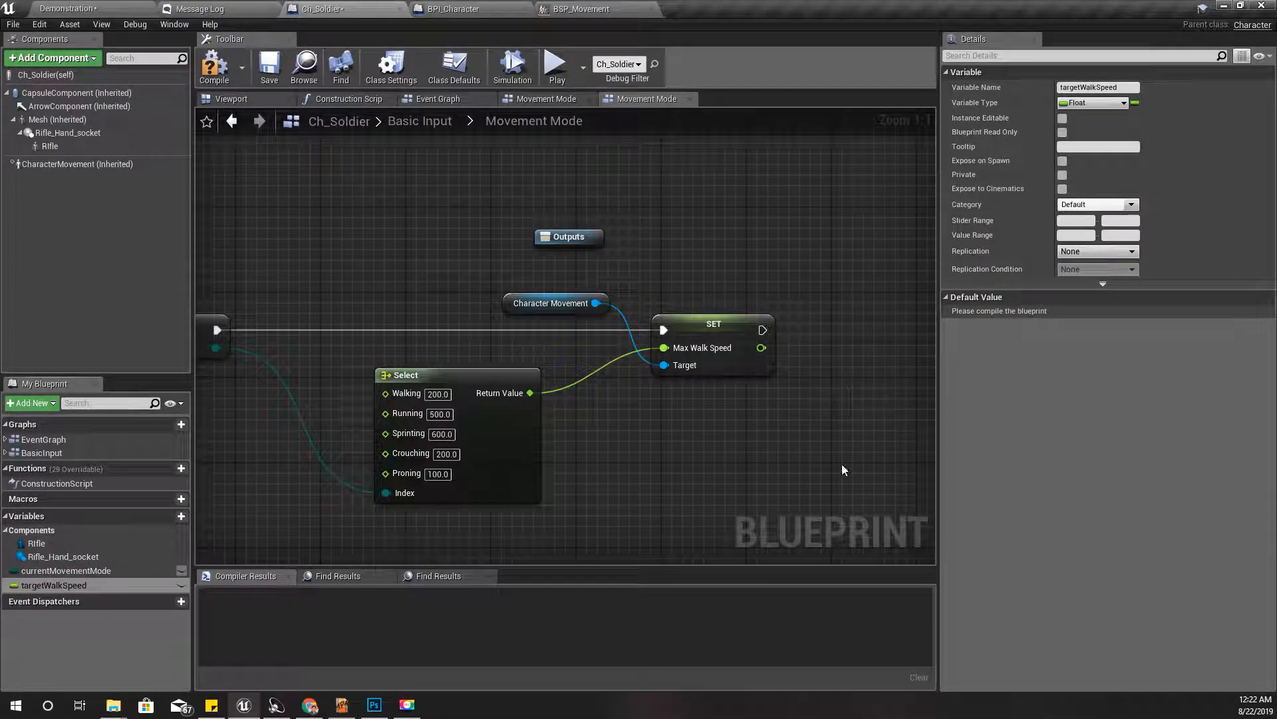
# Step: Select the Max Walk Speed setter and Character Movement nodes to replace them
pyautogui.click(713, 323)
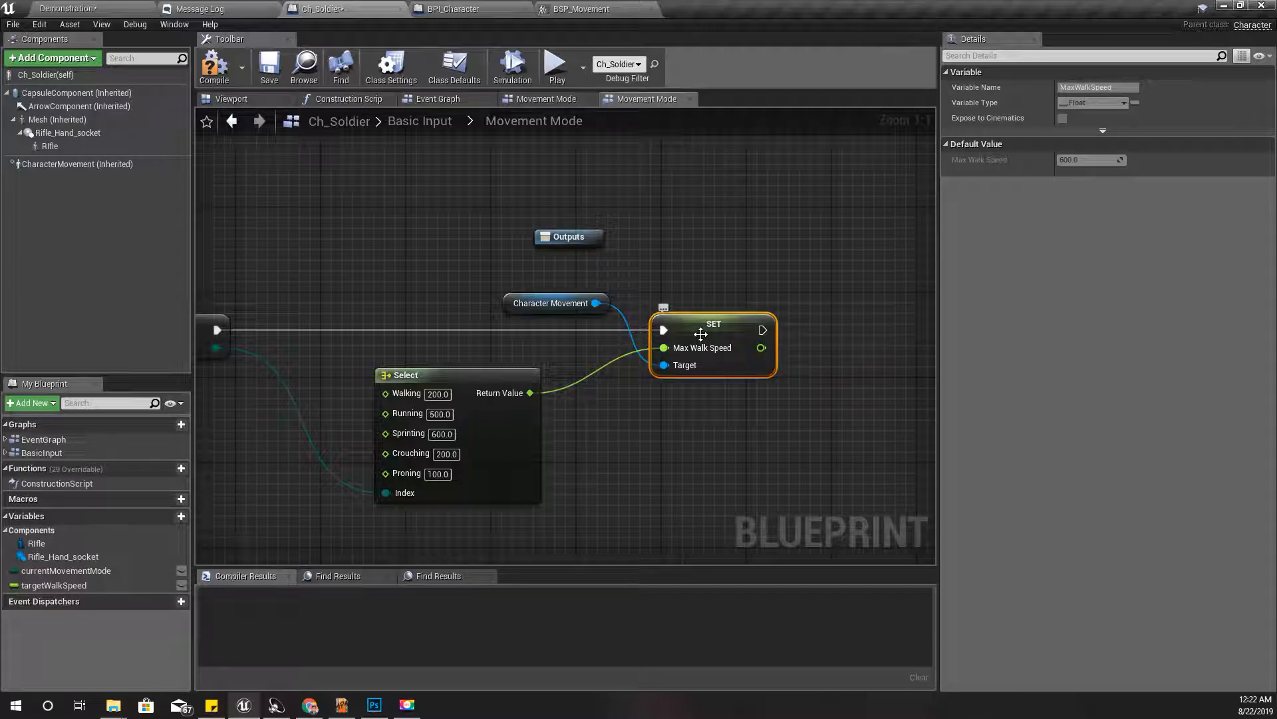
pyautogui.moveTo(702, 338)
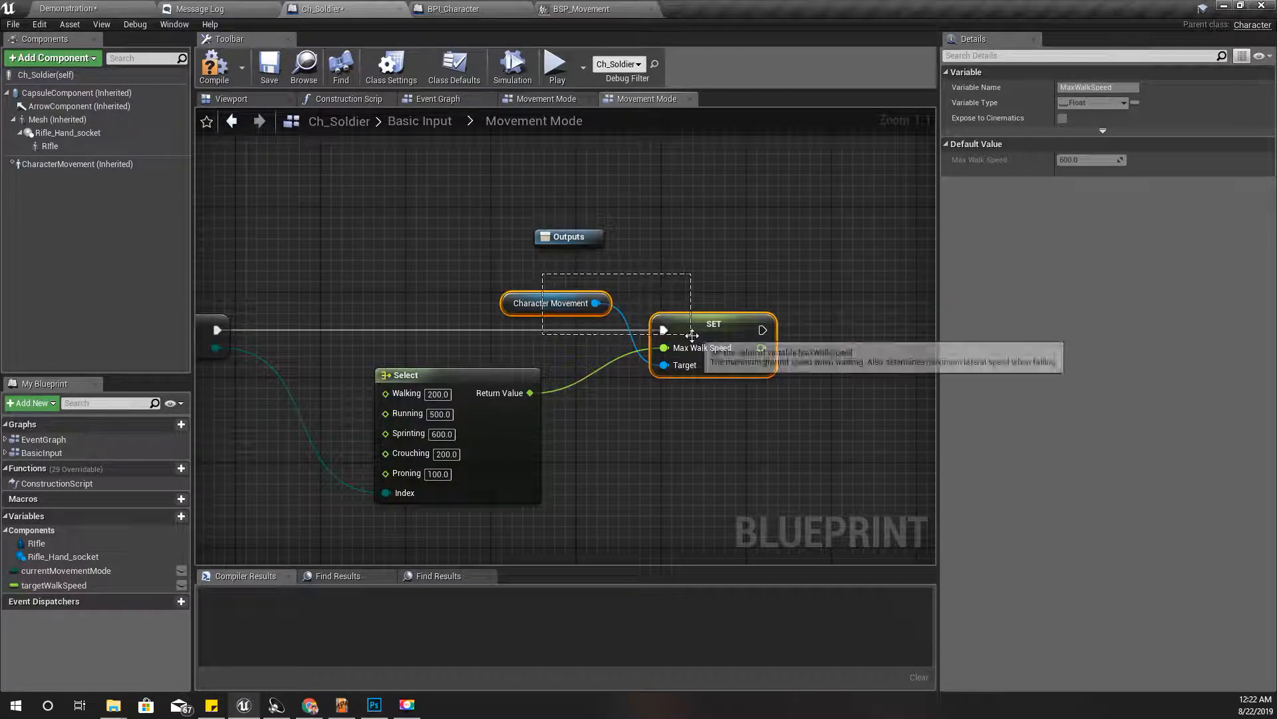
pyautogui.click(56, 586)
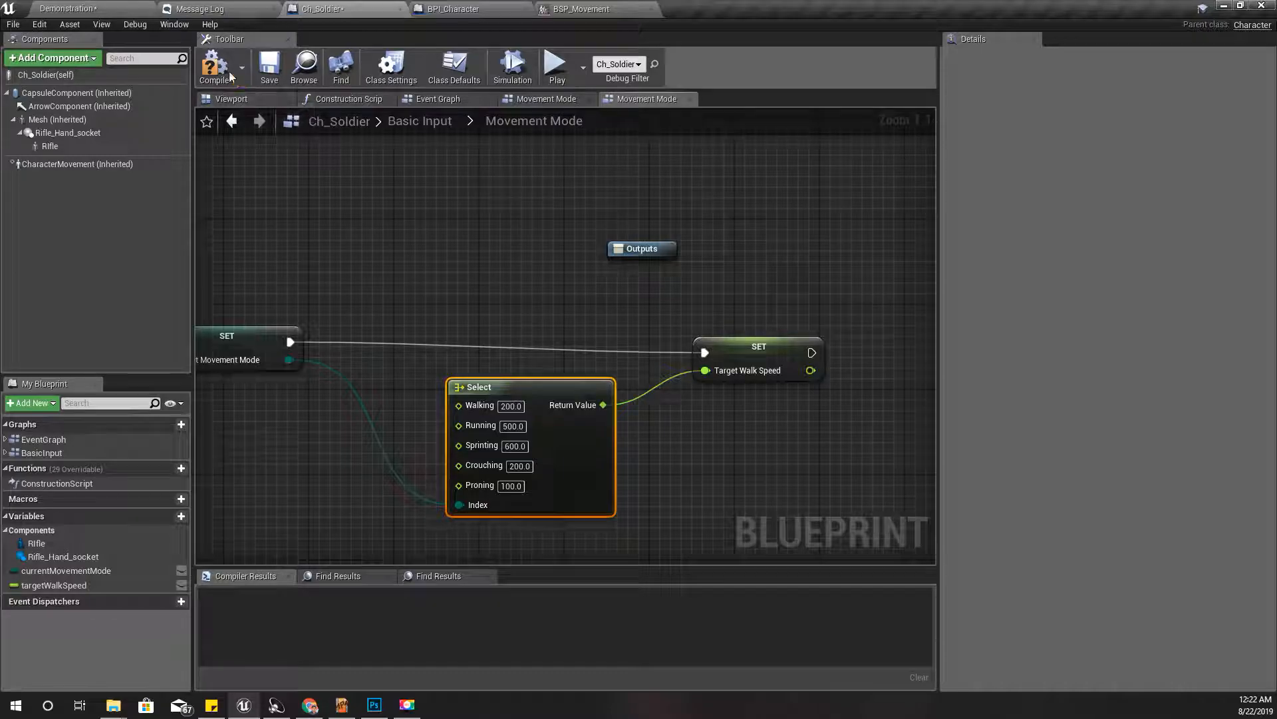
# Step: Compile Ch_Soldier and move from the Basic Input graph to the Event Graph
pyautogui.click(213, 65)
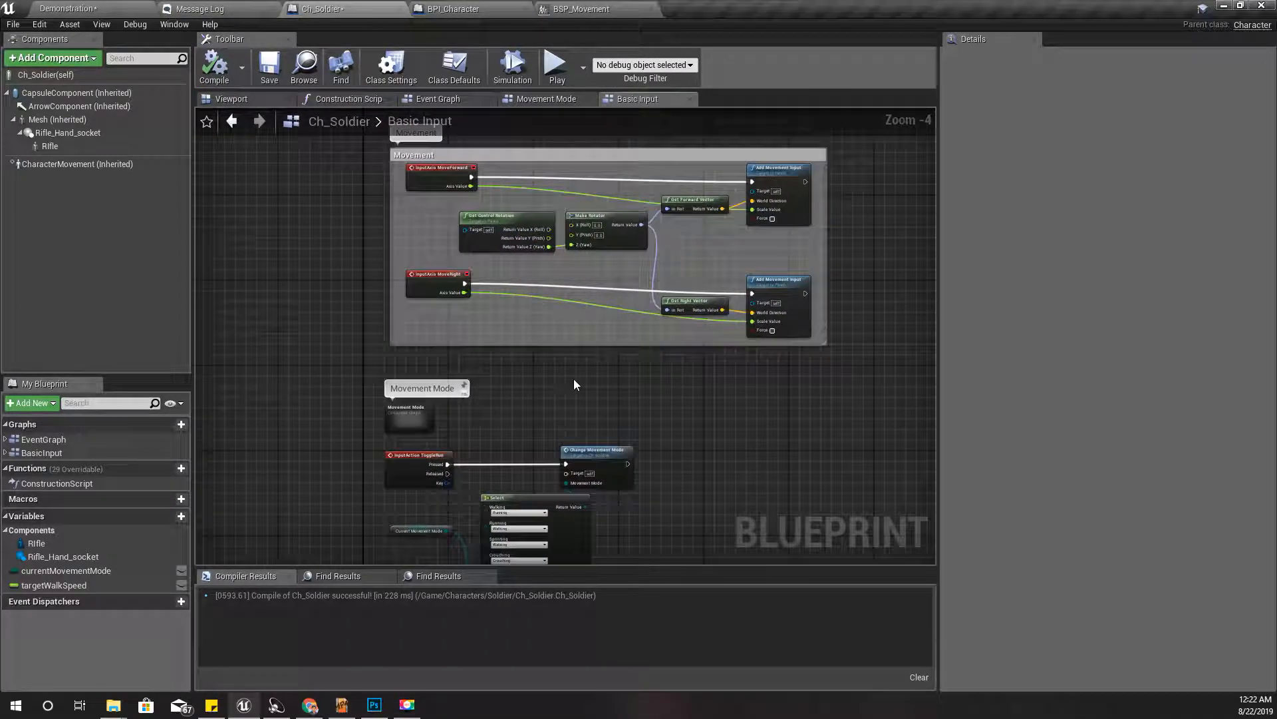
pyautogui.scroll(-3)
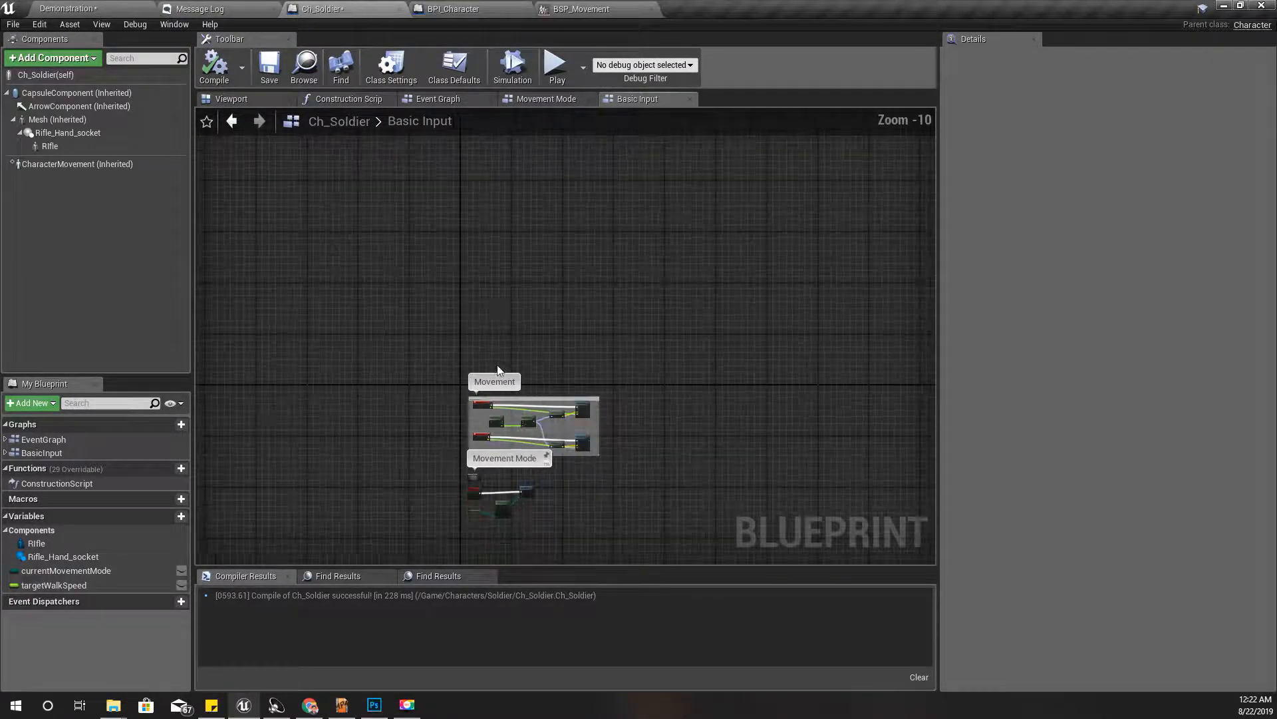
pyautogui.scroll(3)
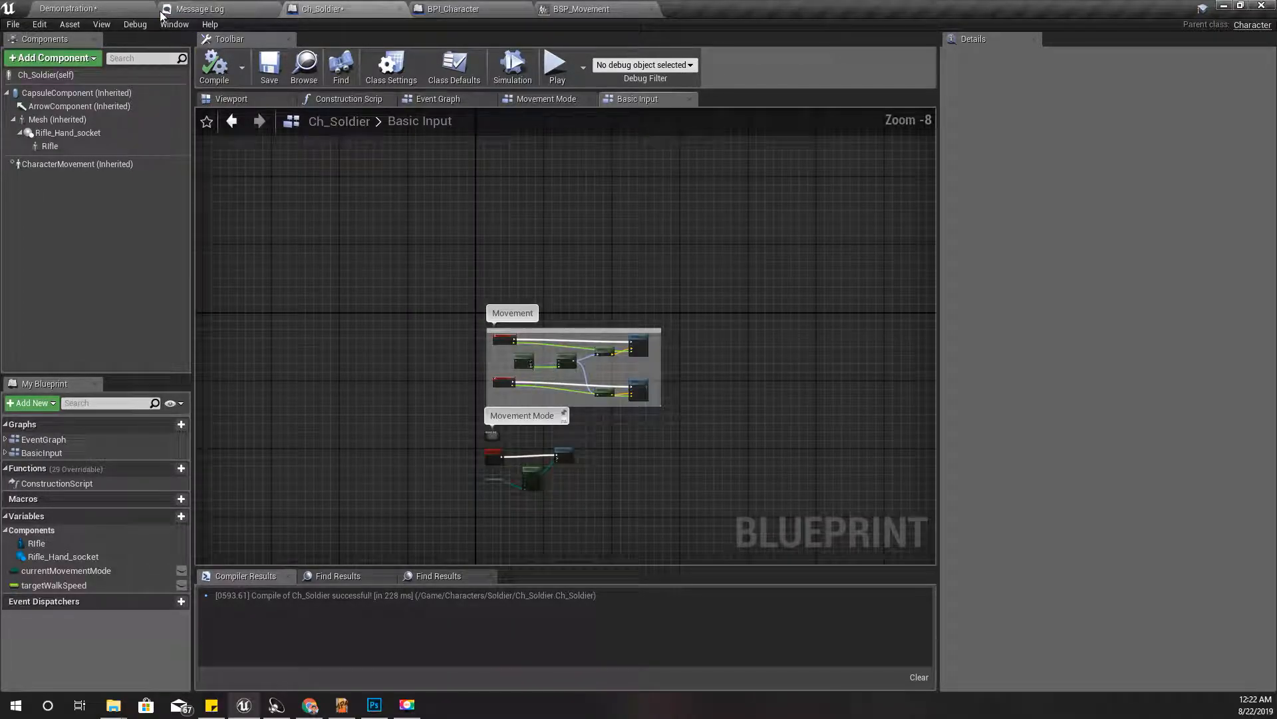
pyautogui.click(438, 99)
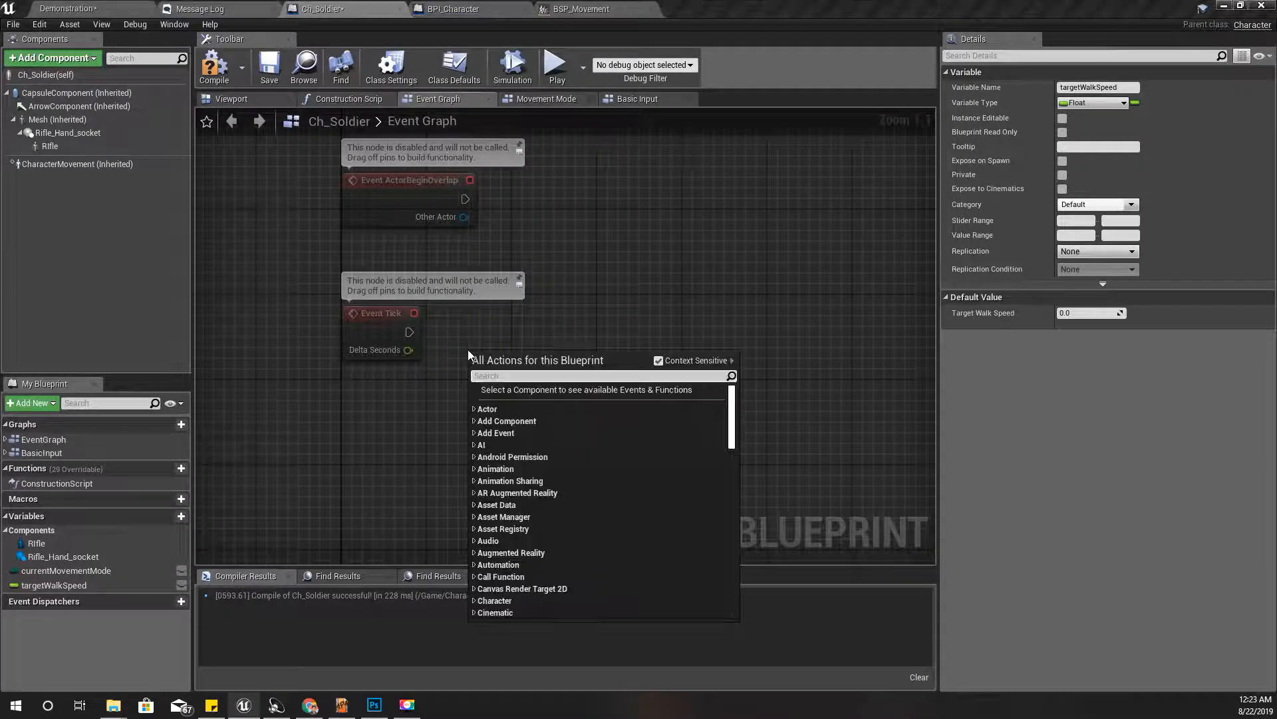
# Step: Add Get targetWalkSpeed, Character Movement and Get Max Walk Speed nodes to the Event Graph
pyautogui.write('get curre')
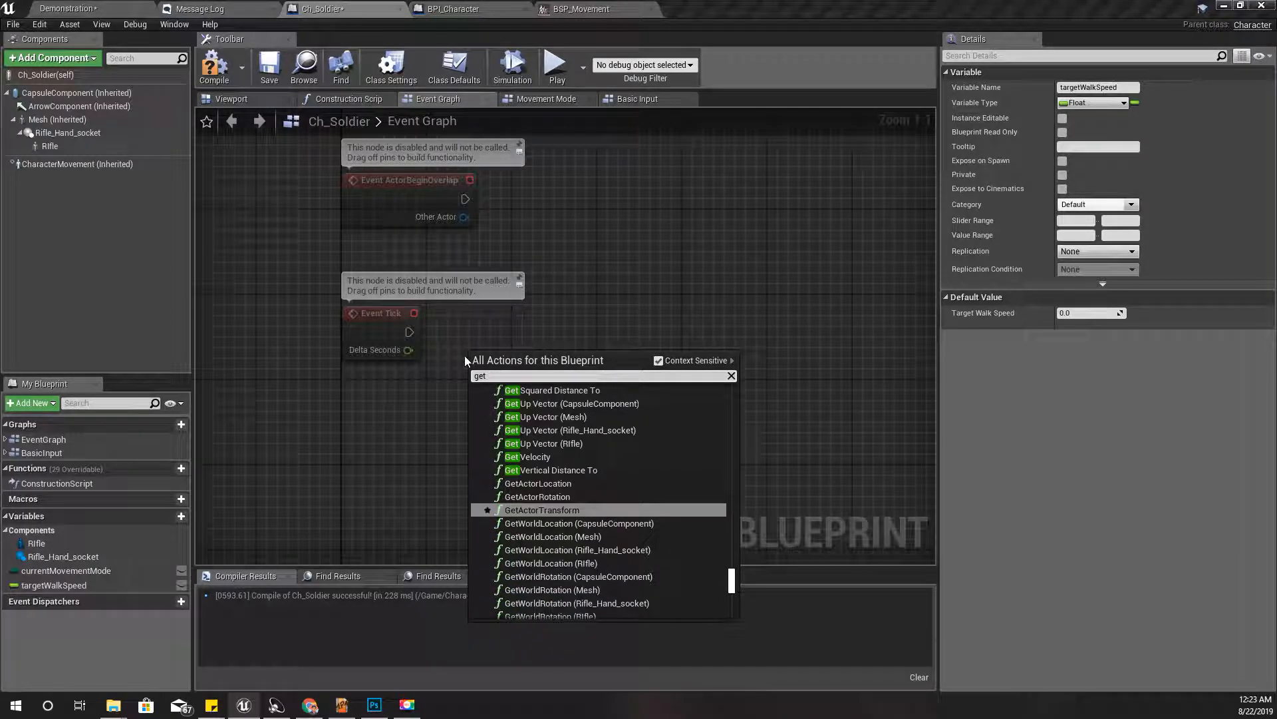
pyautogui.write('max wal')
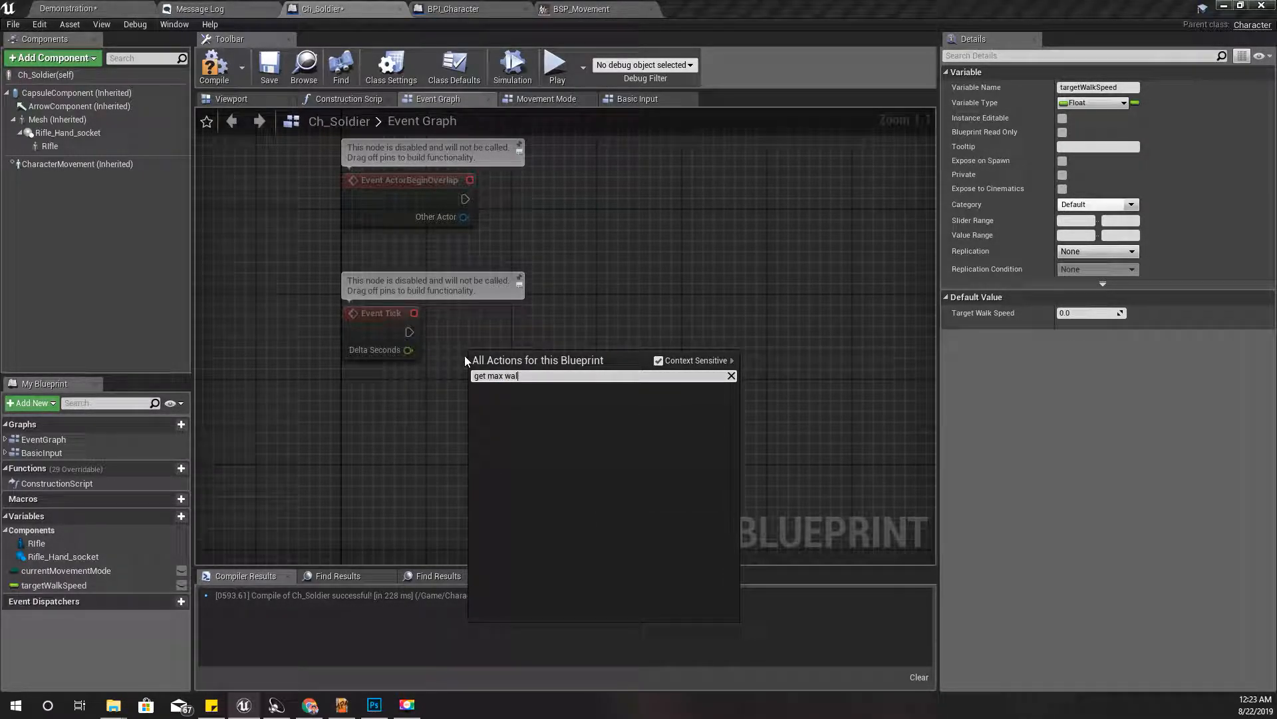
pyautogui.click(731, 375)
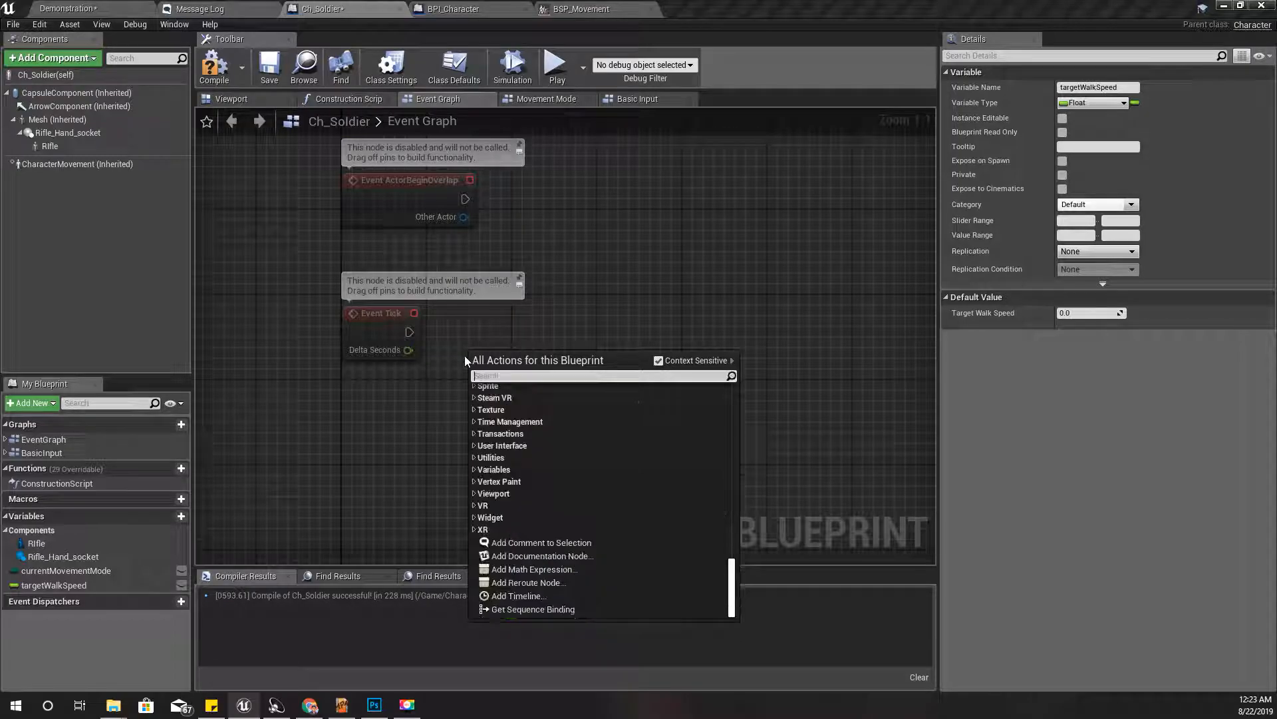
pyautogui.write('max walk')
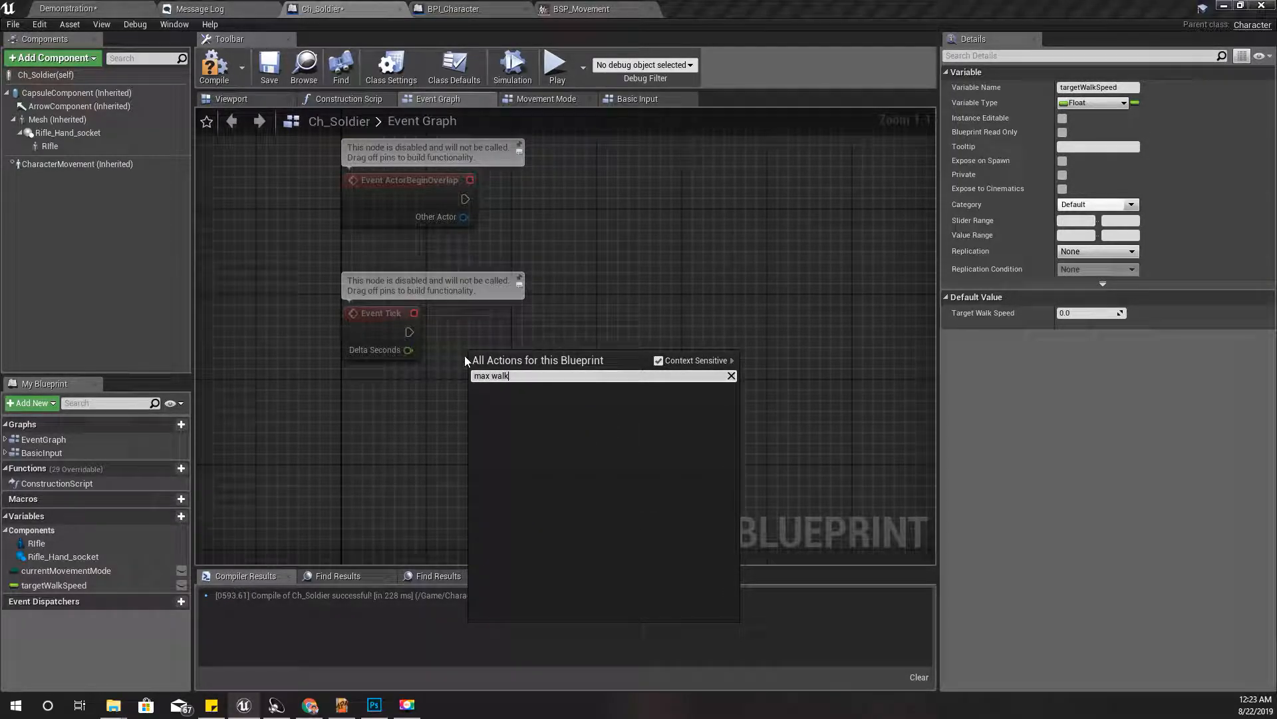
pyautogui.write('walk')
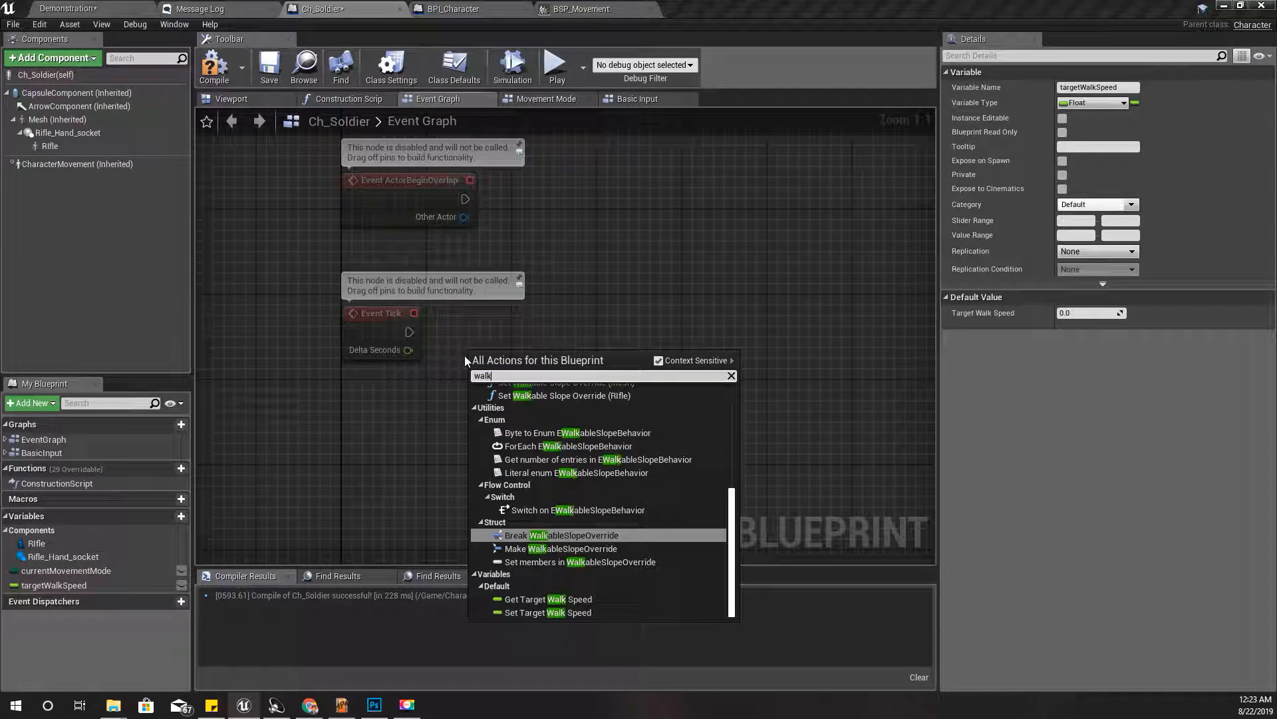
pyautogui.write('s')
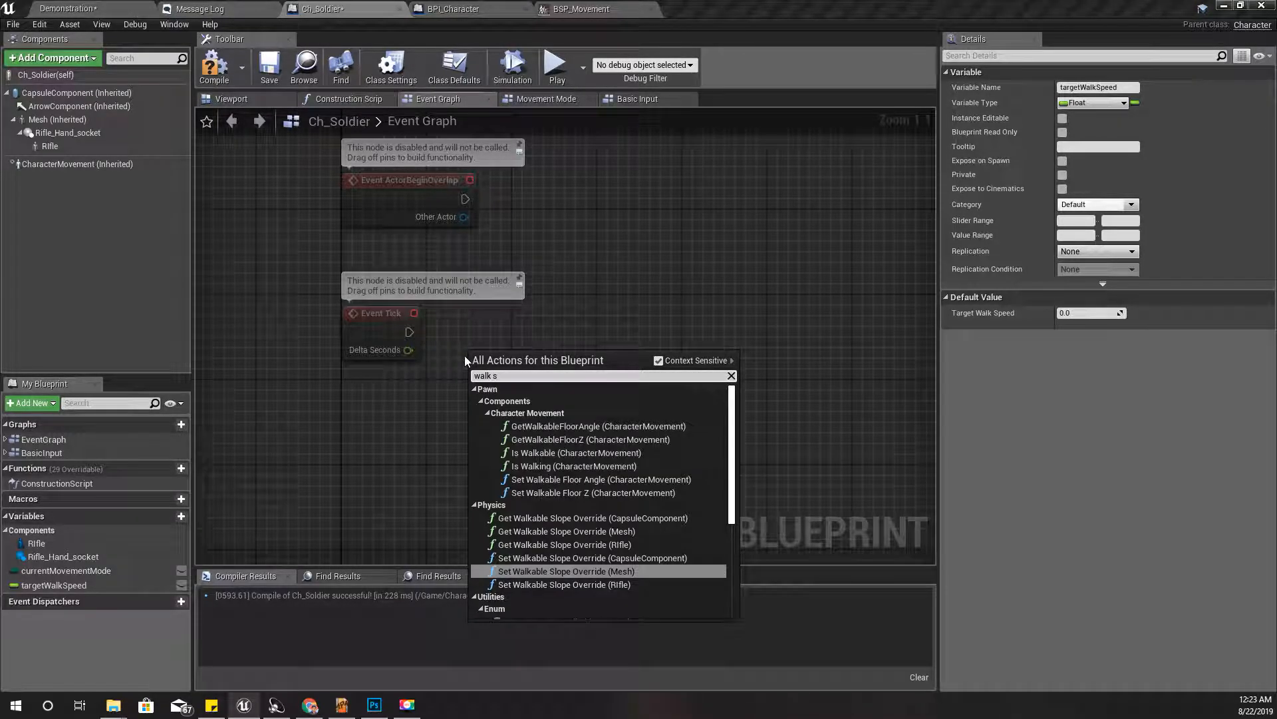
pyautogui.write('pee')
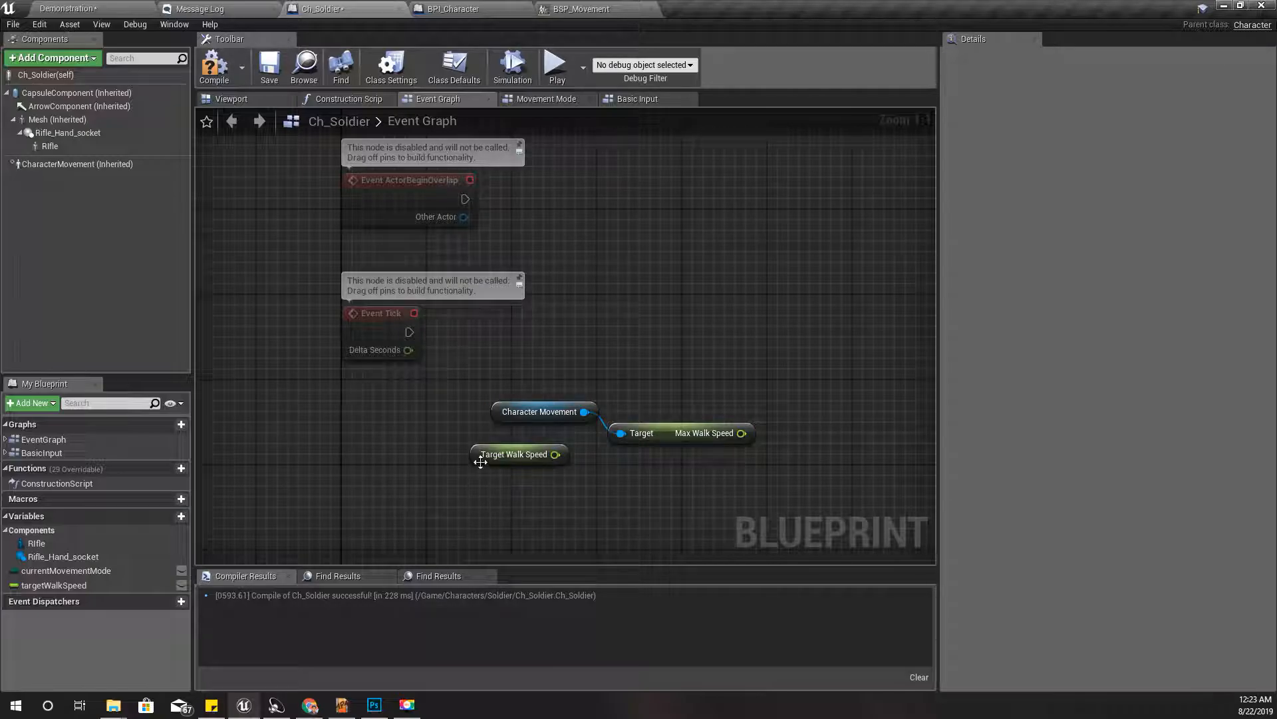
pyautogui.click(514, 454)
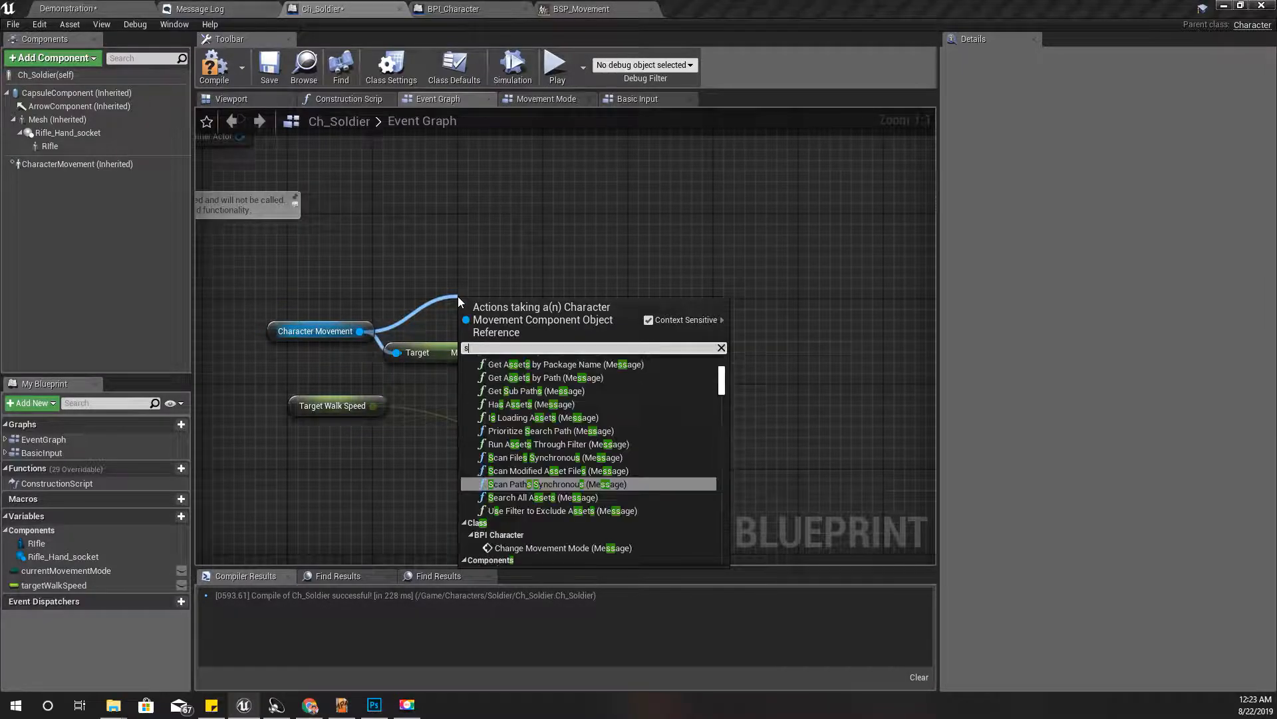
# Step: Add a Set Max Walk Speed node off Character Movement
pyautogui.write('set maxwa')
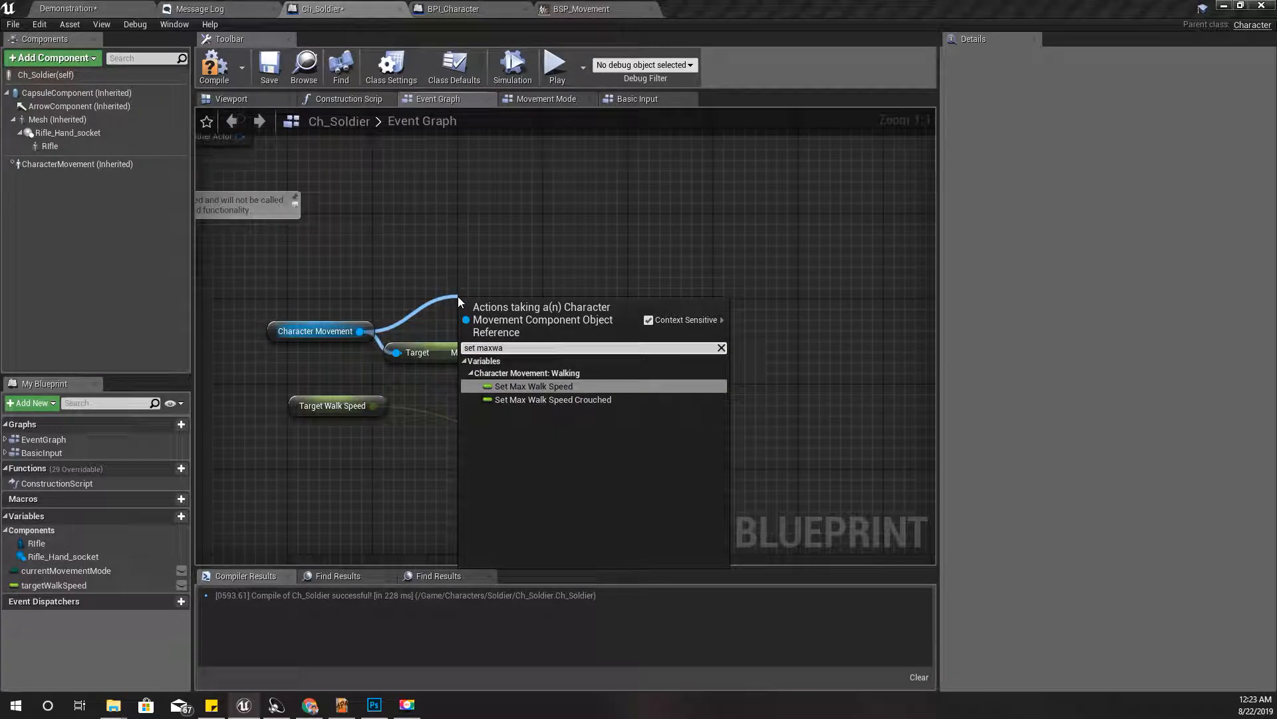
pyautogui.click(533, 386)
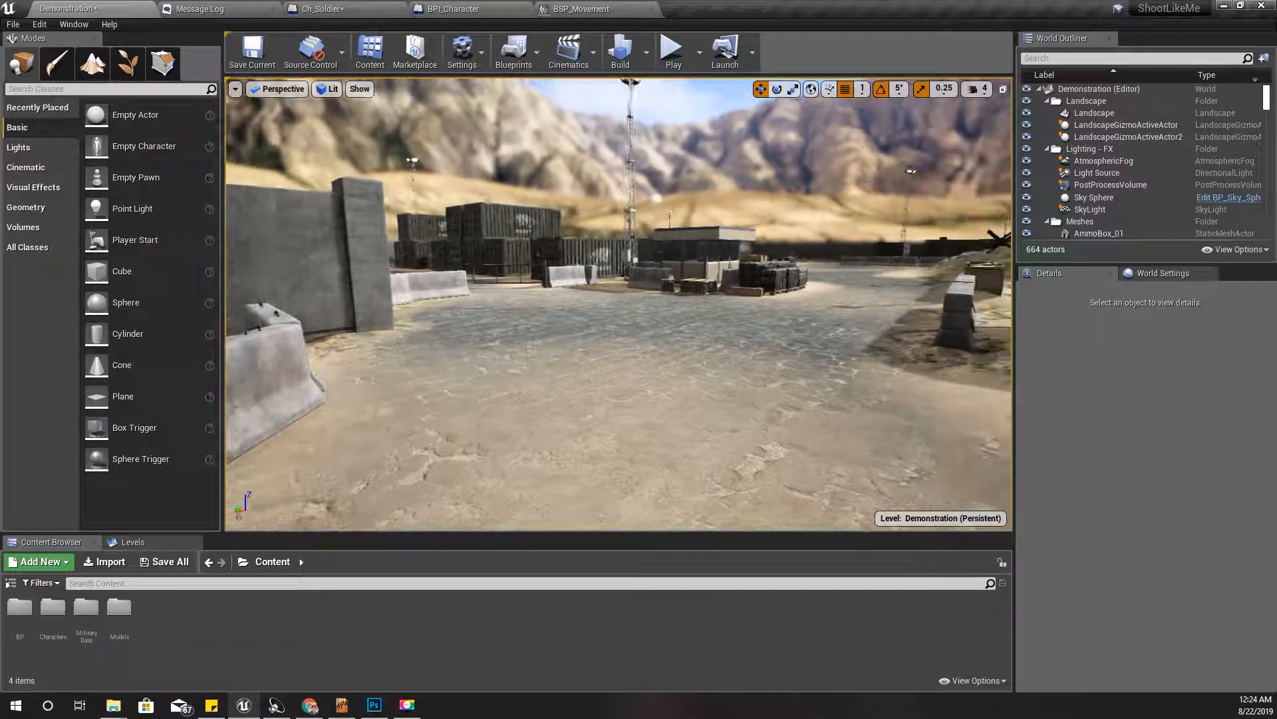
# Step: Toggle fullscreen on the Demonstration level, then return to Ch_Soldier's Lerp walk-speed wiring
pyautogui.press('F11')
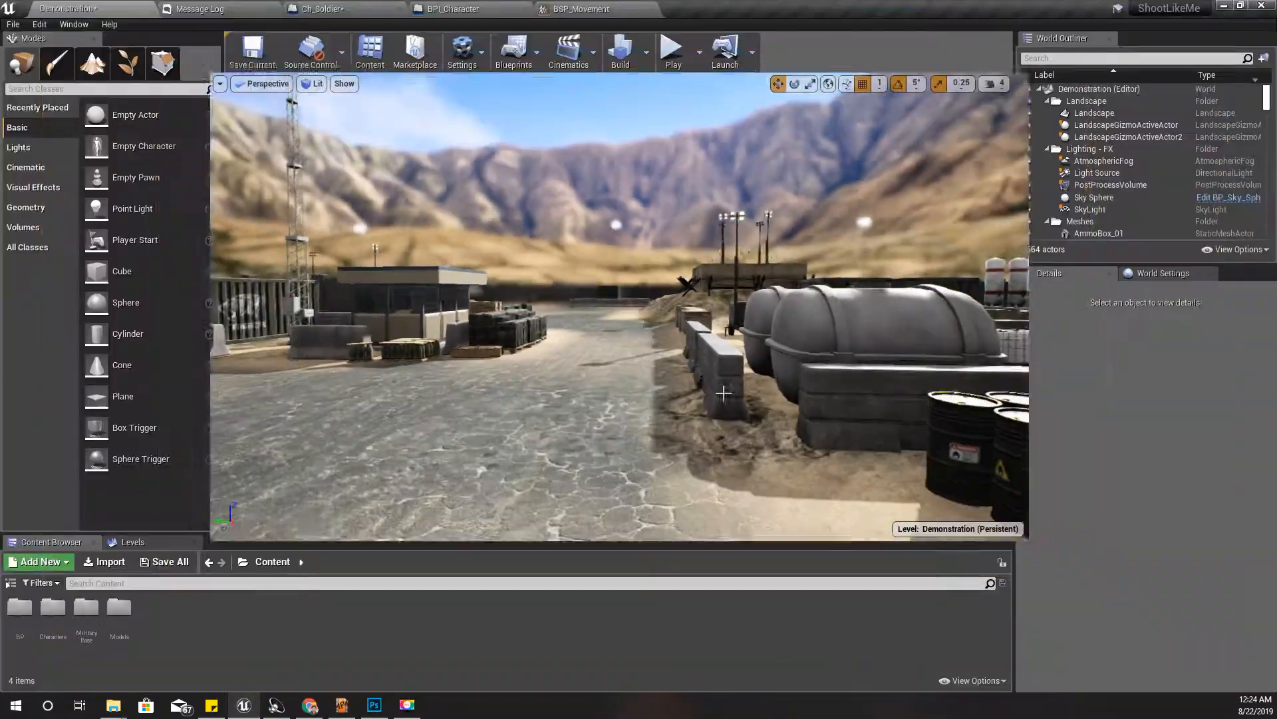
pyautogui.click(314, 9)
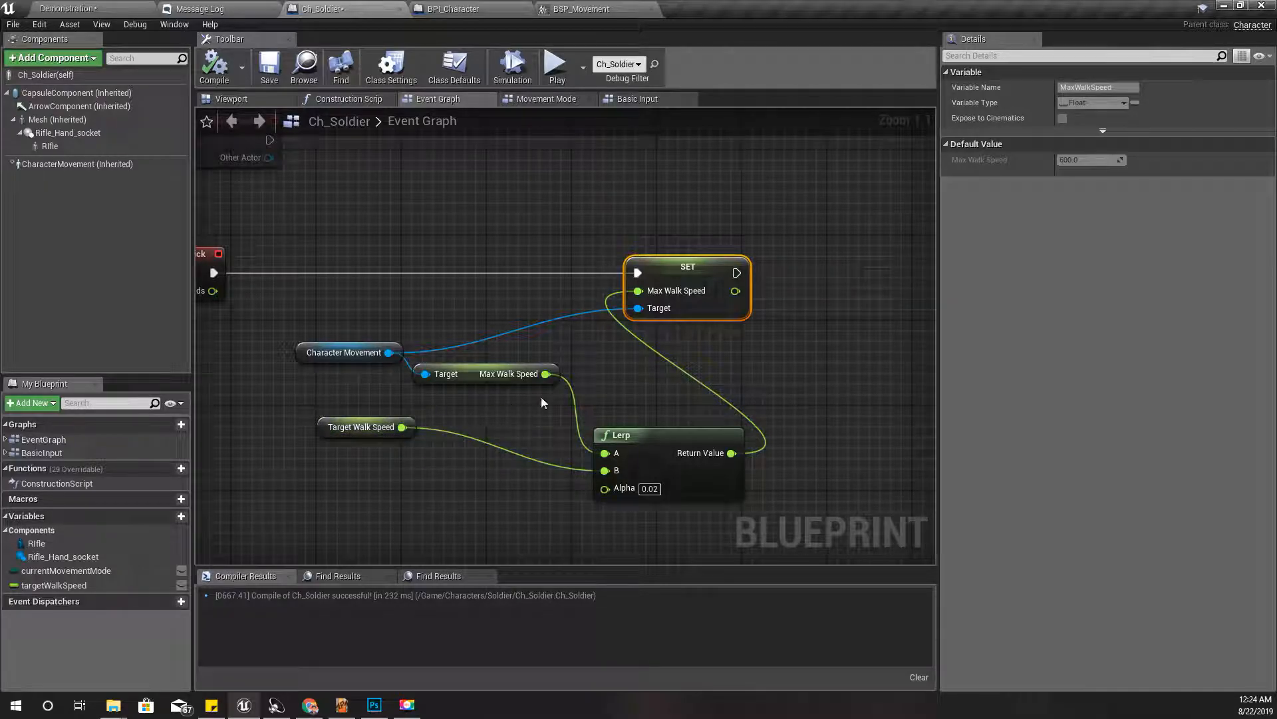
pyautogui.moveTo(317, 435)
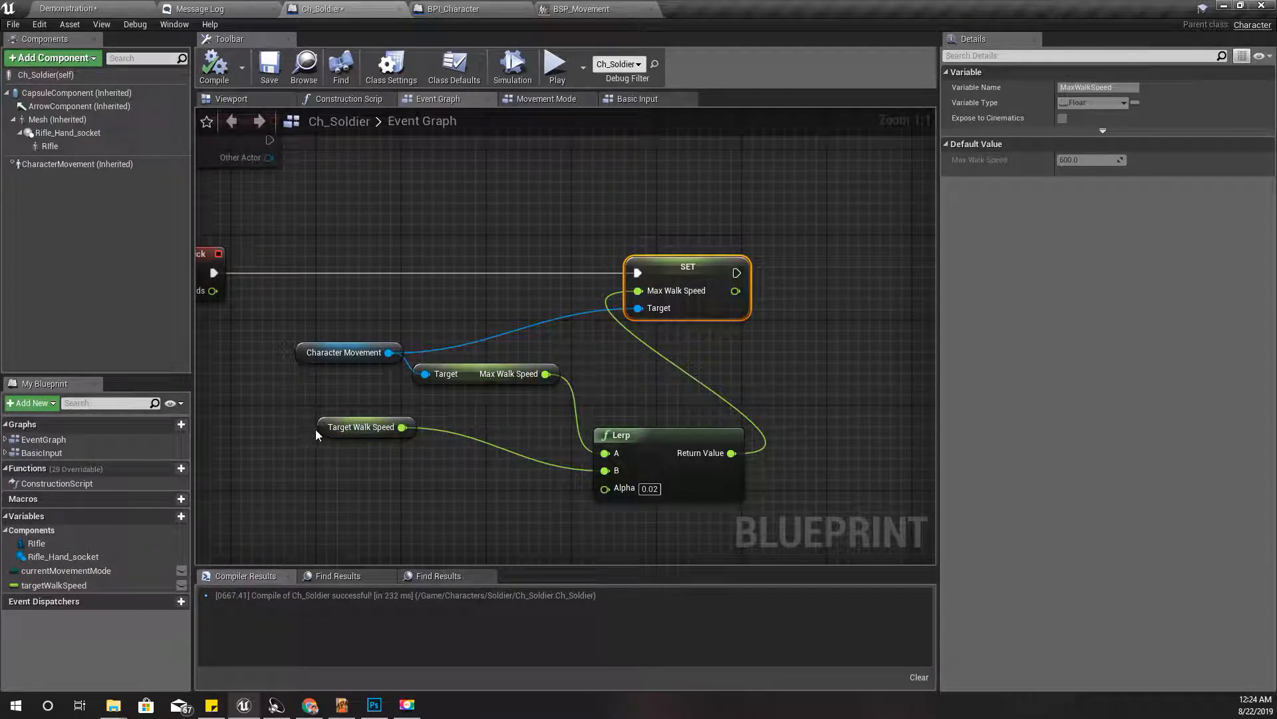
# Step: Add a Set targetWalkSpeed node from the targetWalkSpeed variable
pyautogui.click(54, 586)
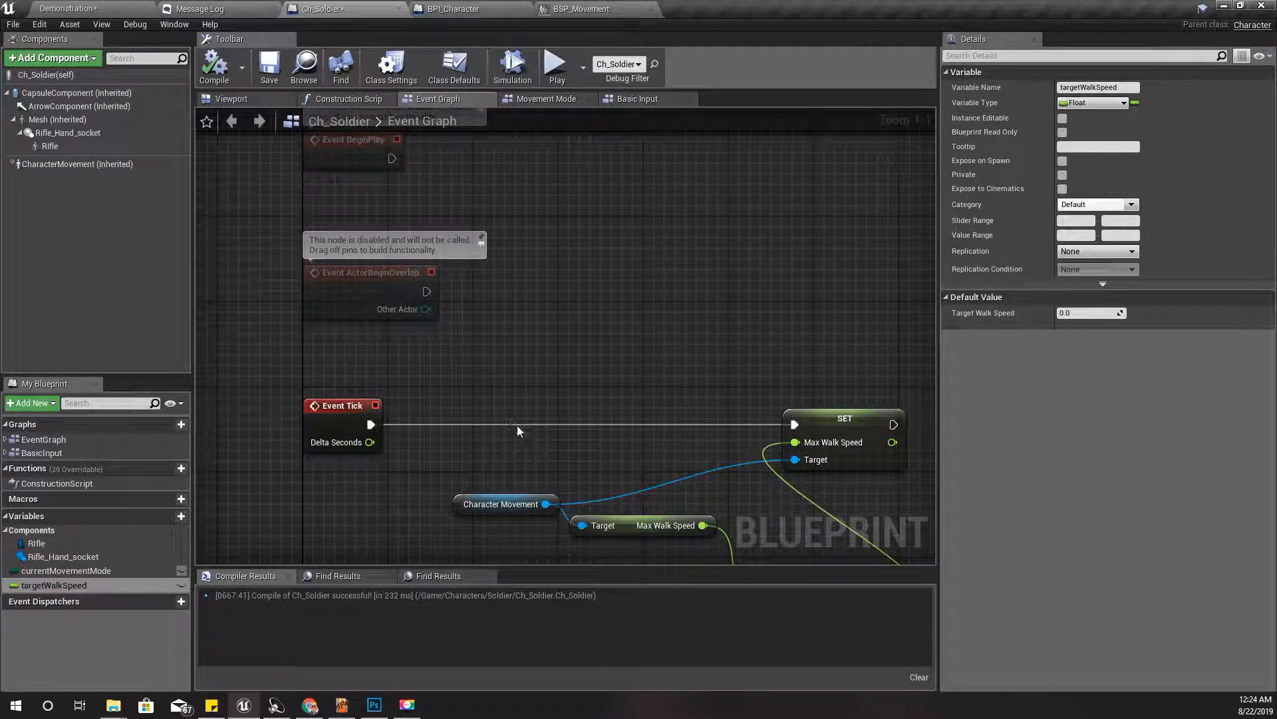
pyautogui.moveTo(607, 536)
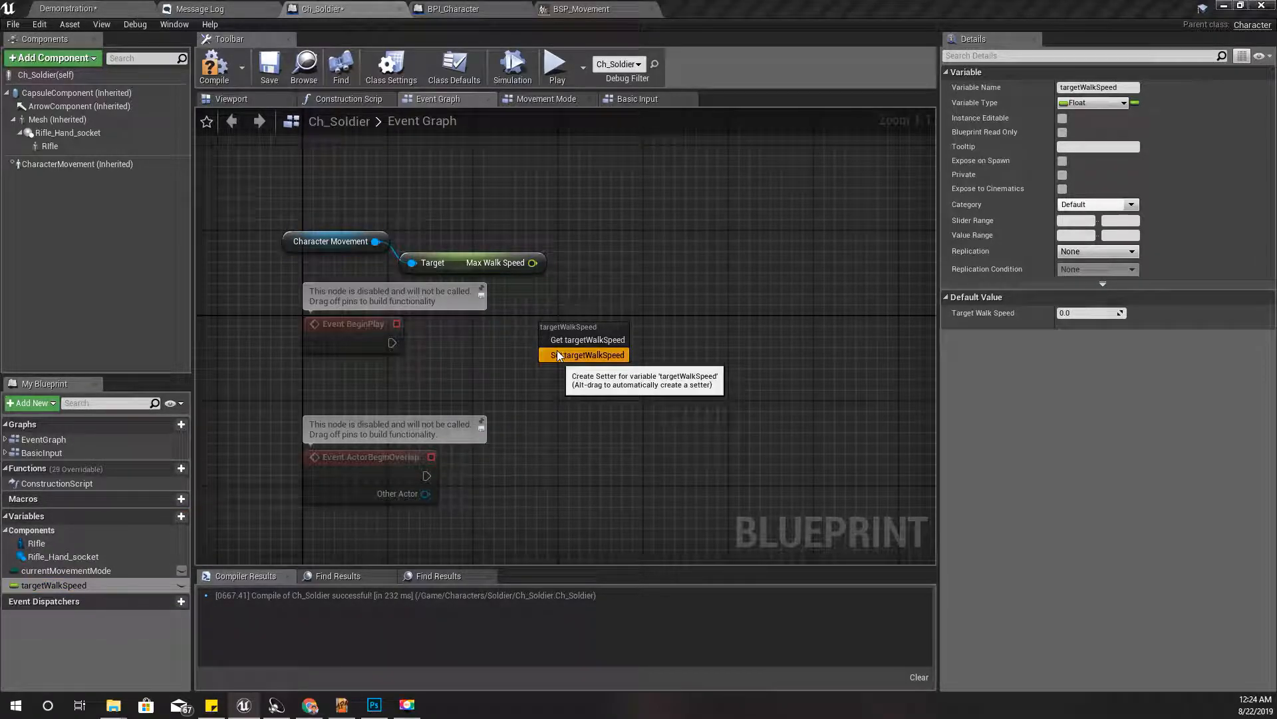
pyautogui.click(589, 354)
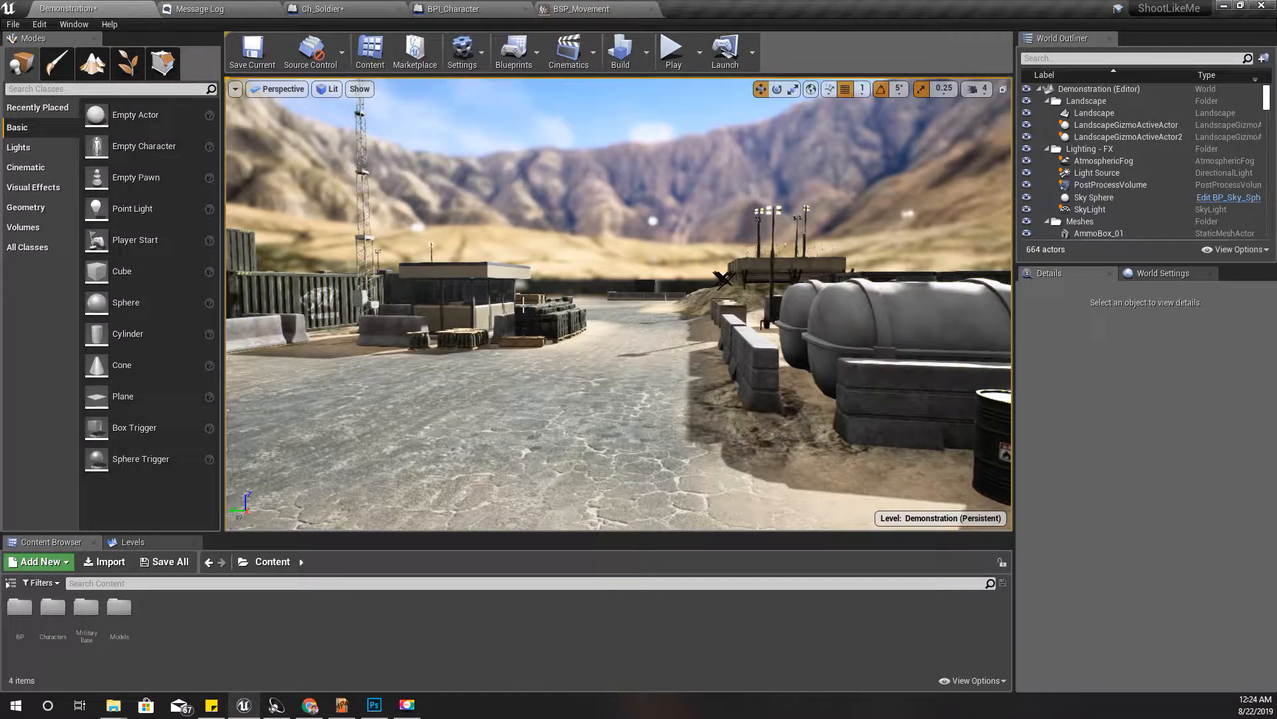
# Step: Playtest the soldier walking around the level, then return to the Ch_Soldier blueprint
pyautogui.click(671, 46)
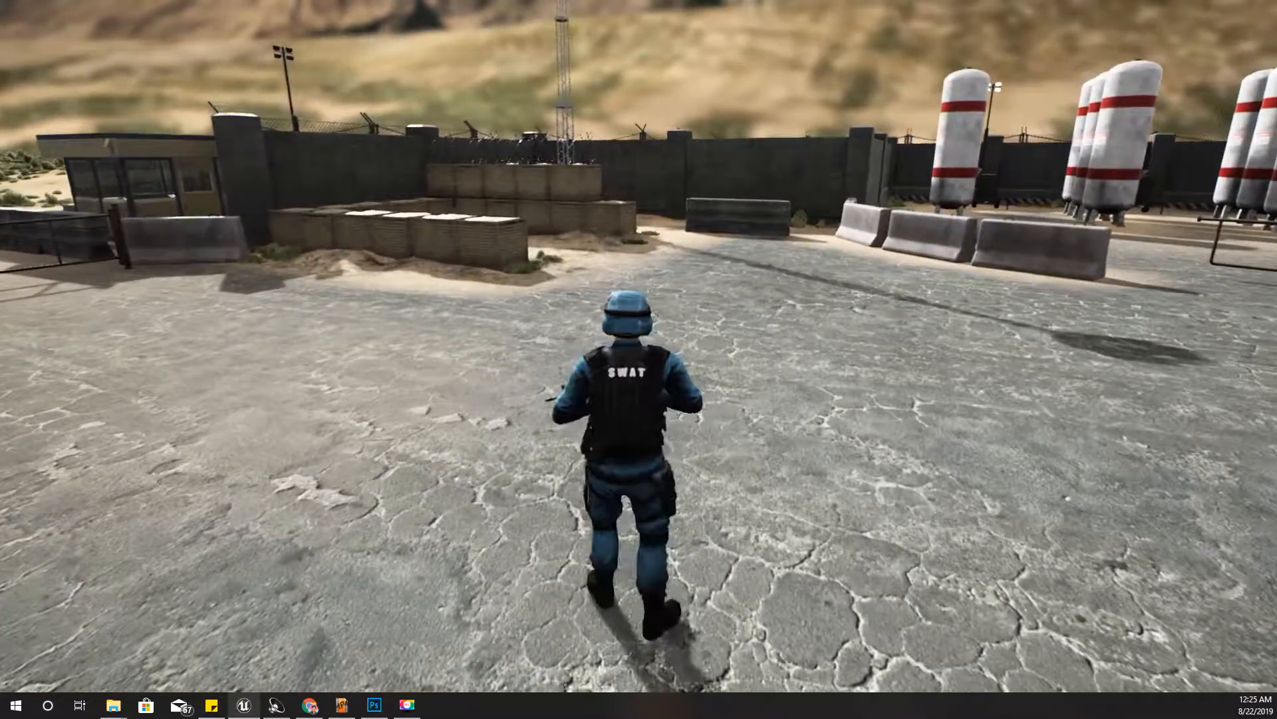
pyautogui.press('w')
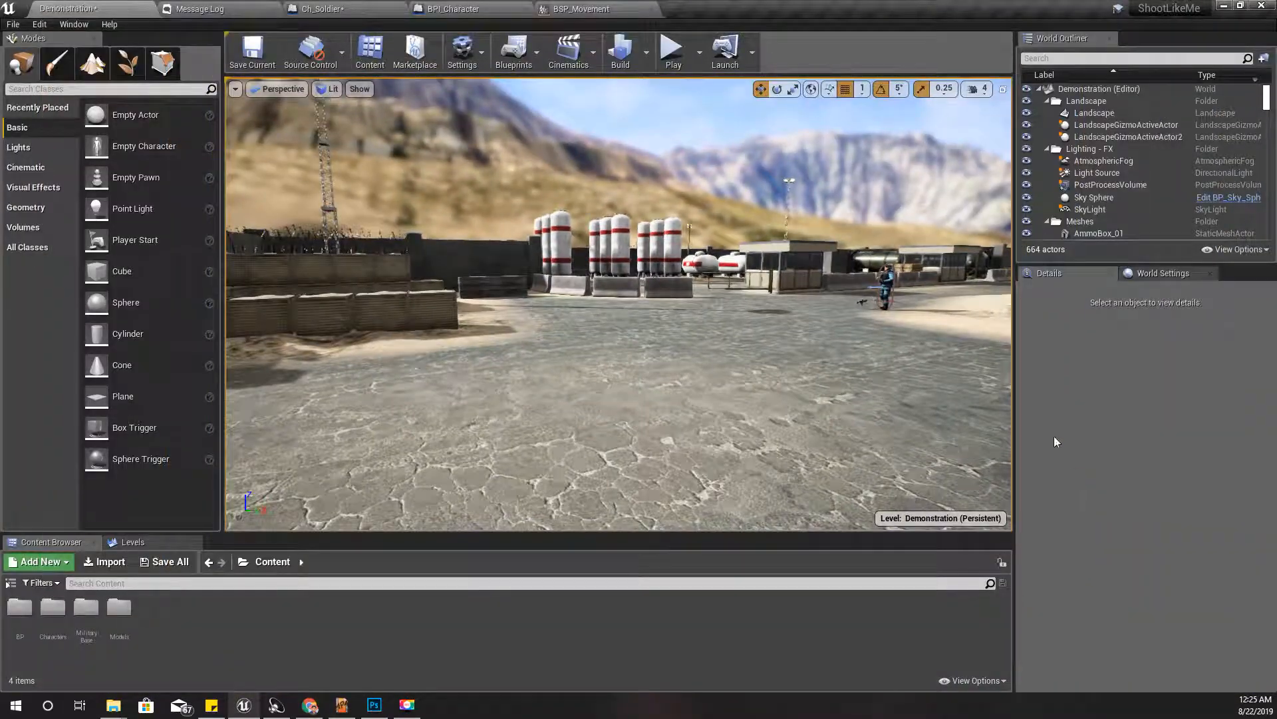
pyautogui.click(318, 10)
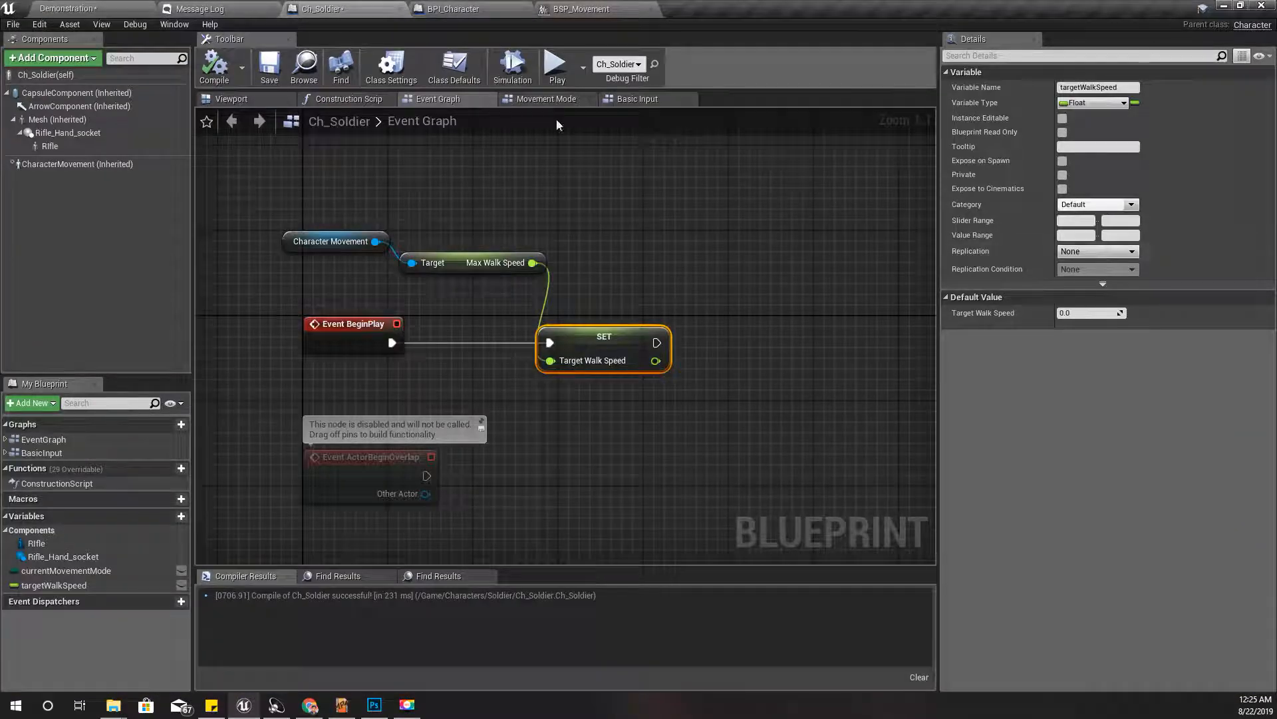
# Step: Set CharacterMovement's Braking Deceleration Walking to 500 and recompile
pyautogui.click(77, 163)
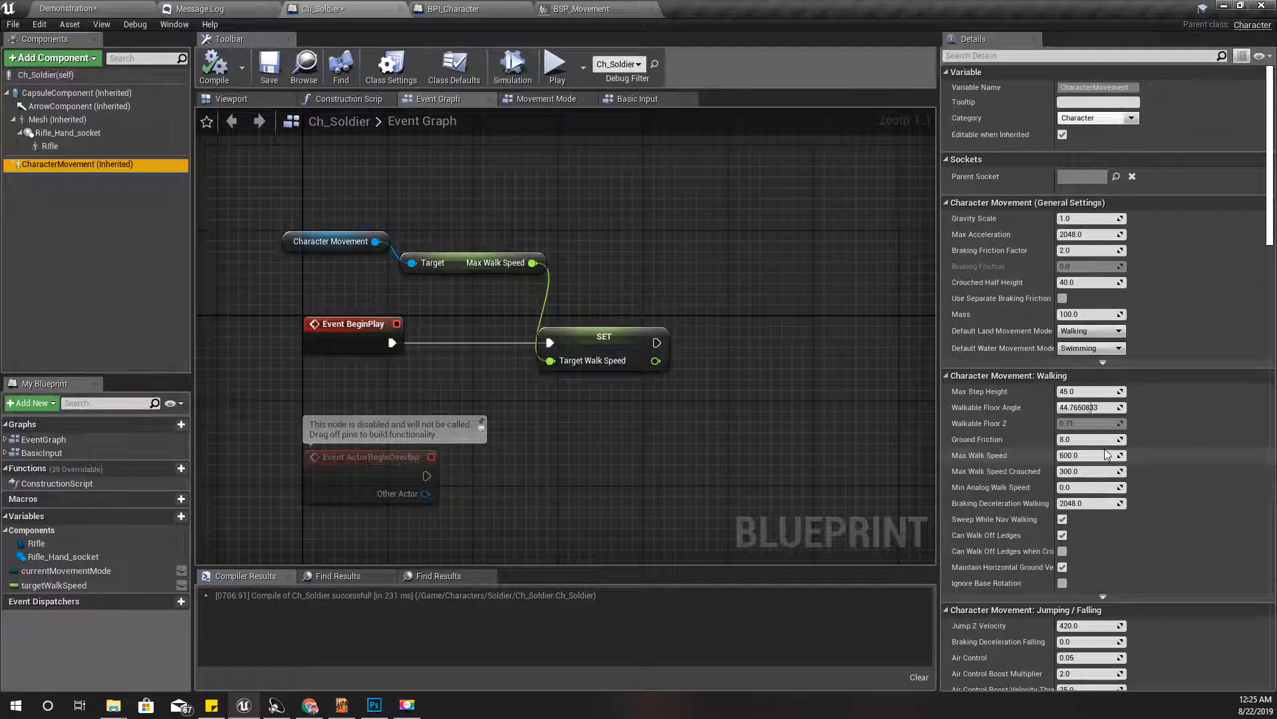
pyautogui.scroll(-3)
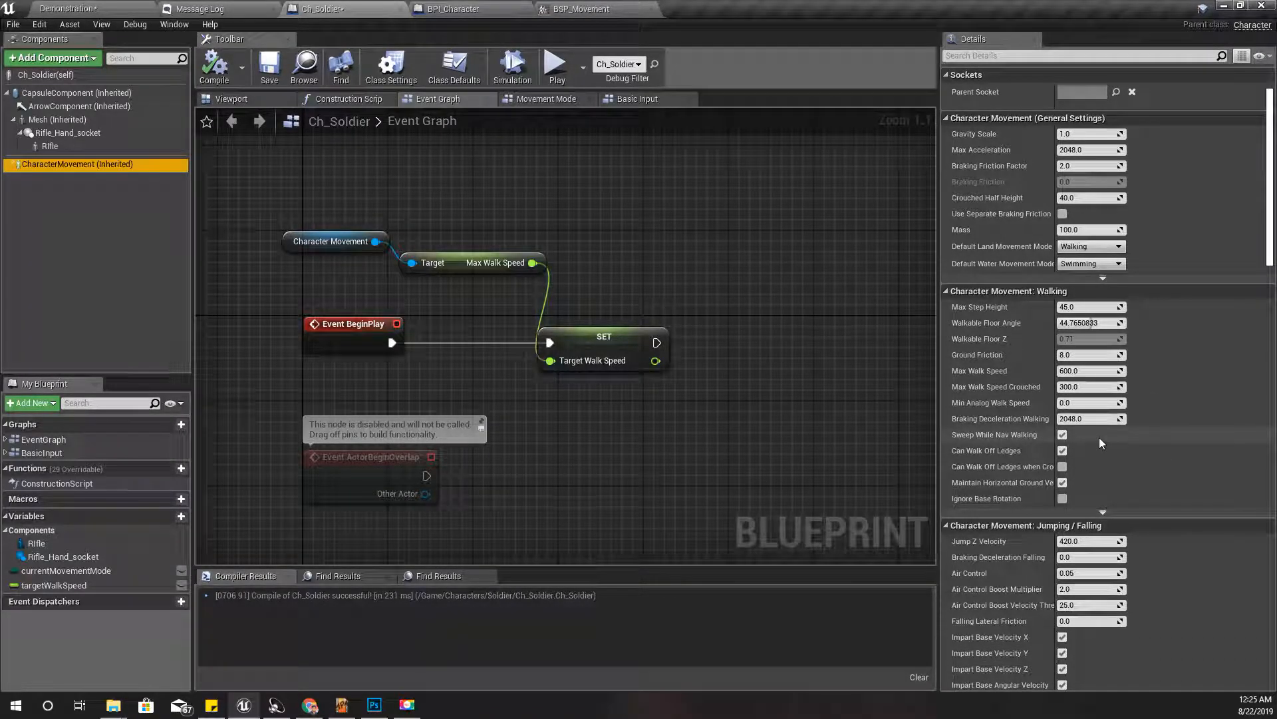
pyautogui.moveTo(1087, 418)
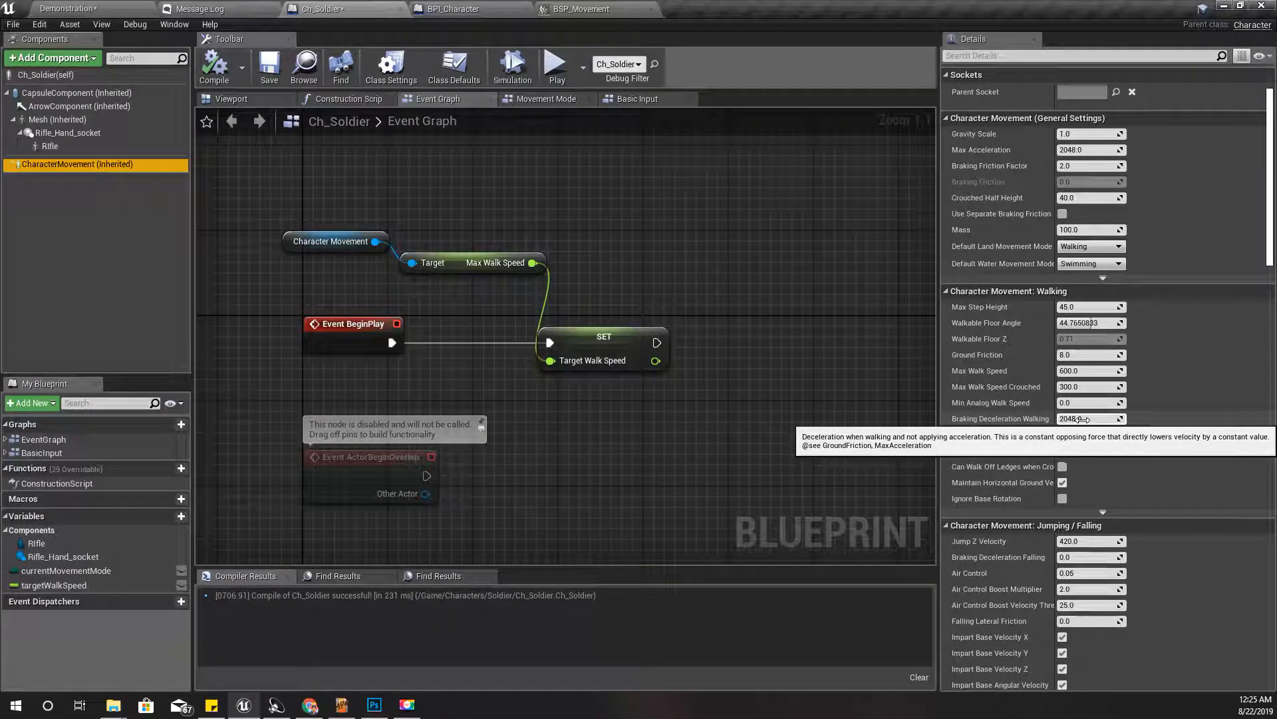
pyautogui.moveTo(1163, 445)
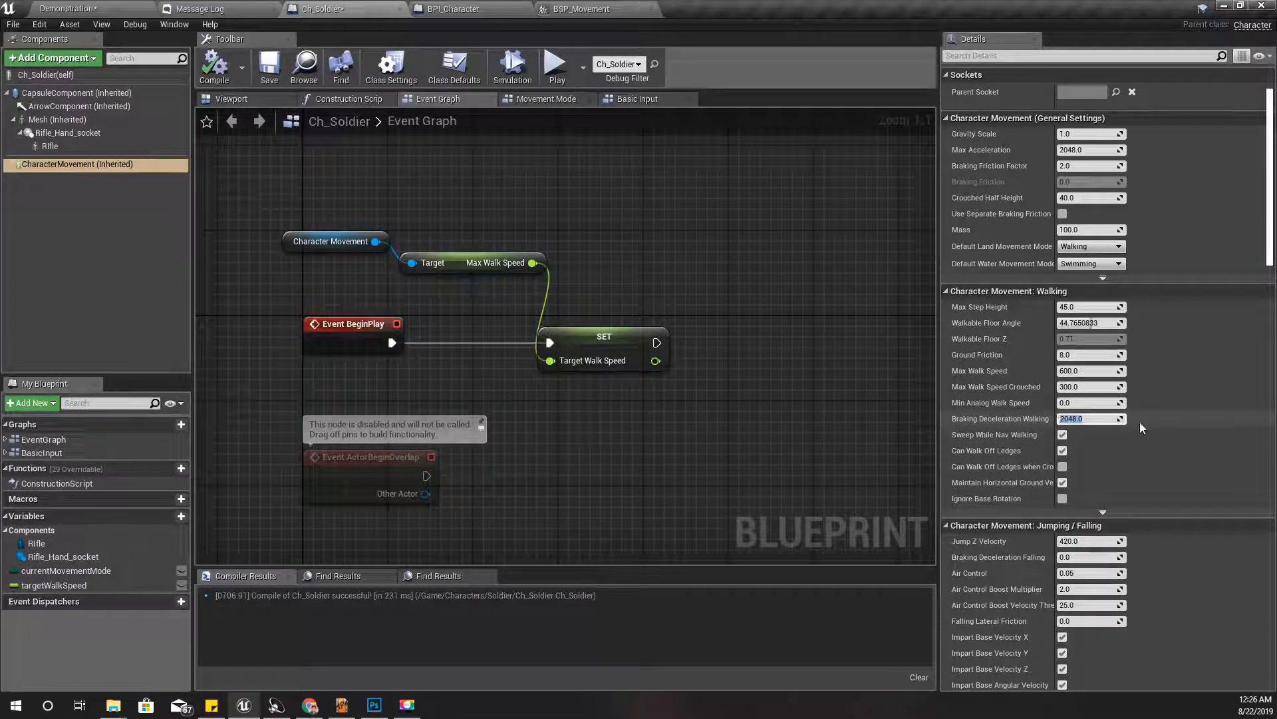
pyautogui.moveTo(1218, 455)
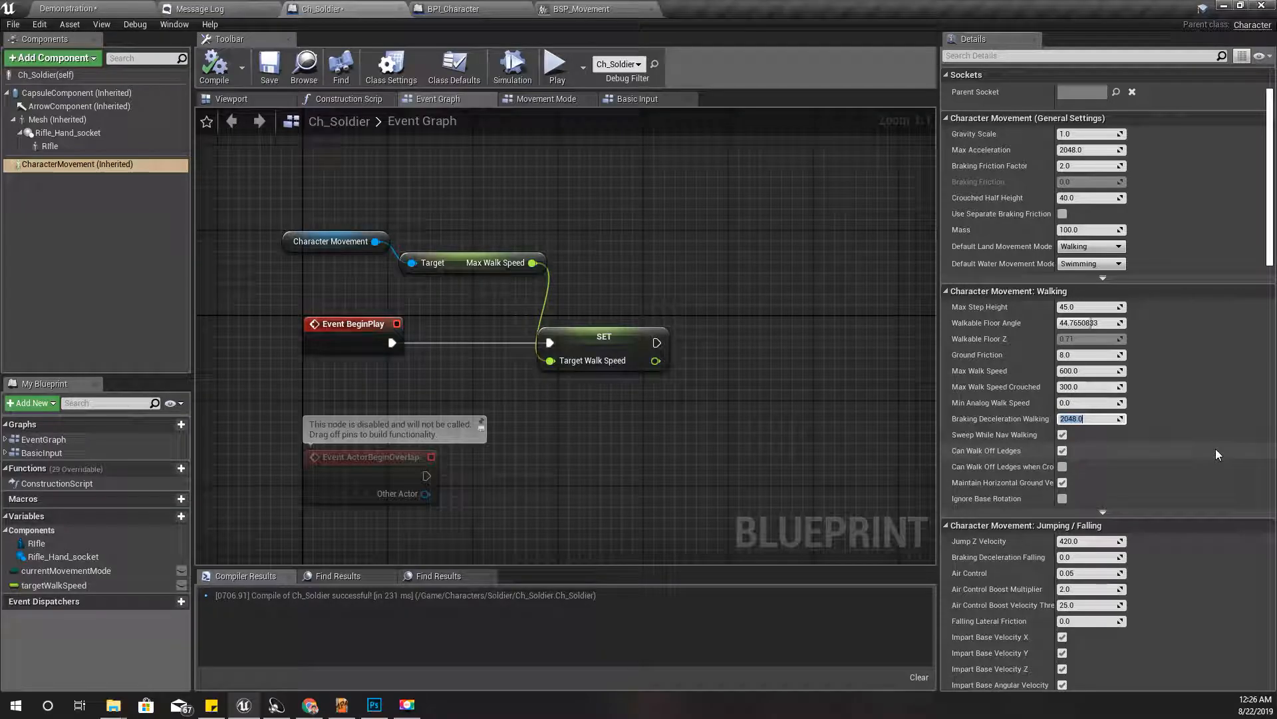
pyautogui.moveTo(1191, 423)
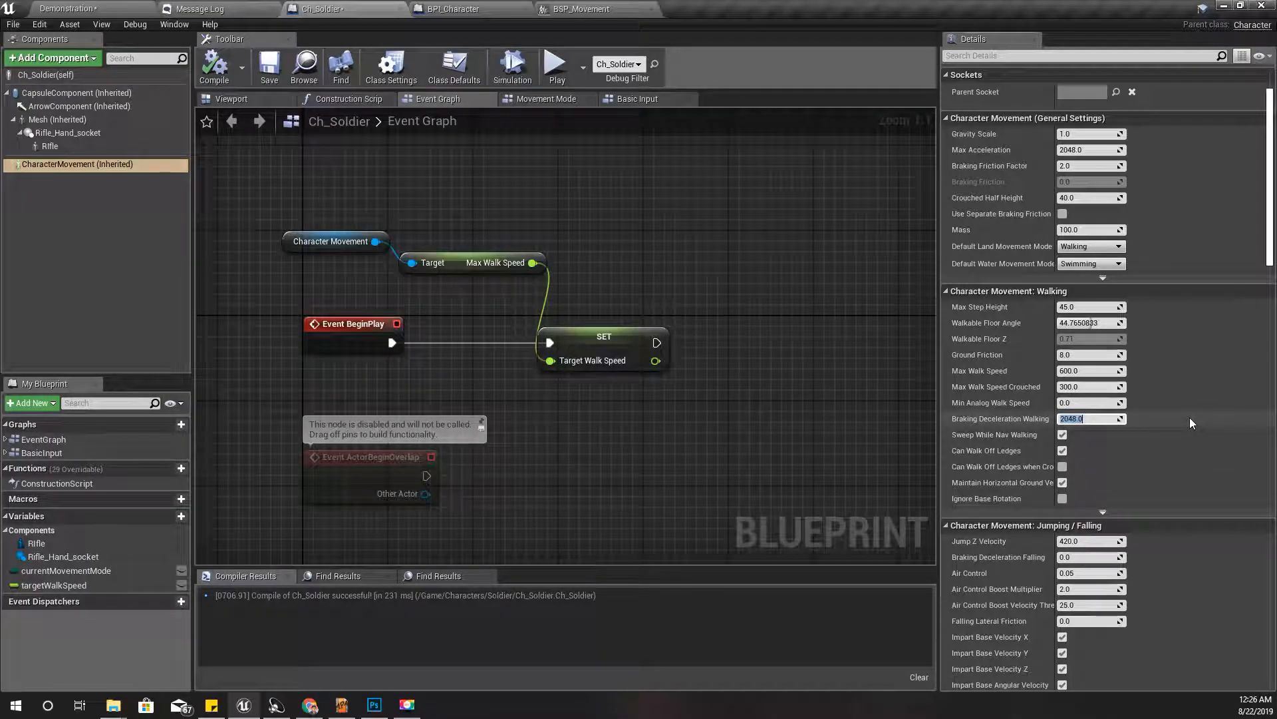
pyautogui.write('500.0')
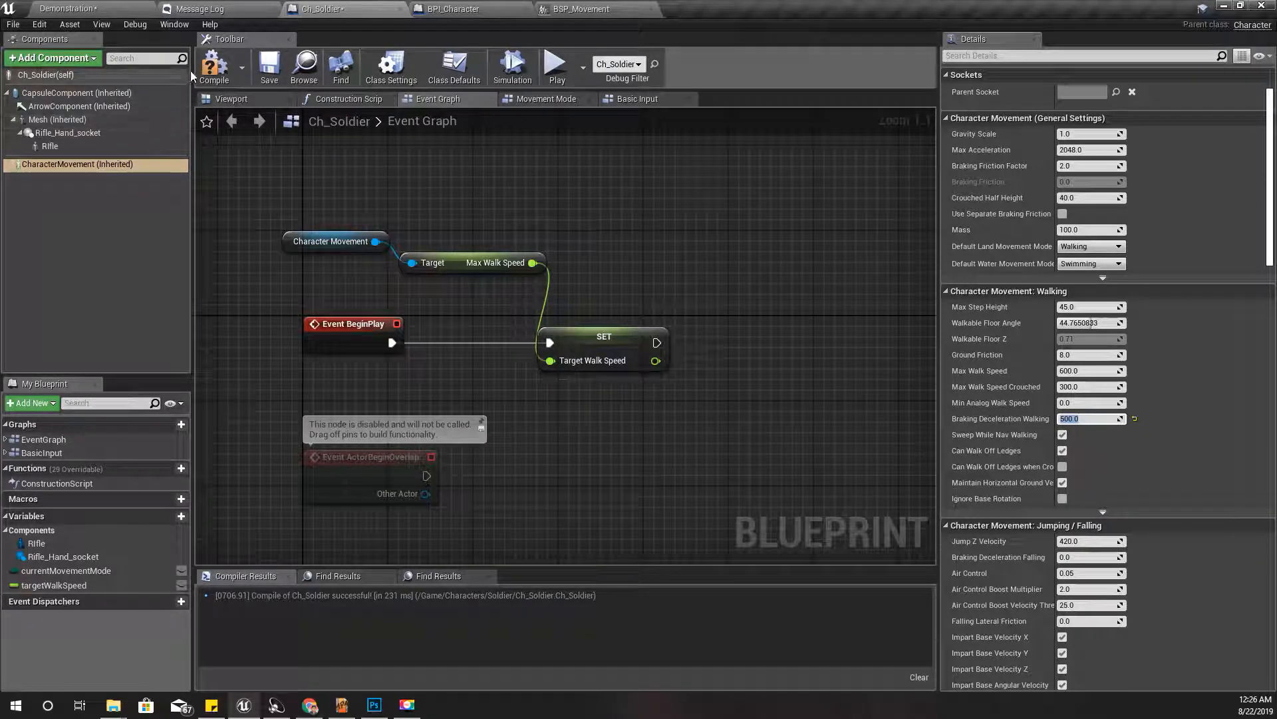
pyautogui.click(69, 10)
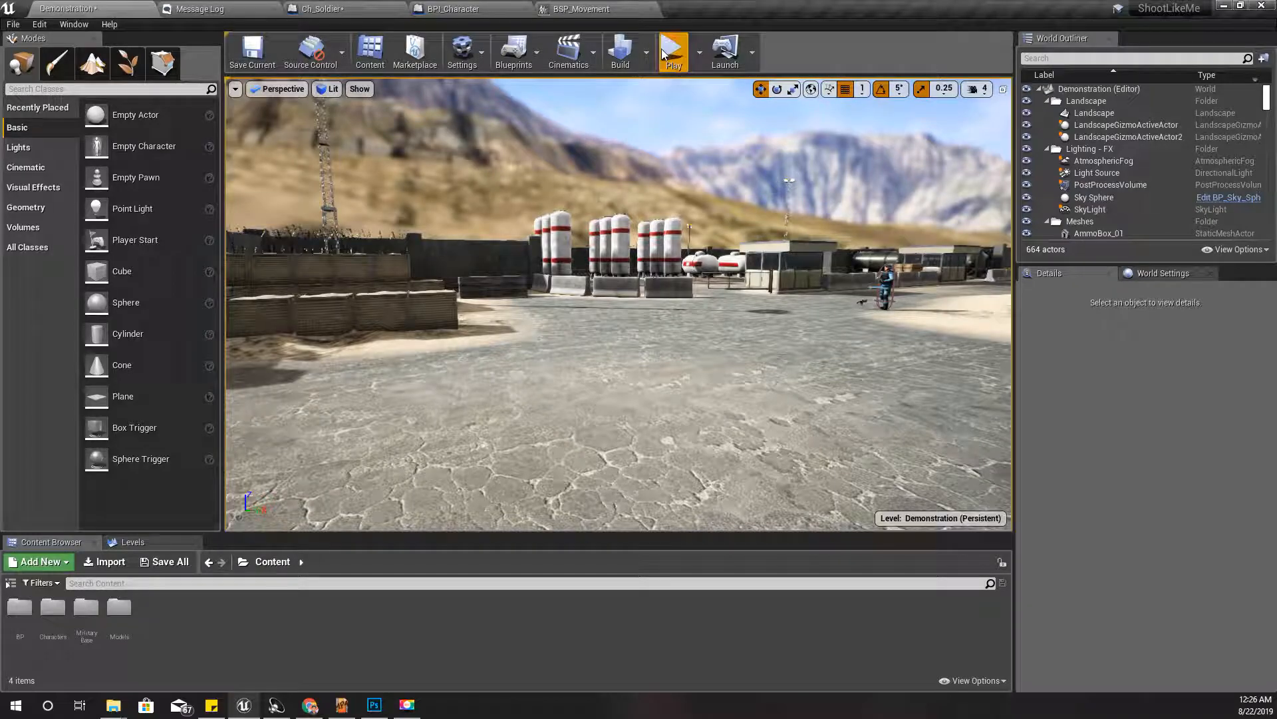
# Step: Run a quick play test with the lower braking, then reopen Ch_Soldier
pyautogui.click(672, 51)
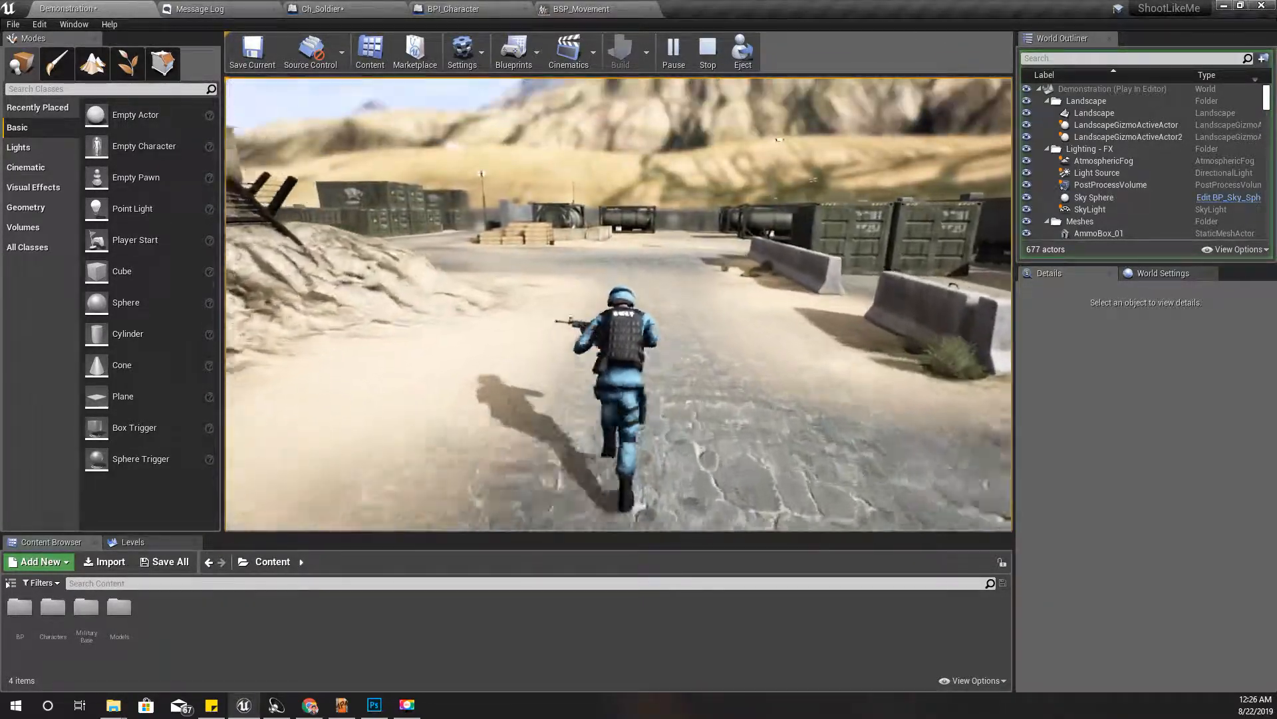
pyautogui.click(705, 50)
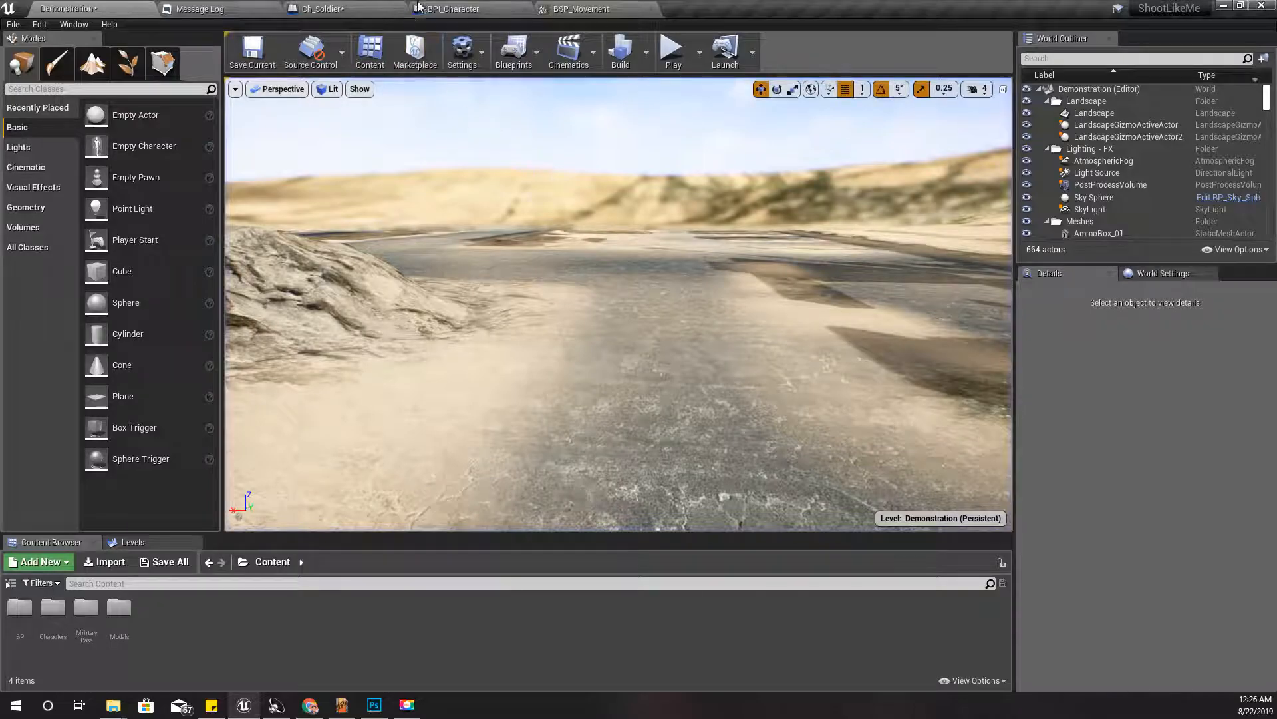
pyautogui.click(318, 9)
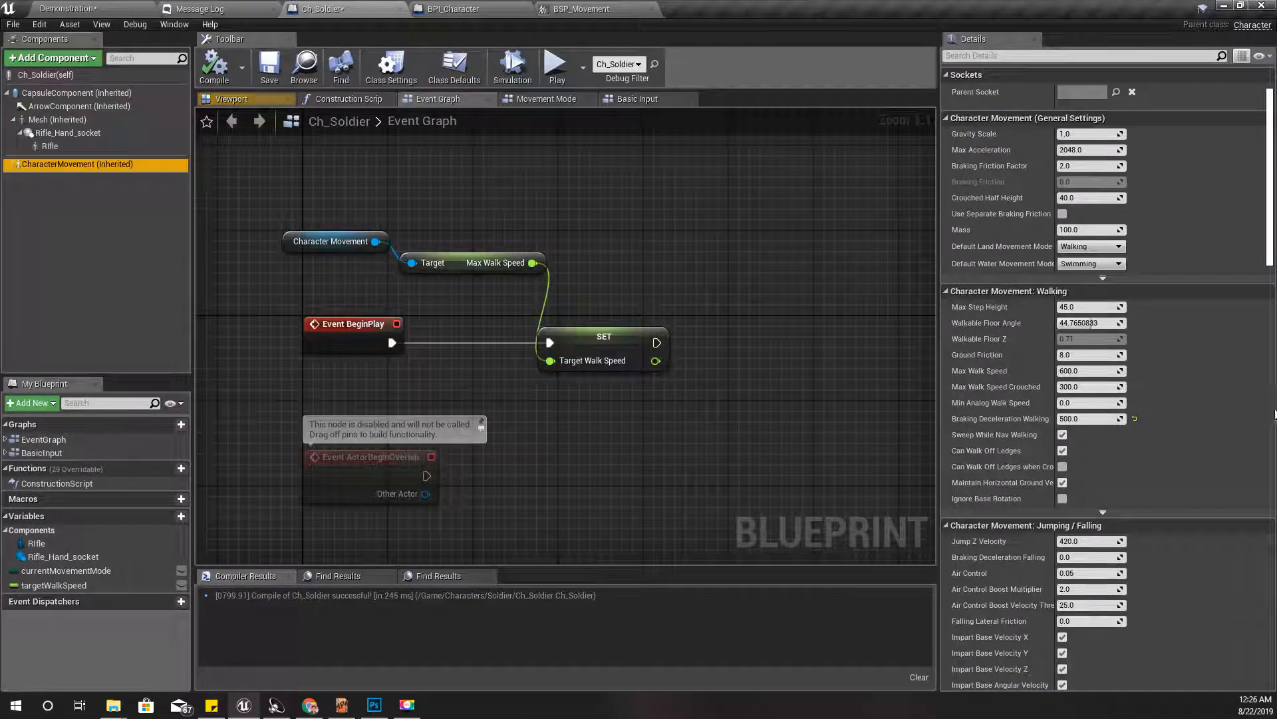
pyautogui.moveTo(1087, 418)
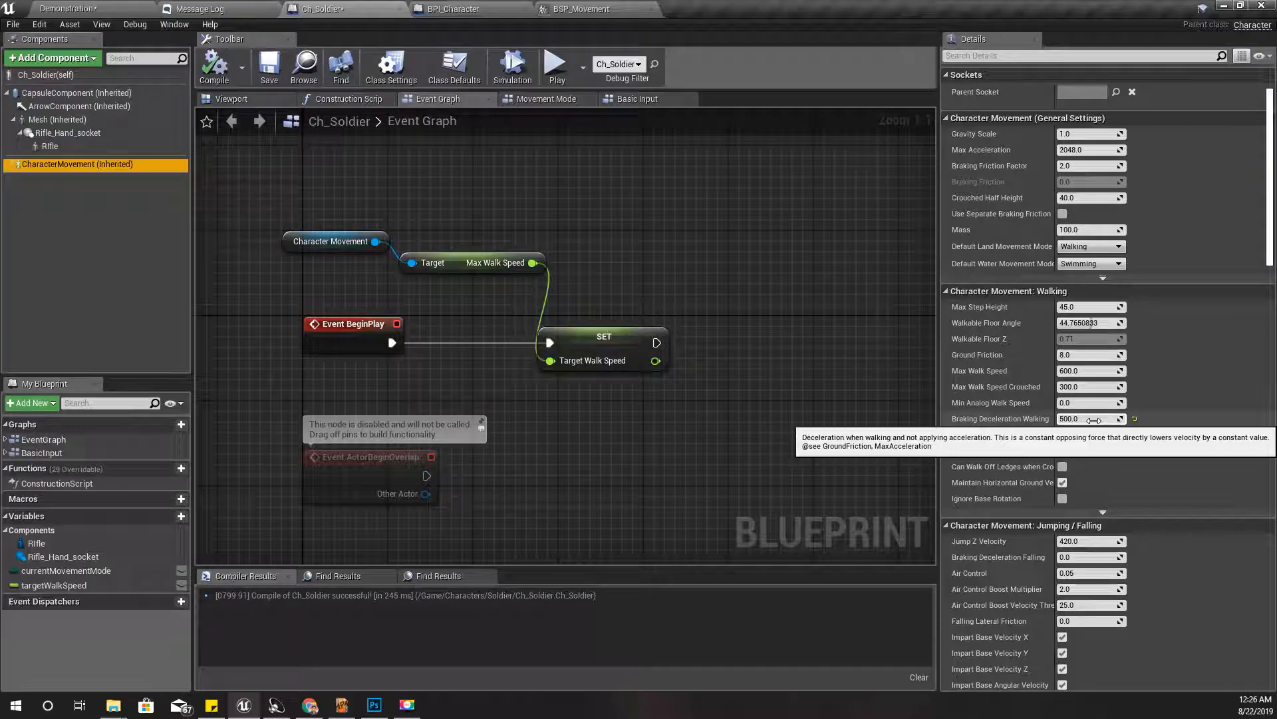
# Step: Restore Braking Deceleration Walking to 2048, recompile, and switch to the Demonstration level
pyautogui.click(1090, 418)
pyautogui.write('10')
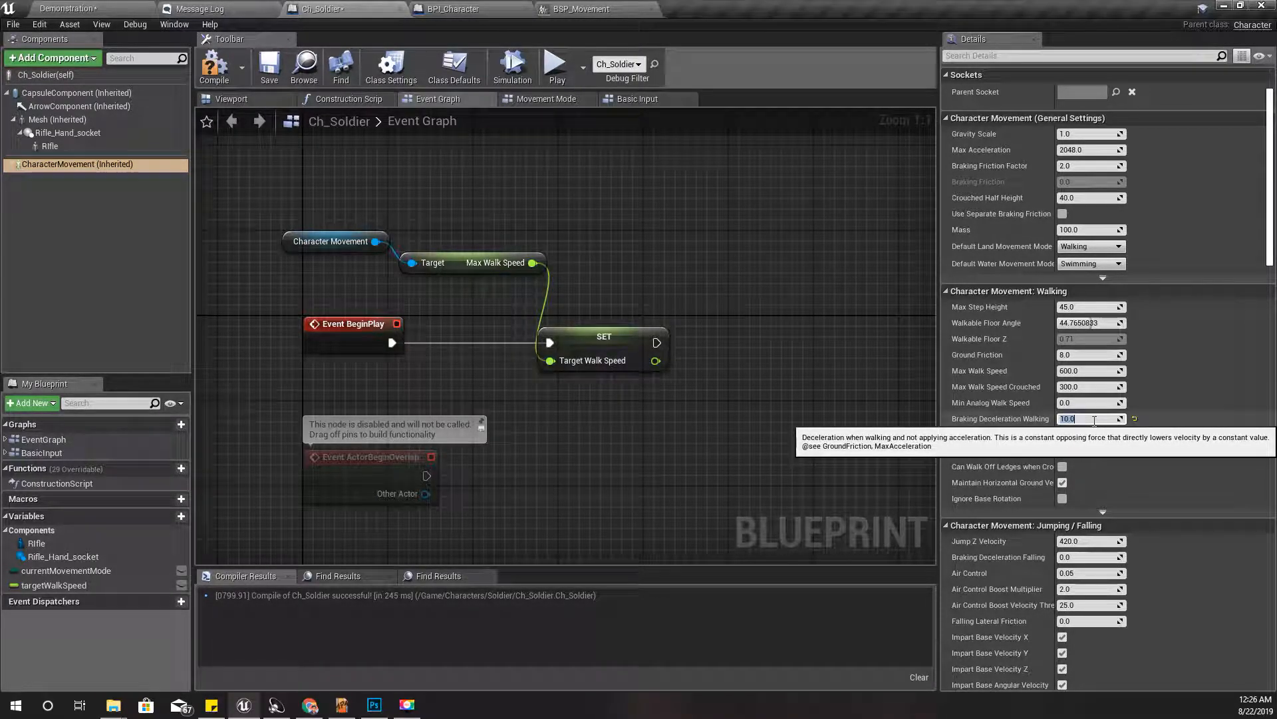
pyautogui.click(213, 67)
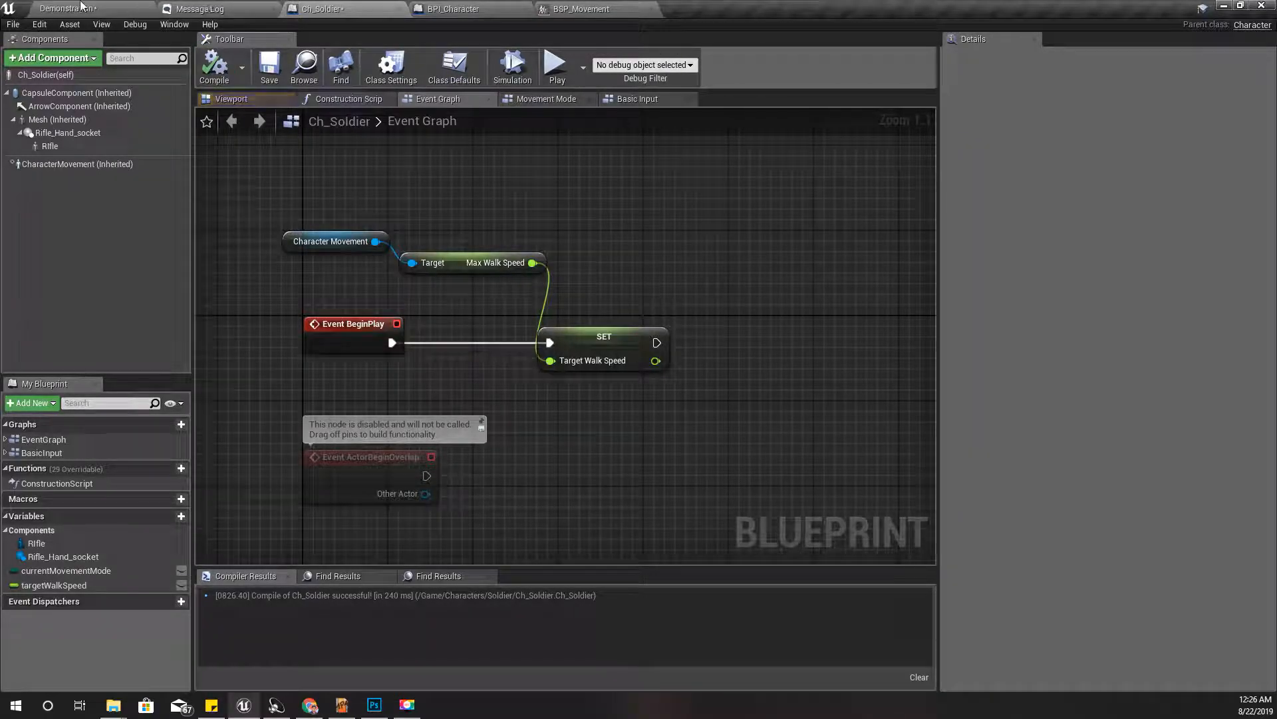
pyautogui.click(69, 9)
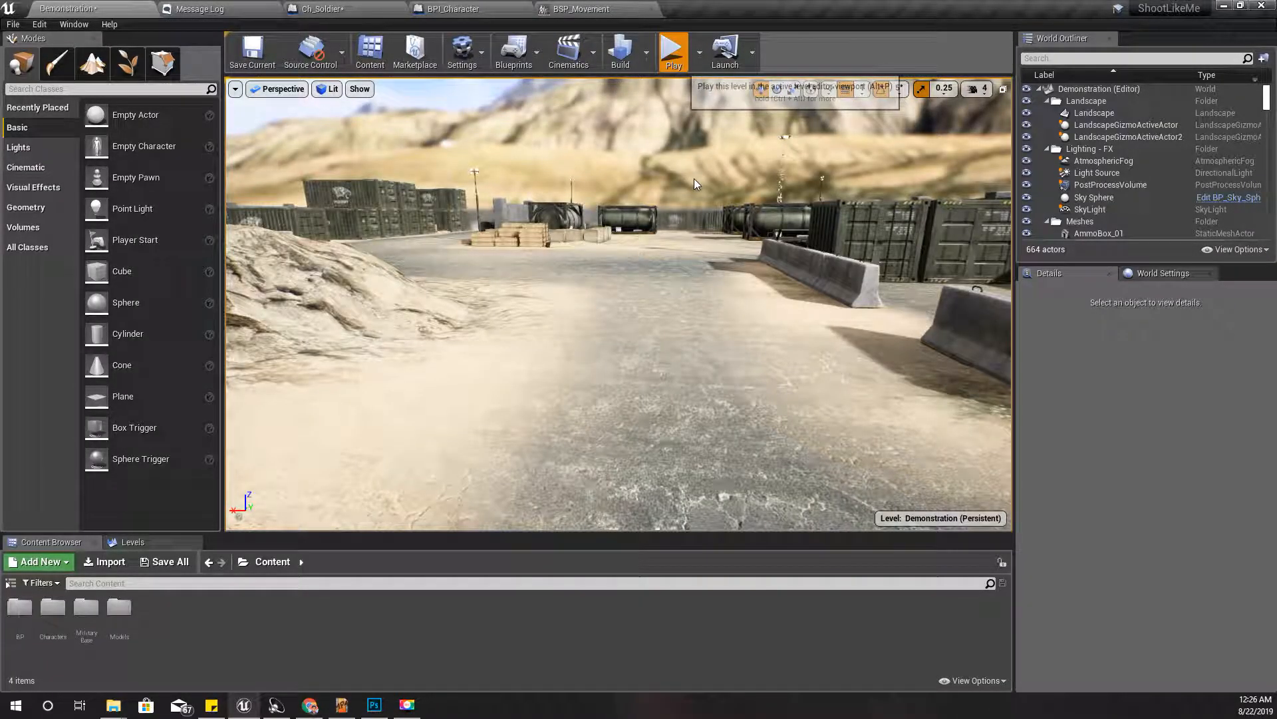
# Step: Play test the restored braking, then return to the Ch_Soldier blueprint
pyautogui.click(672, 50)
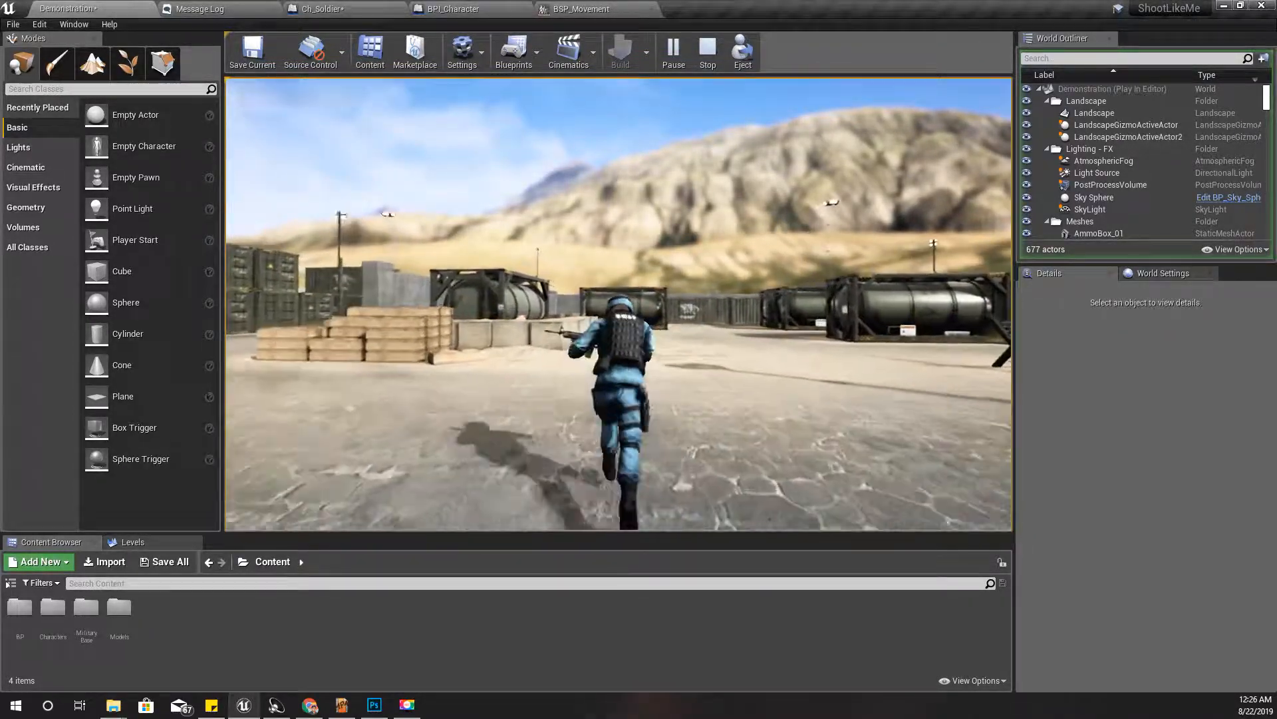
pyautogui.click(705, 51)
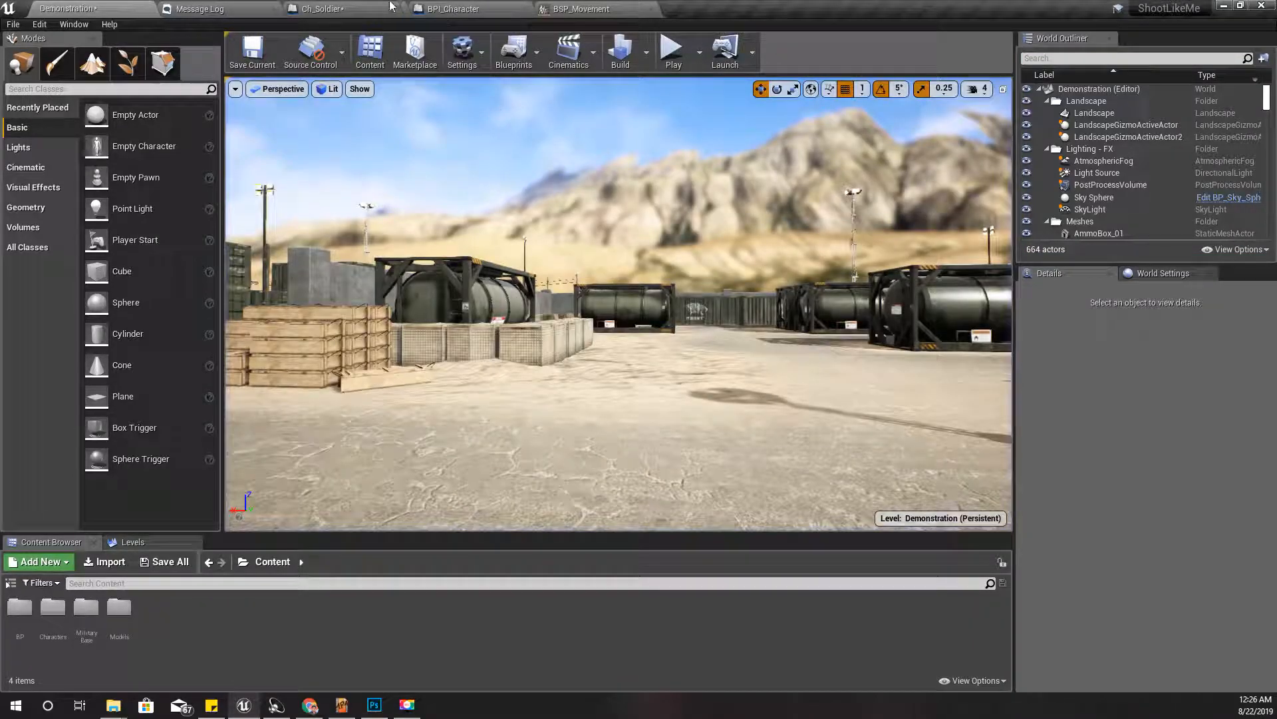
pyautogui.click(320, 9)
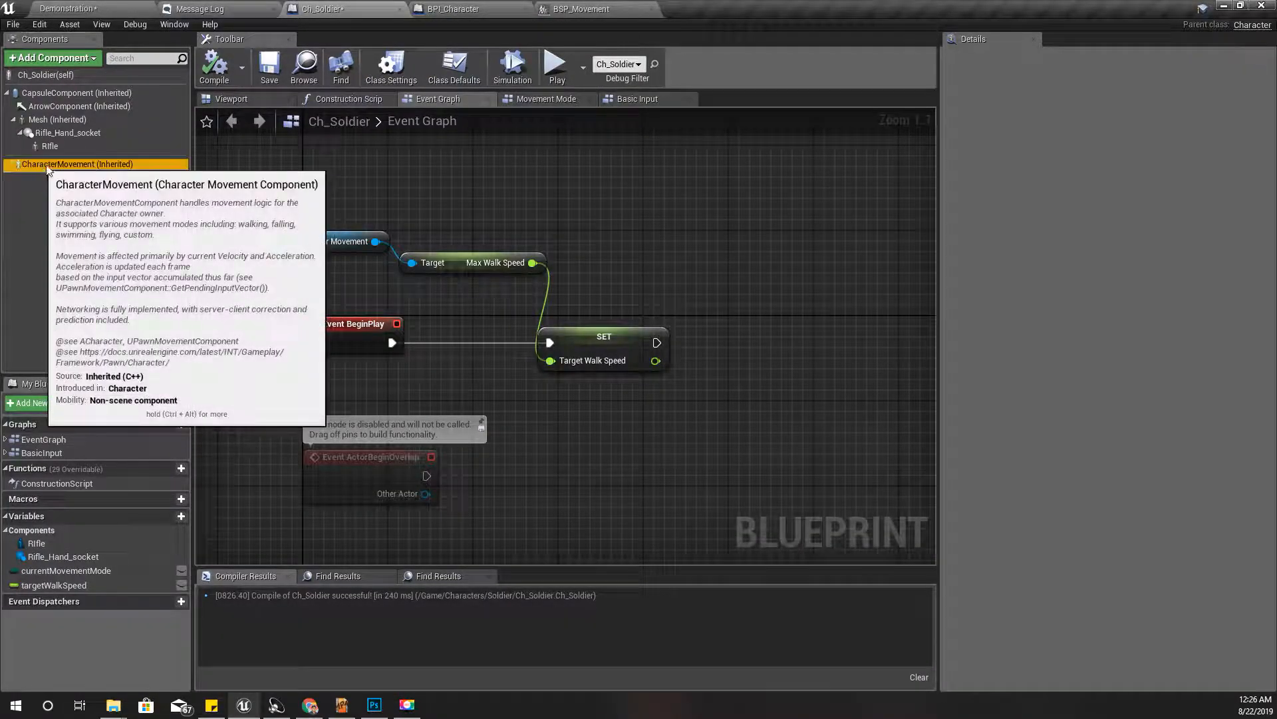
# Step: Review the CharacterMovement component settings, then switch to the Basic Input graph
pyautogui.click(77, 164)
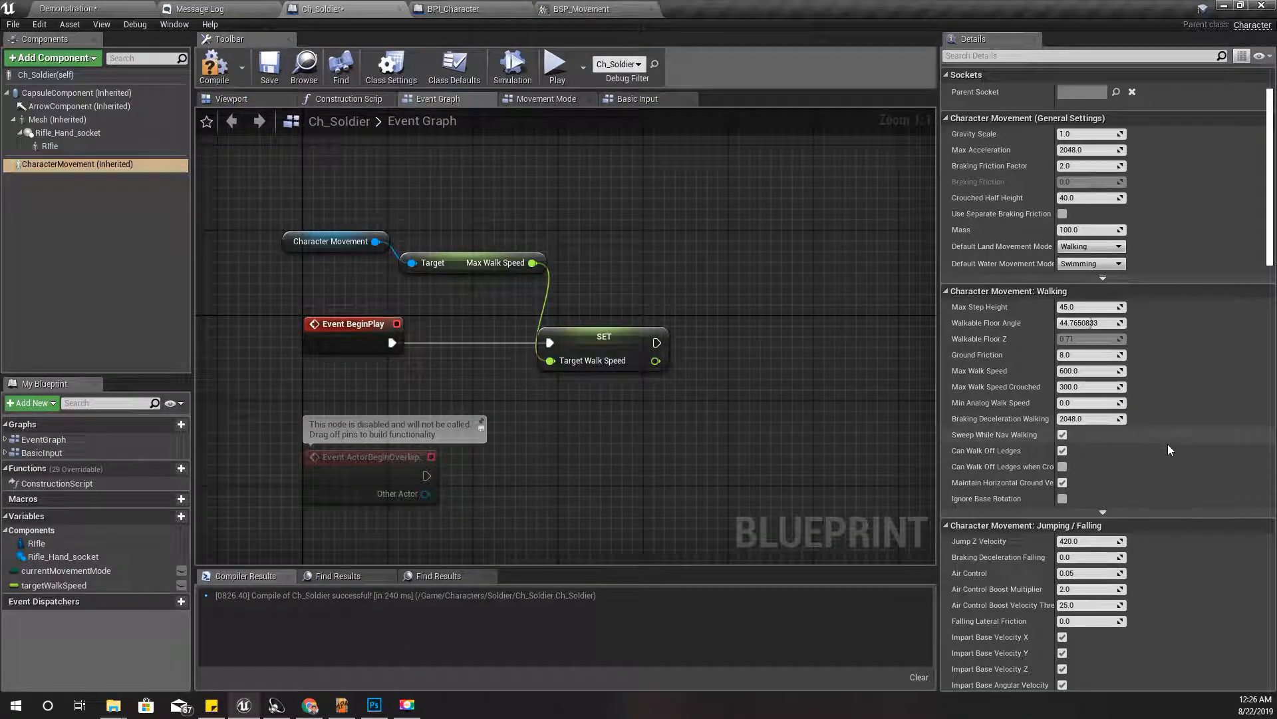
pyautogui.moveTo(1125, 442)
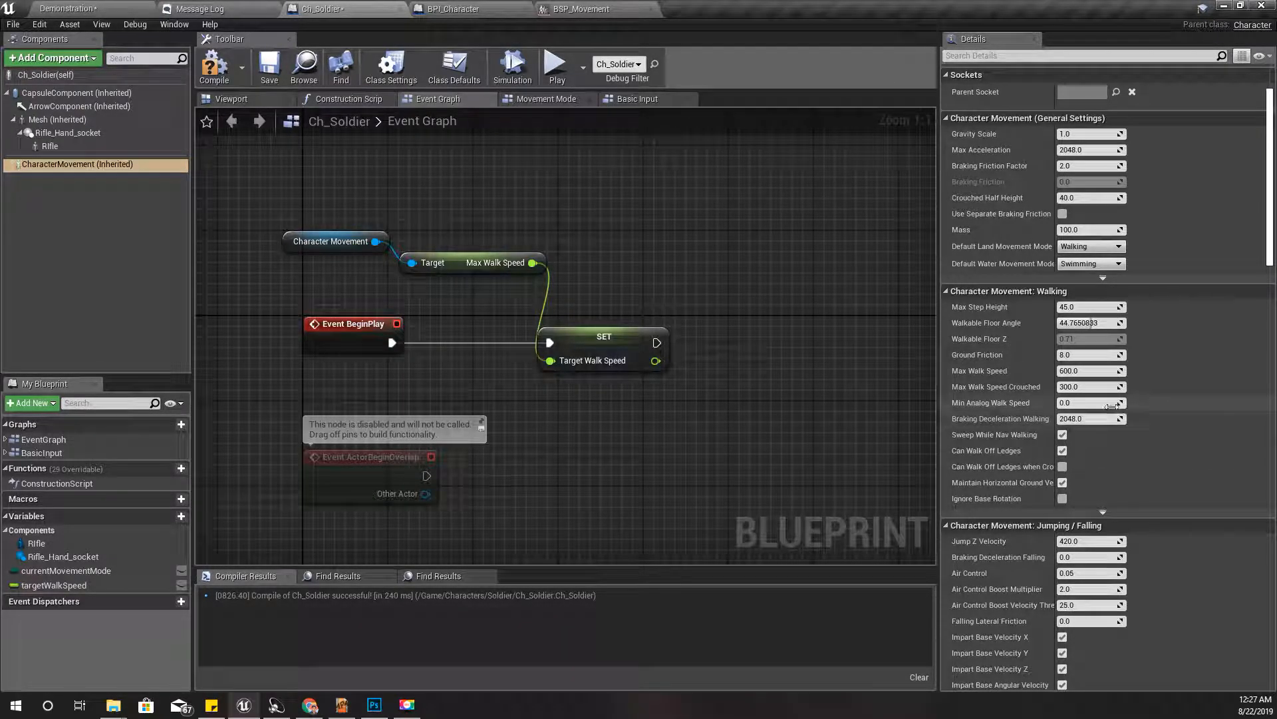
pyautogui.moveTo(1087, 354)
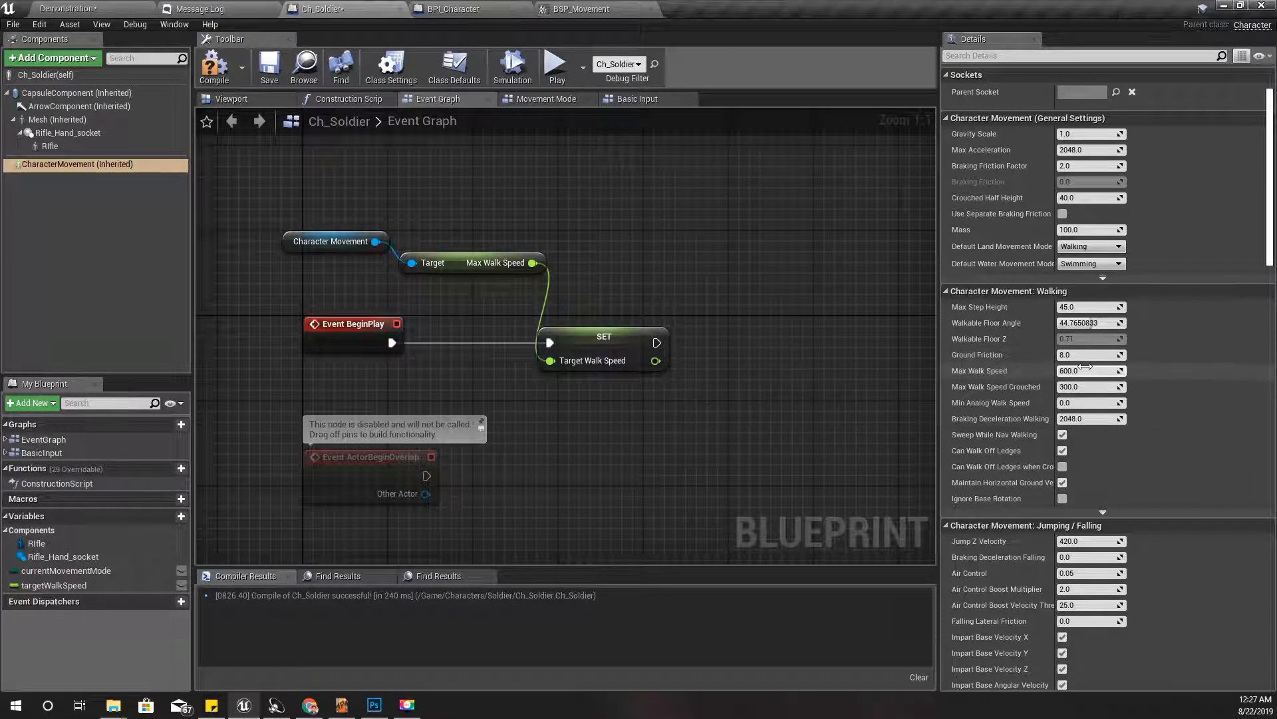
pyautogui.moveTo(1029, 488)
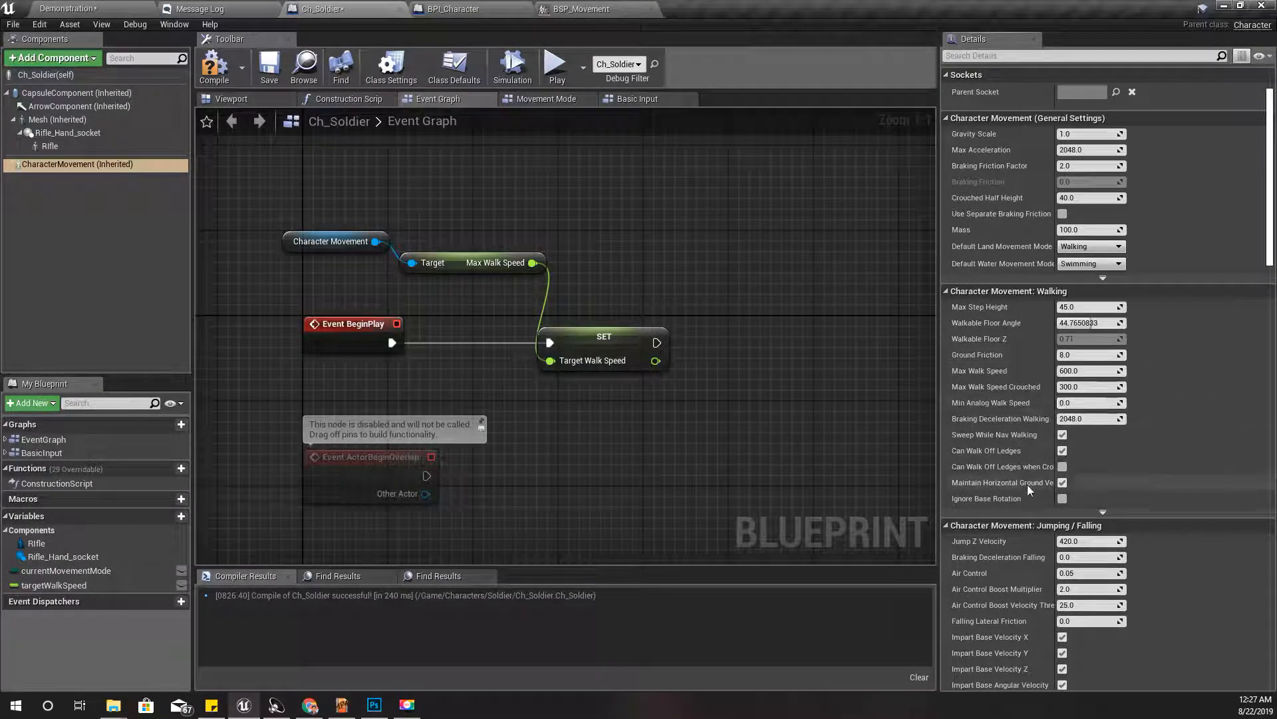
pyautogui.moveTo(1026, 498)
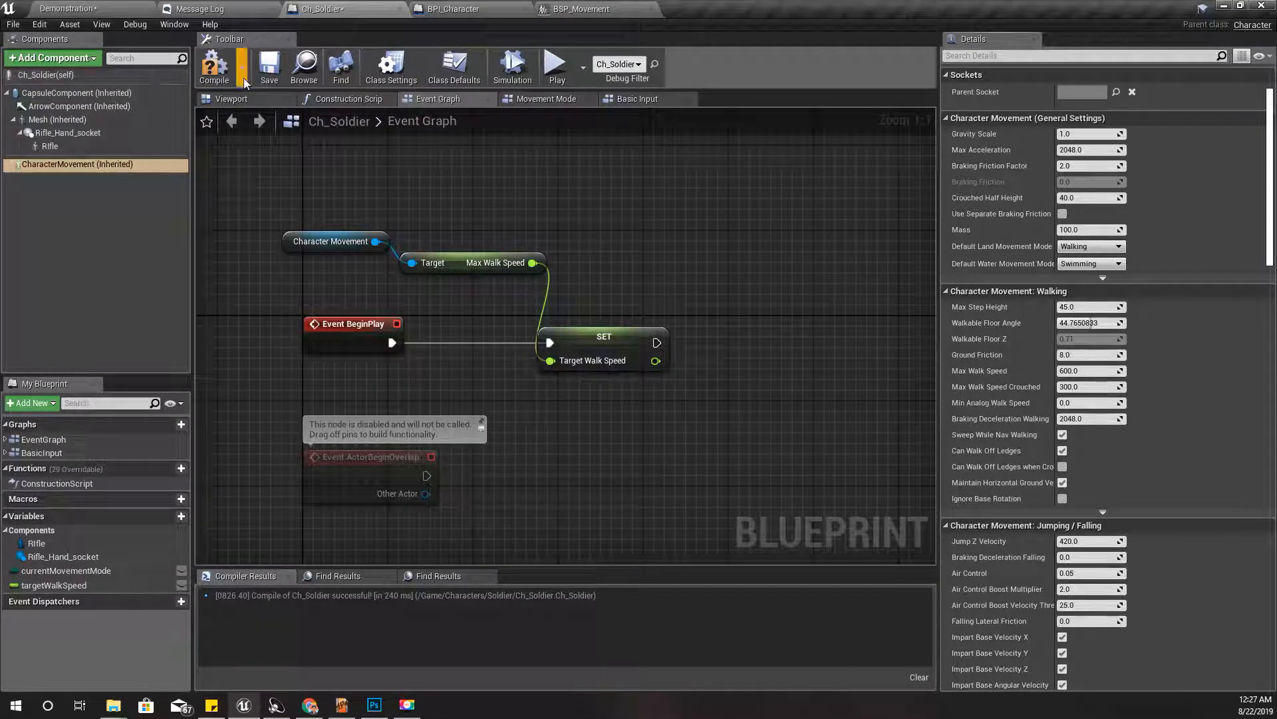
pyautogui.scroll(-3)
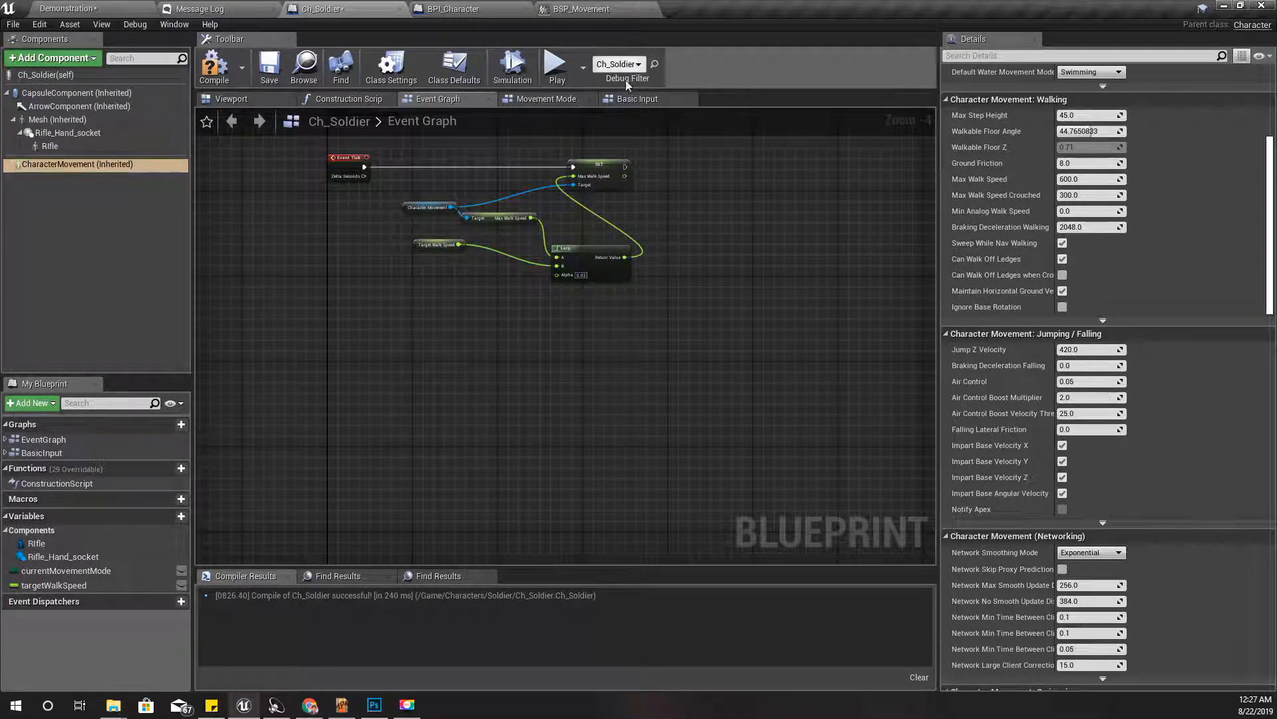
pyautogui.click(636, 97)
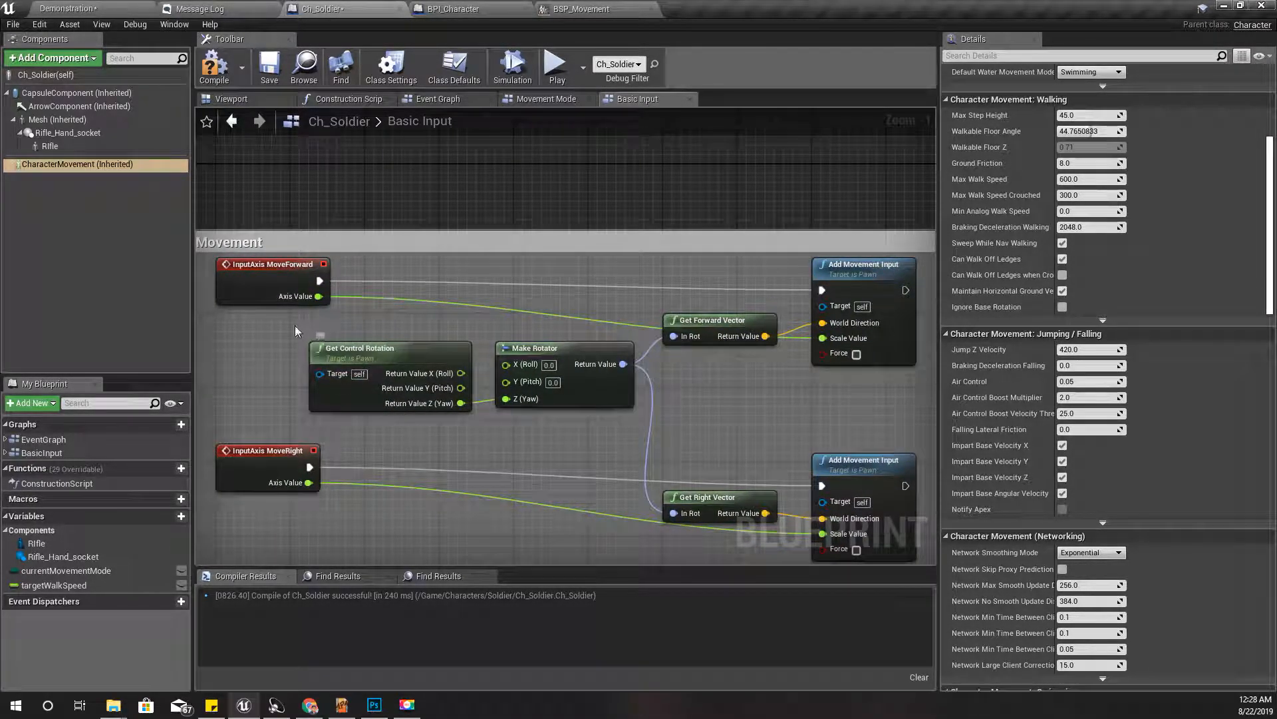
# Step: Promote the MoveForward axis value to a new MoveForward float variable
pyautogui.rightClick(321, 295)
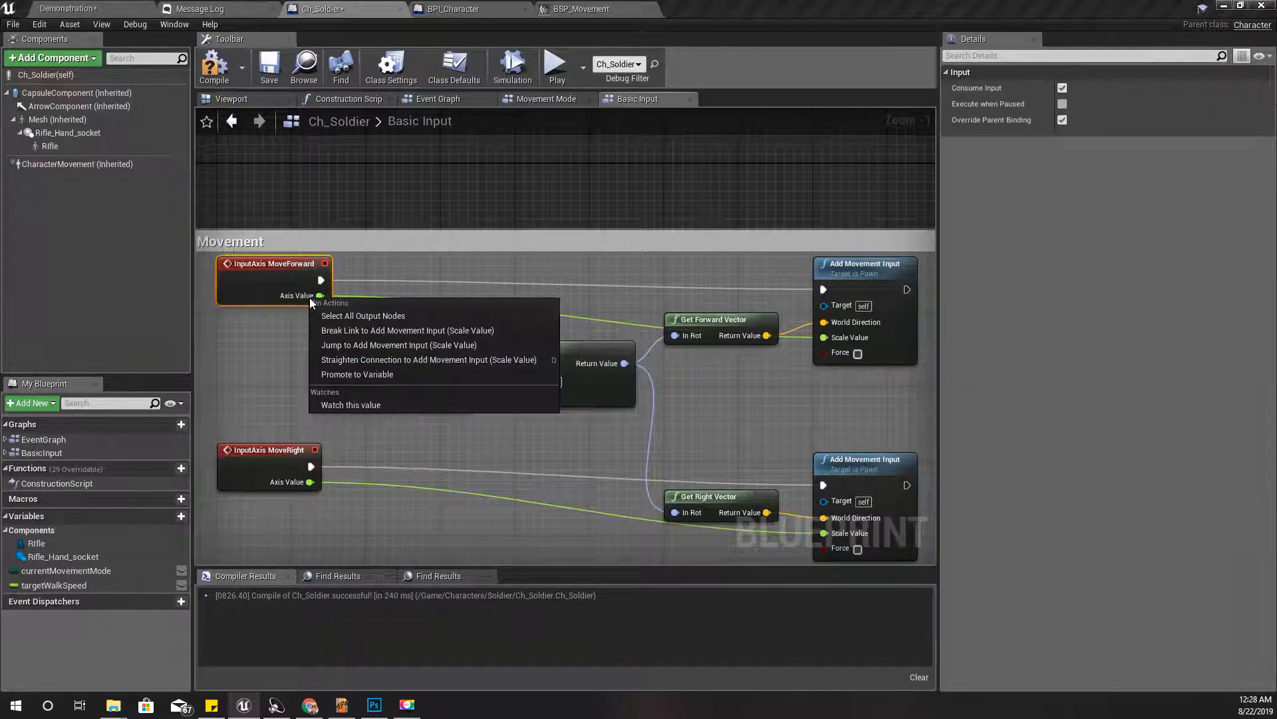
pyautogui.moveTo(366, 378)
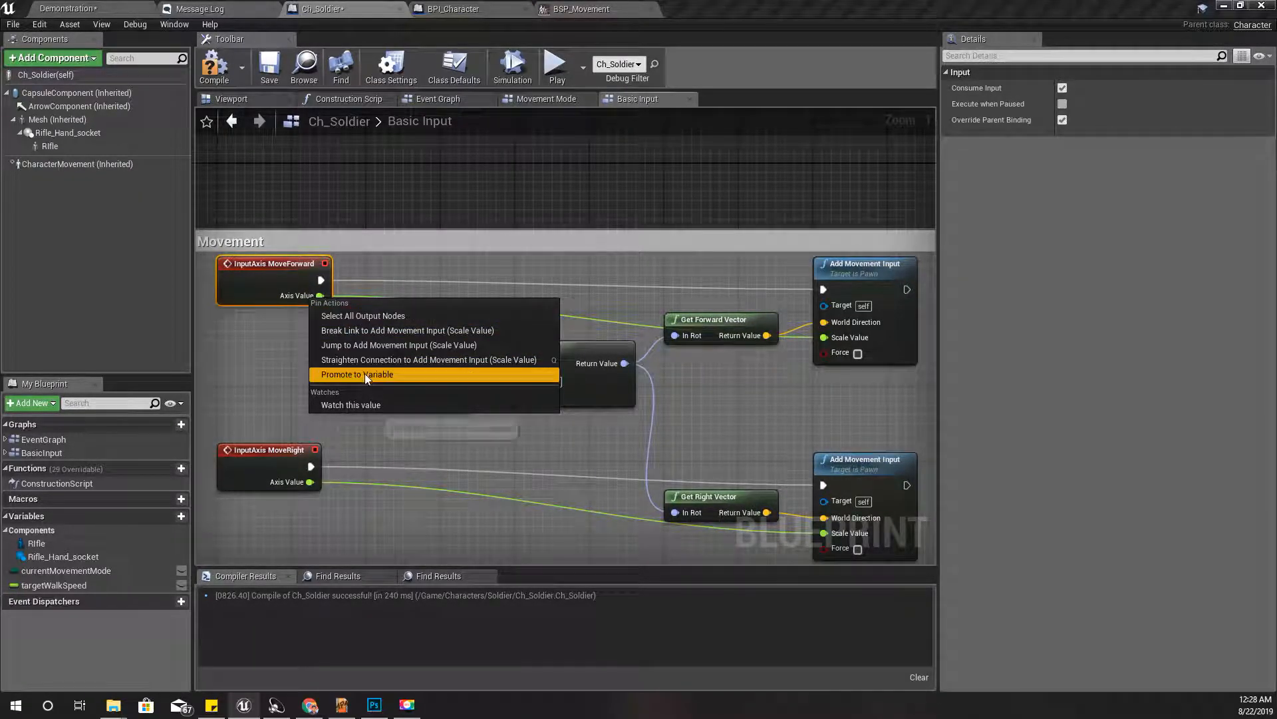
pyautogui.click(356, 374)
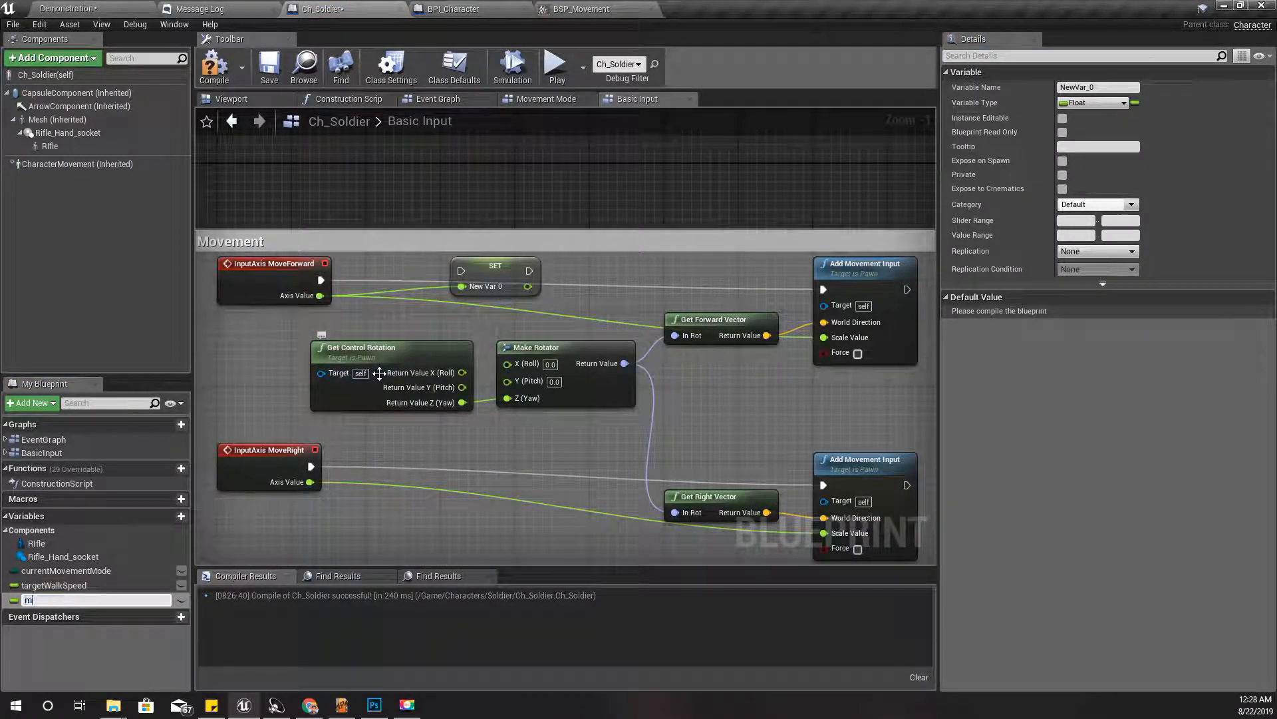
pyautogui.write('OVEfORWARD')
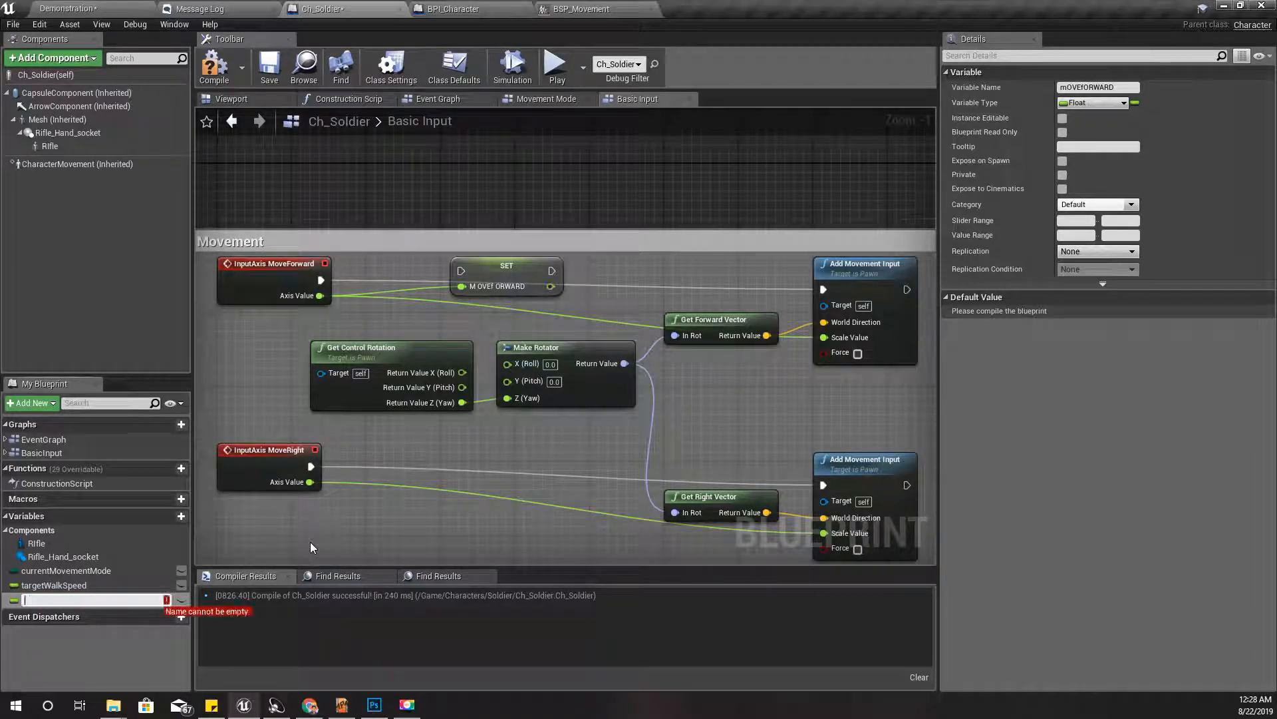
pyautogui.write('MoveForward')
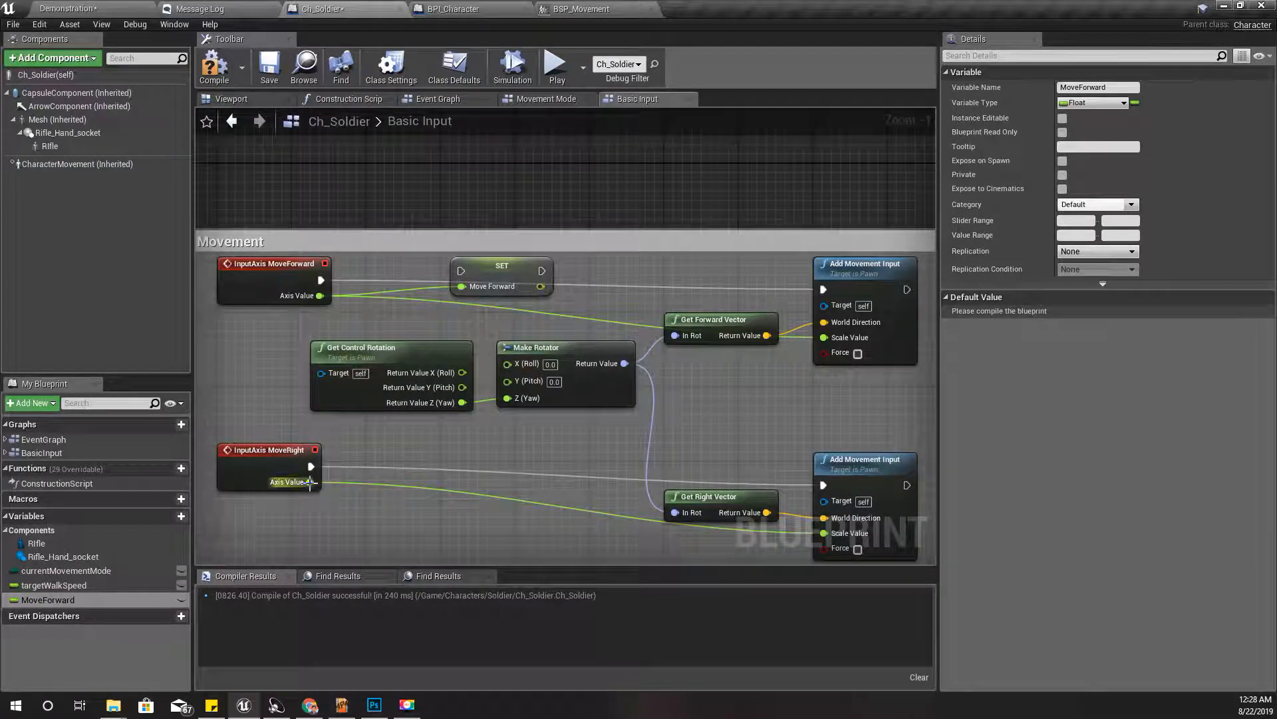
# Step: Promote the MoveRight axis value to a new MoveRight variable
pyautogui.rightClick(310, 482)
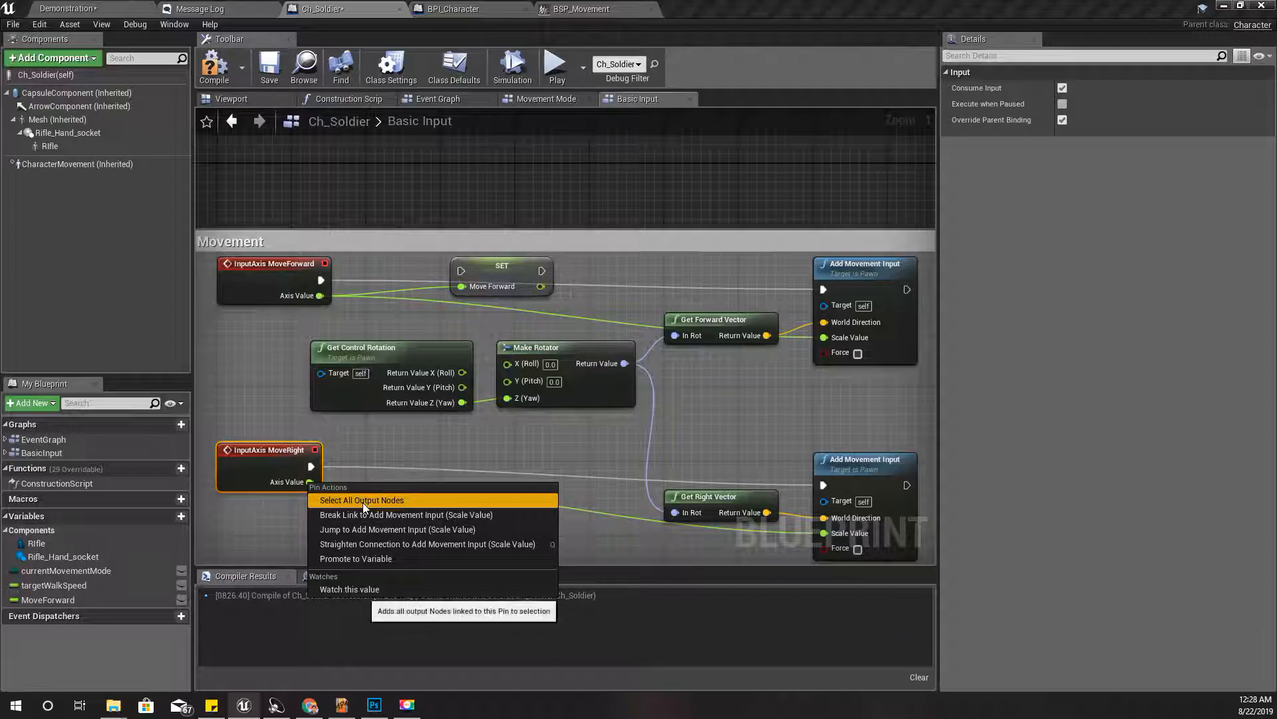
pyautogui.click(355, 557)
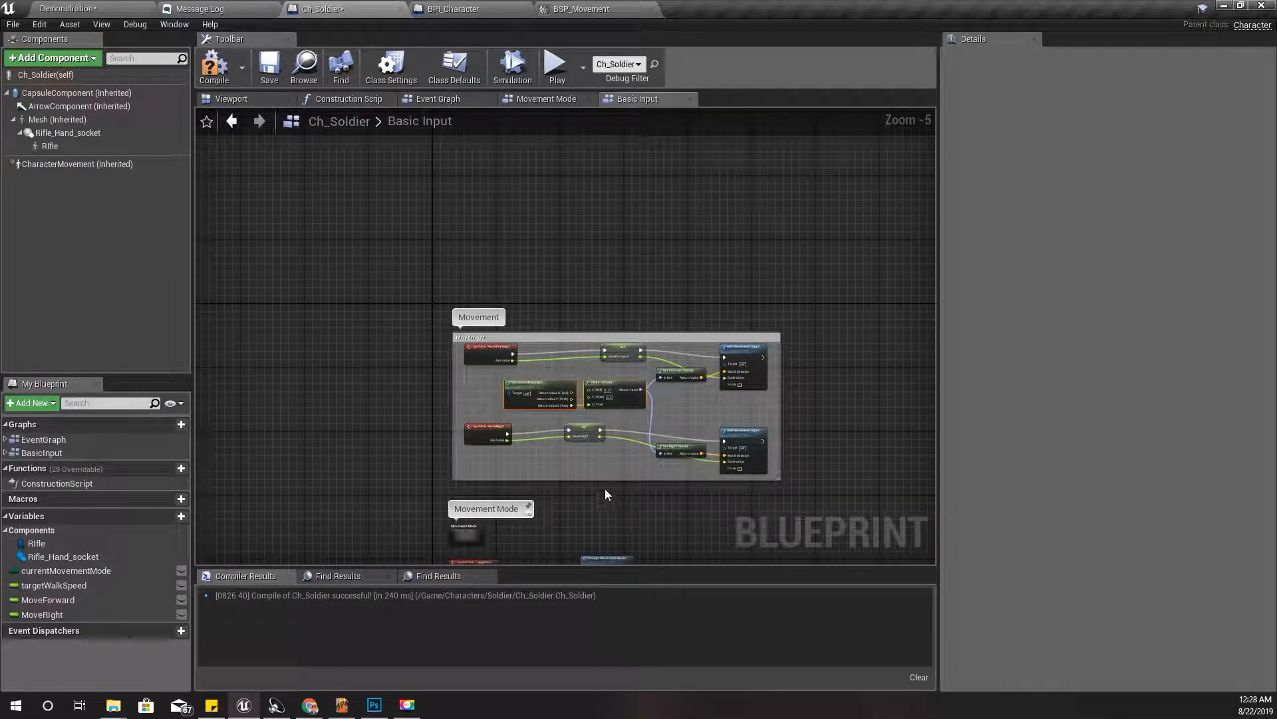
pyautogui.moveTo(577, 332)
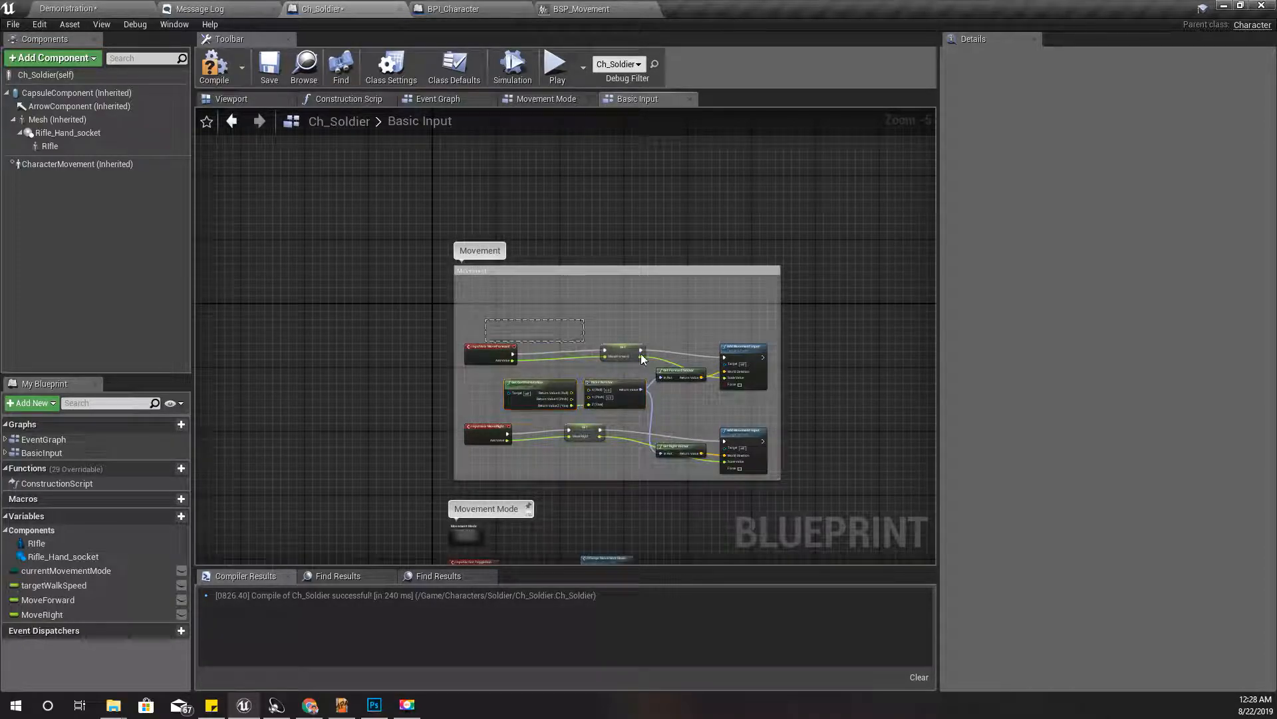
pyautogui.moveTo(741, 350)
pyautogui.write('0.05')
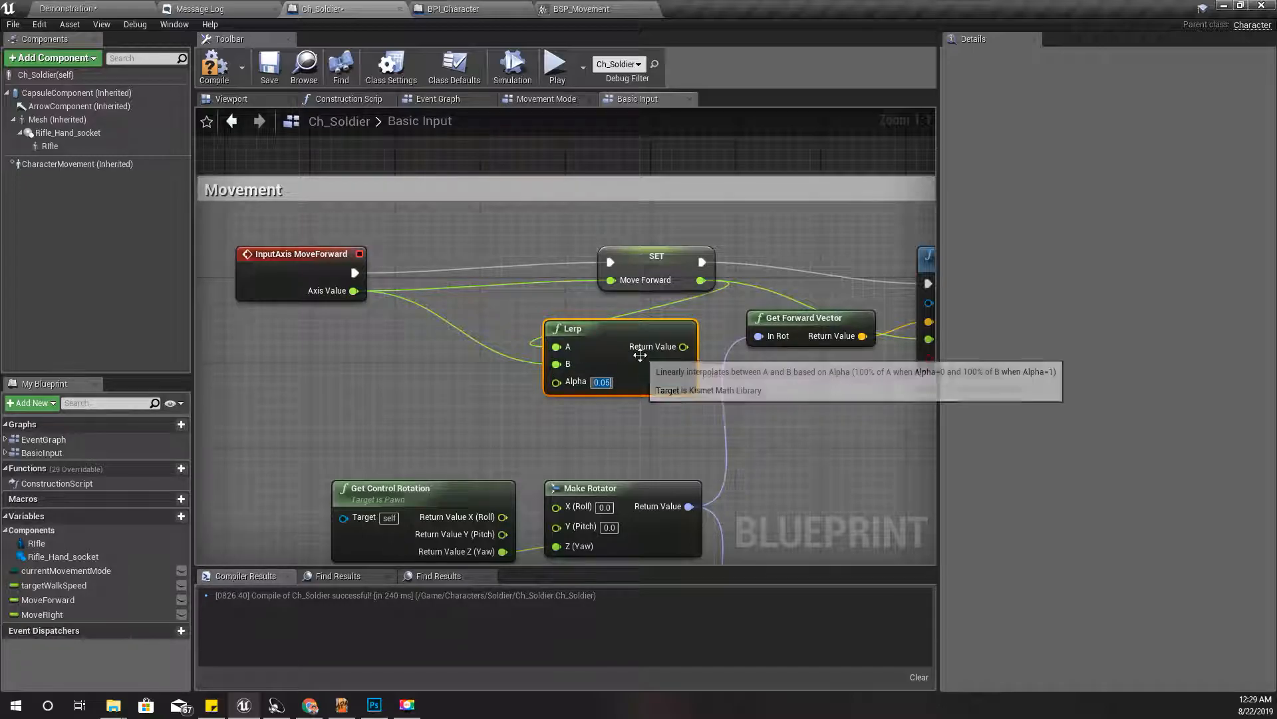
# Step: Confirm the Lerp alpha of 0.05 on the forward movement input
pyautogui.click(214, 67)
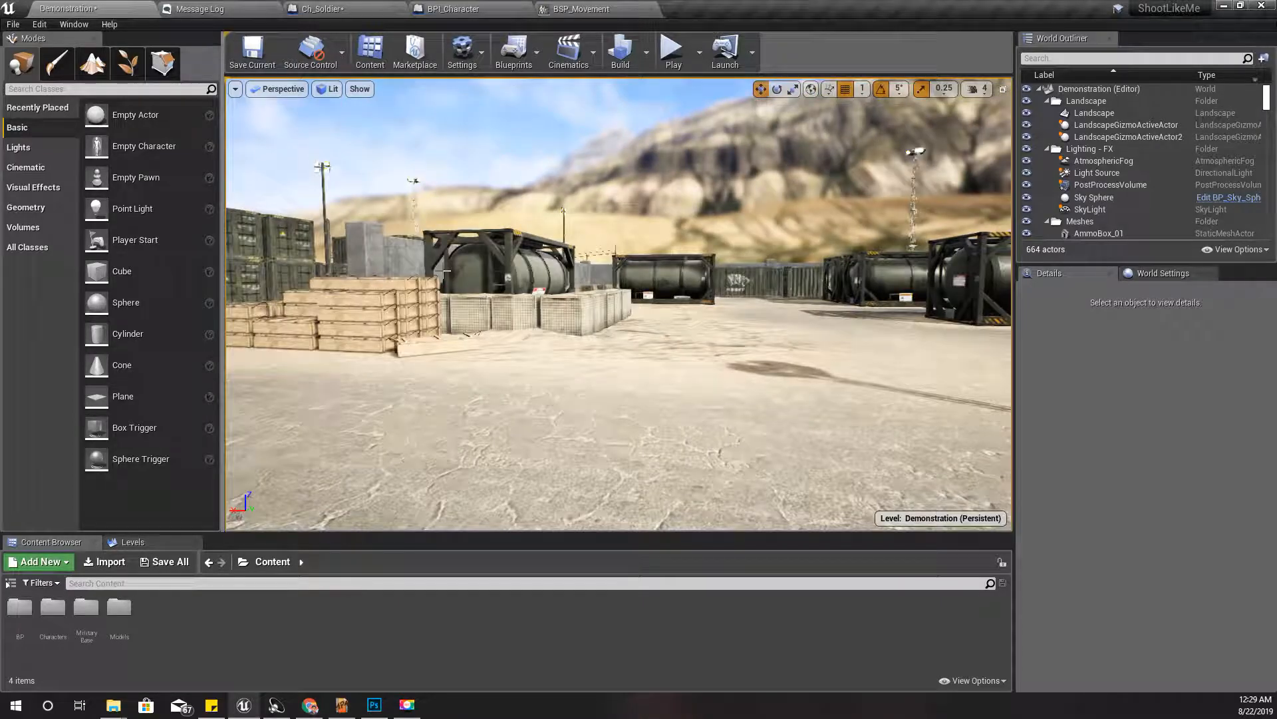
# Step: Play the Demonstration level twice and take control of the soldier to test movement
pyautogui.click(672, 50)
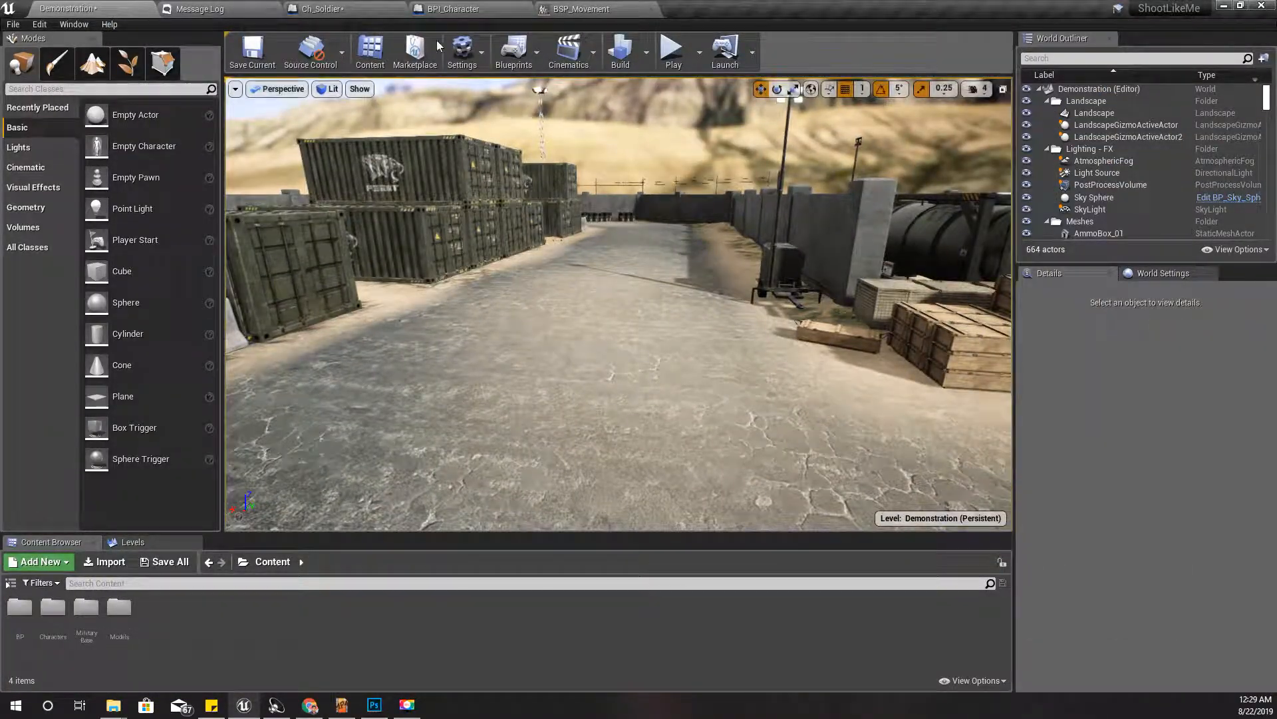
pyautogui.click(318, 10)
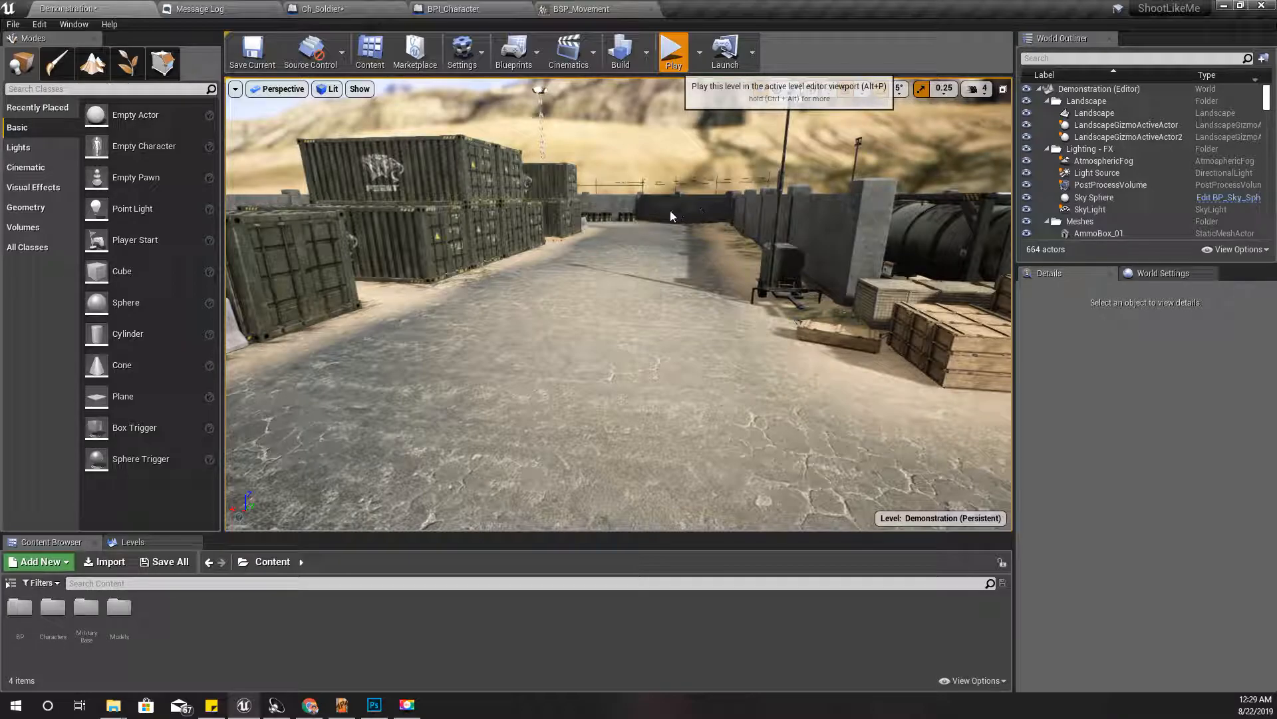
pyautogui.click(672, 51)
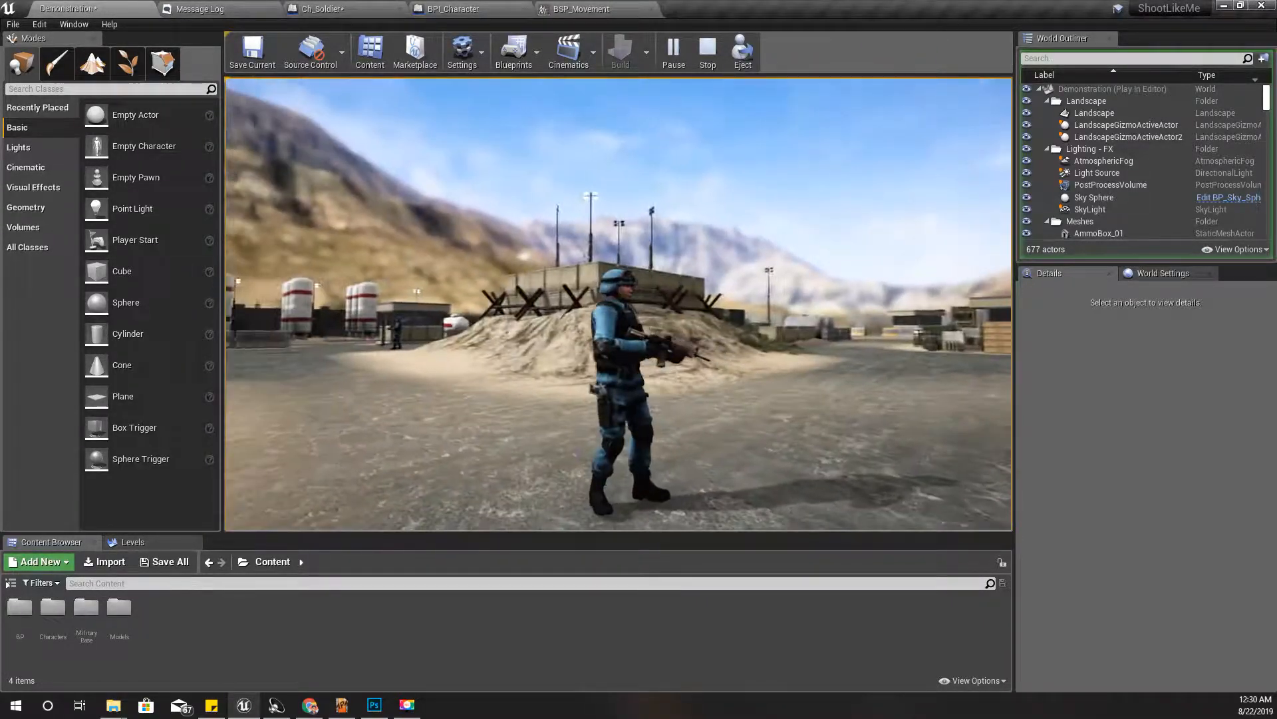
pyautogui.click(318, 10)
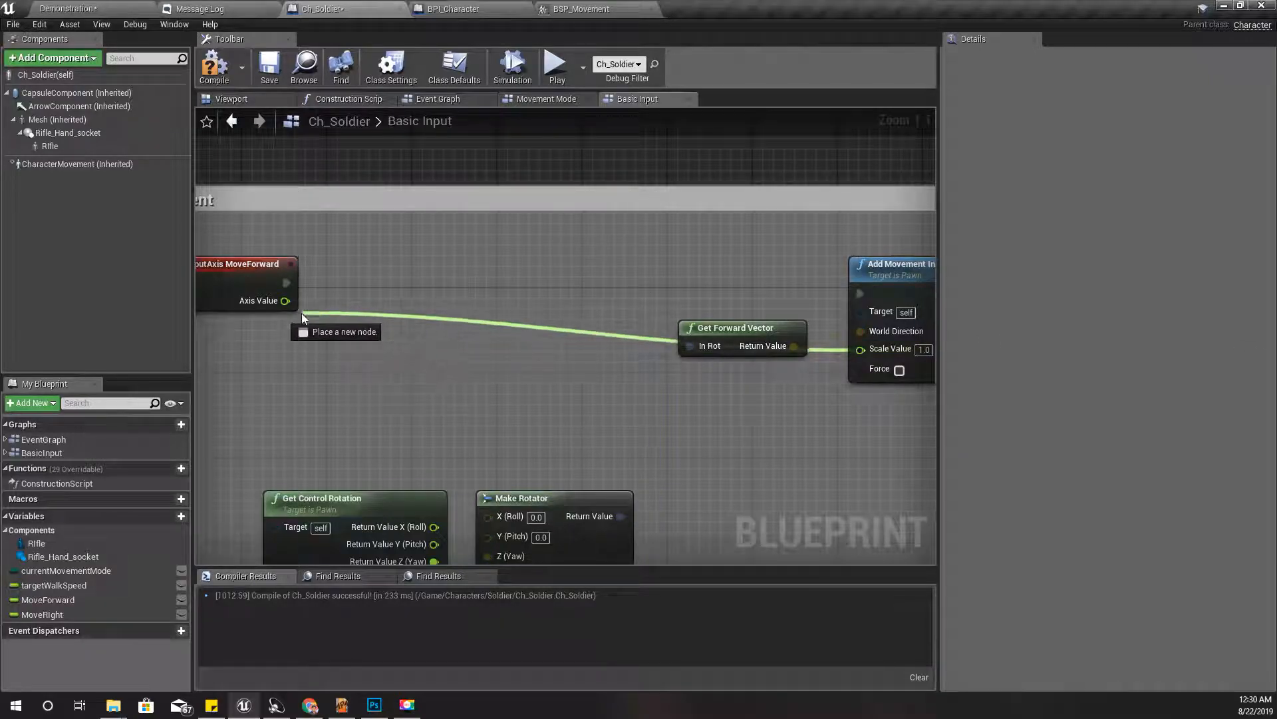
# Step: Bring up the BSP_Movement blend space with its Side and Forward axes
pyautogui.scroll(-3)
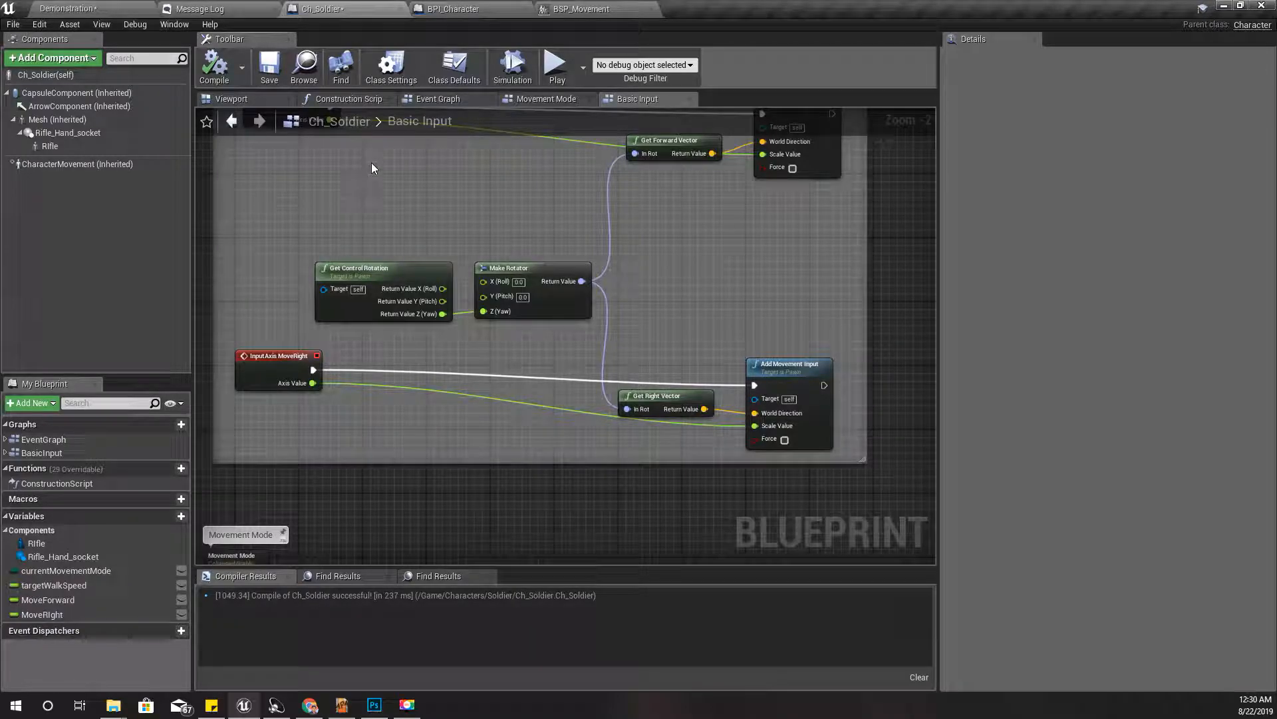
pyautogui.moveTo(308, 704)
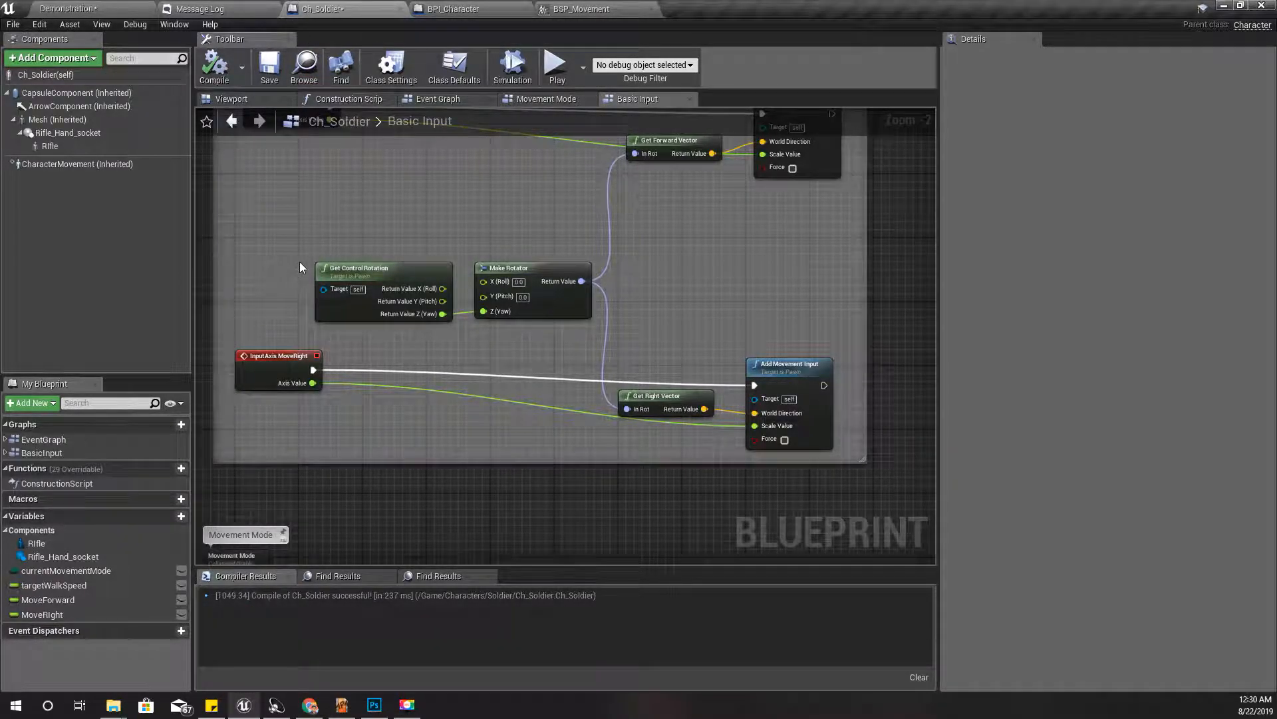
pyautogui.moveTo(329, 206)
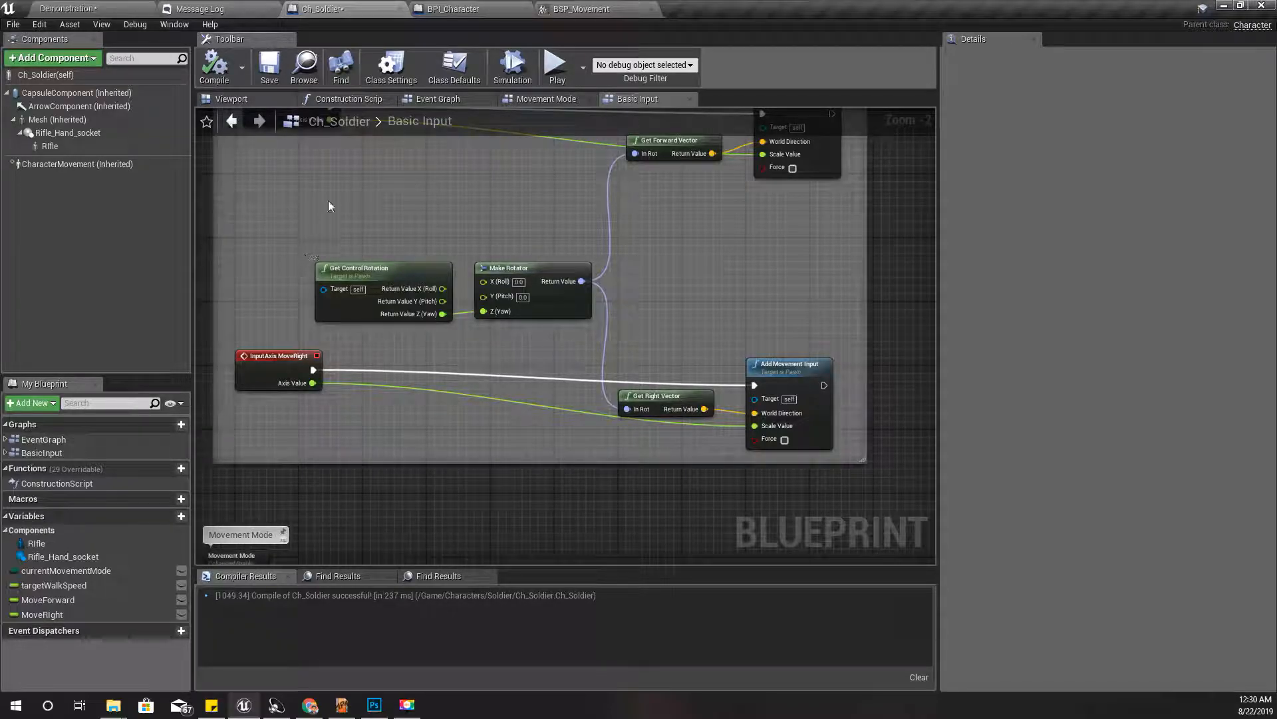
pyautogui.click(582, 9)
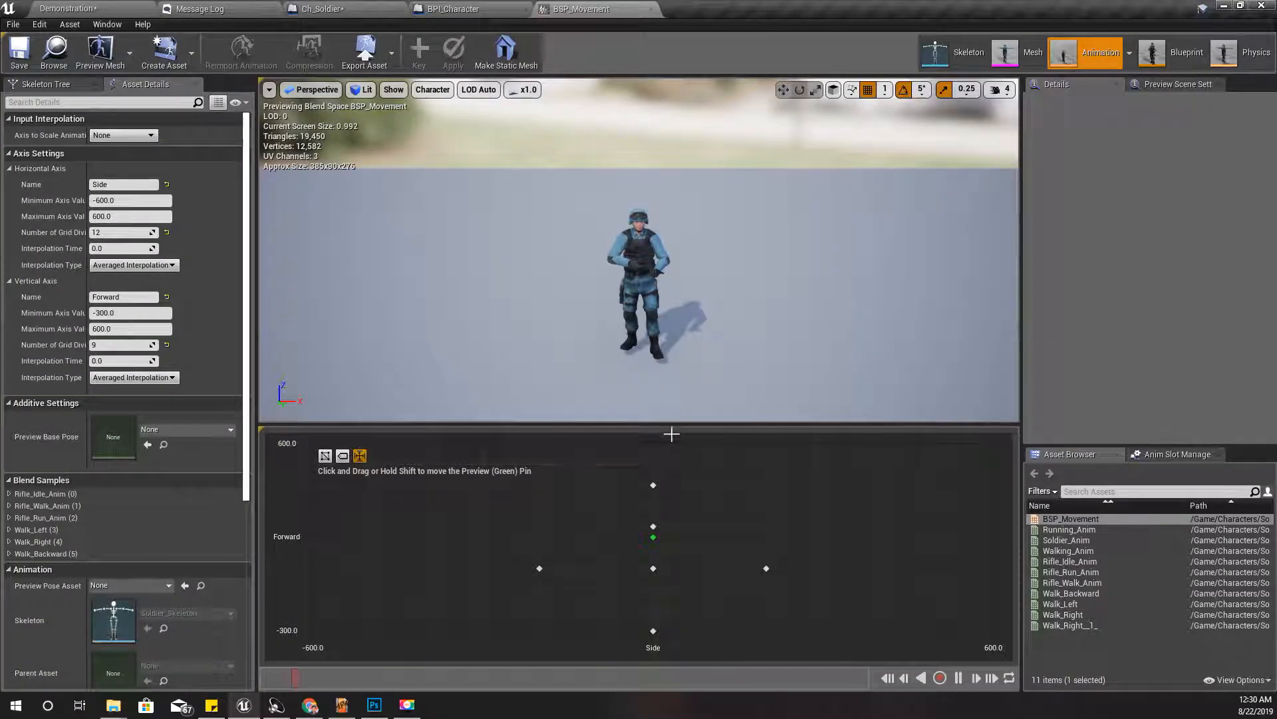
pyautogui.moveTo(318, 9)
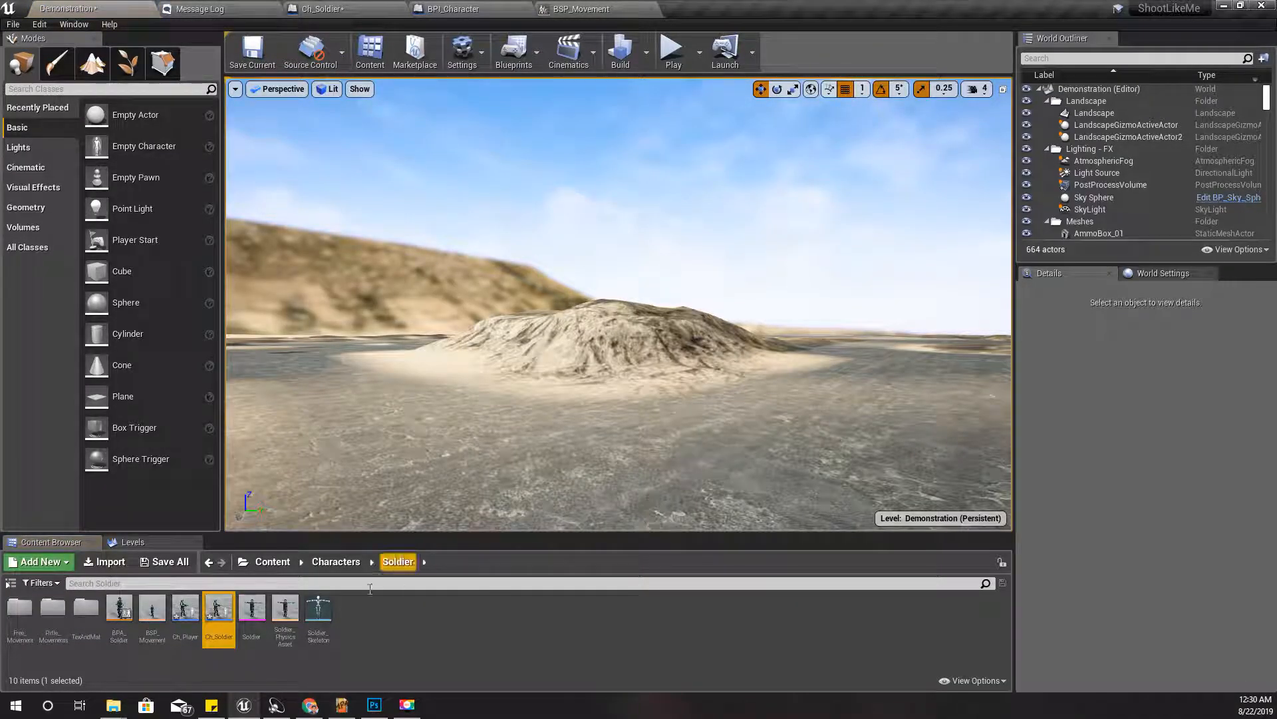
# Step: Open the BPA_Soldier animation blueprint from the Soldier characters folder
pyautogui.click(118, 609)
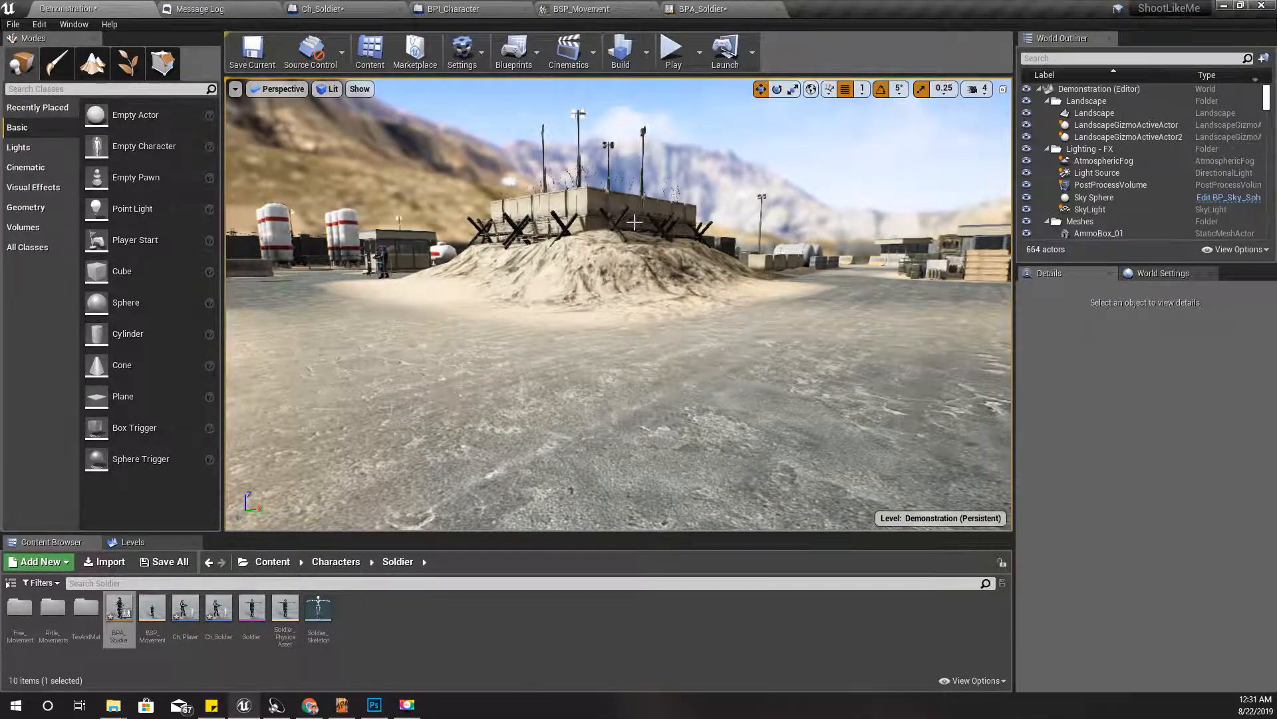
# Step: Inspect the Demonstration level full screen, then move to a new Chrome tab
pyautogui.click(671, 47)
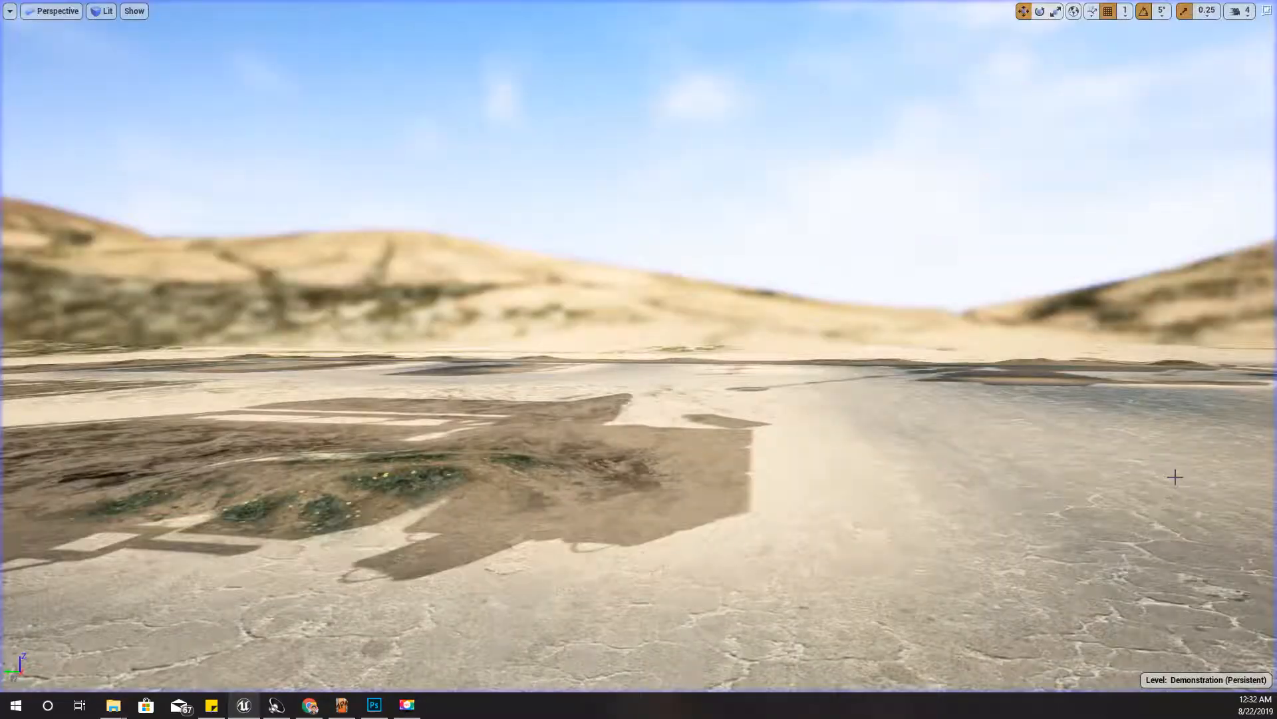
pyautogui.click(309, 705)
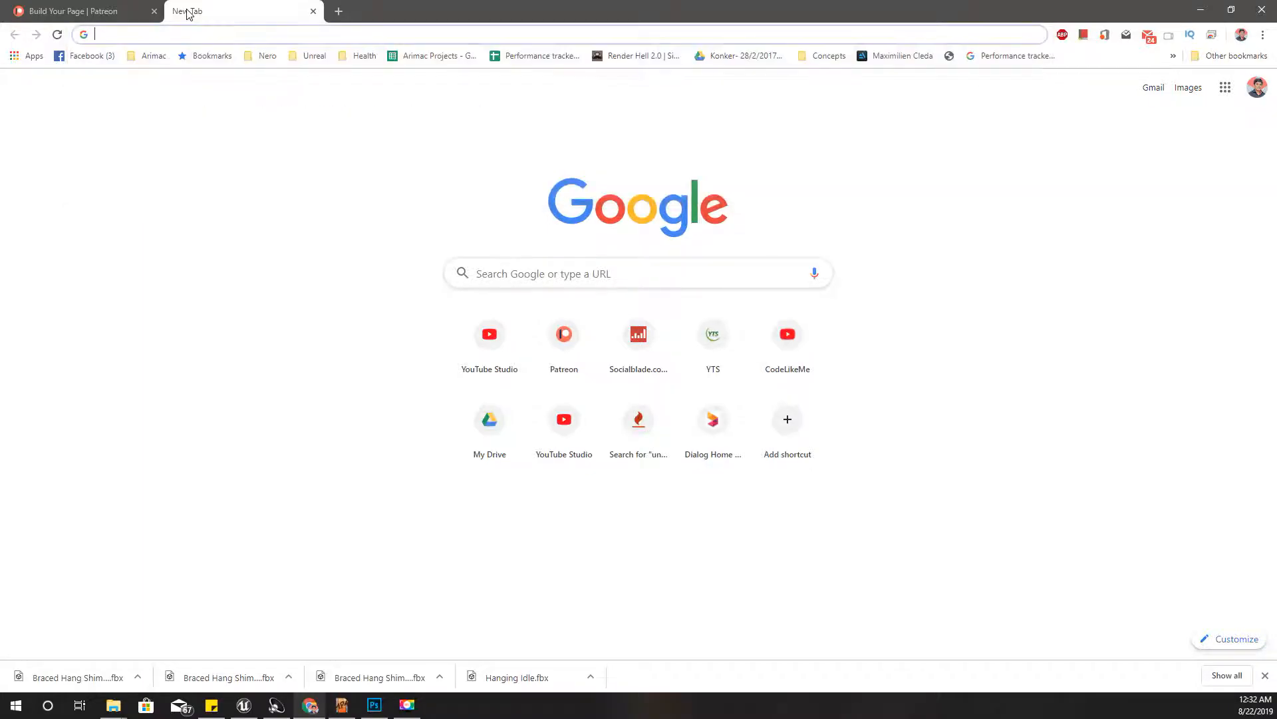
# Step: On mixamo.com, preview Running To Stop and Rifle Run To Stop, settling on Rifle Run To Stop
pyautogui.write('mixamo.com/#/?page=1&query=STOP')
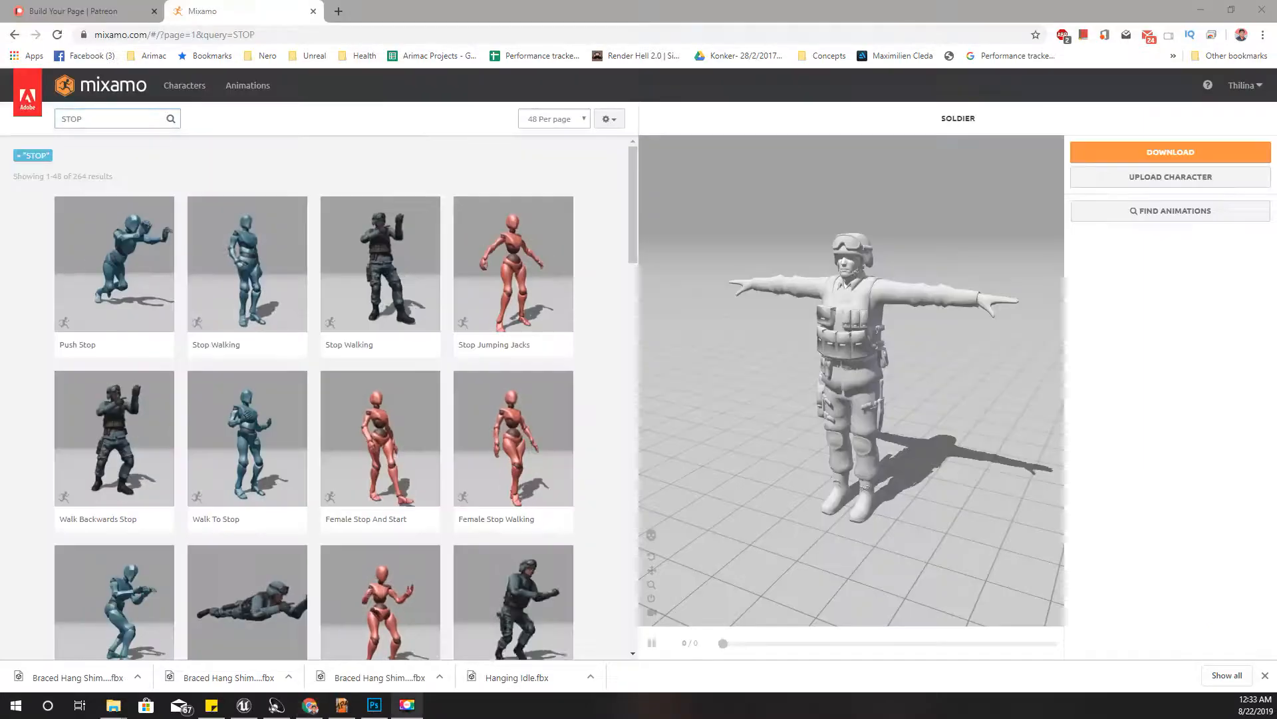
pyautogui.scroll(-3)
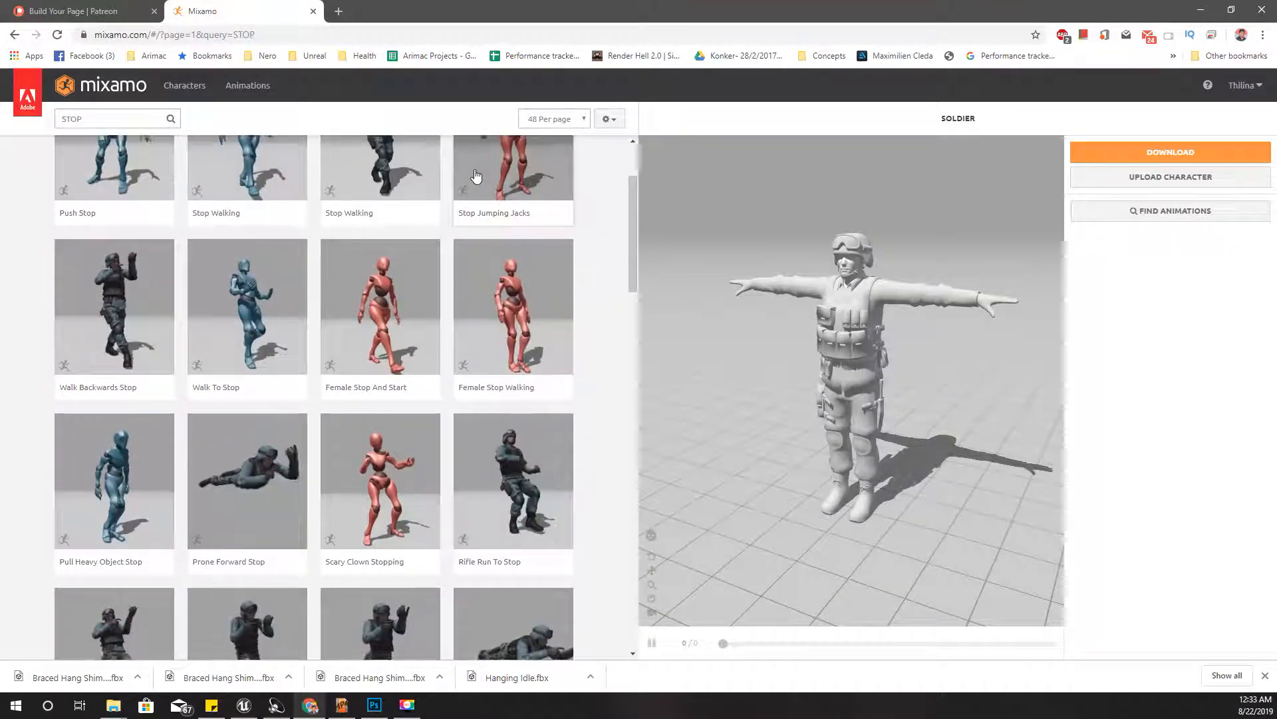
pyautogui.scroll(-3)
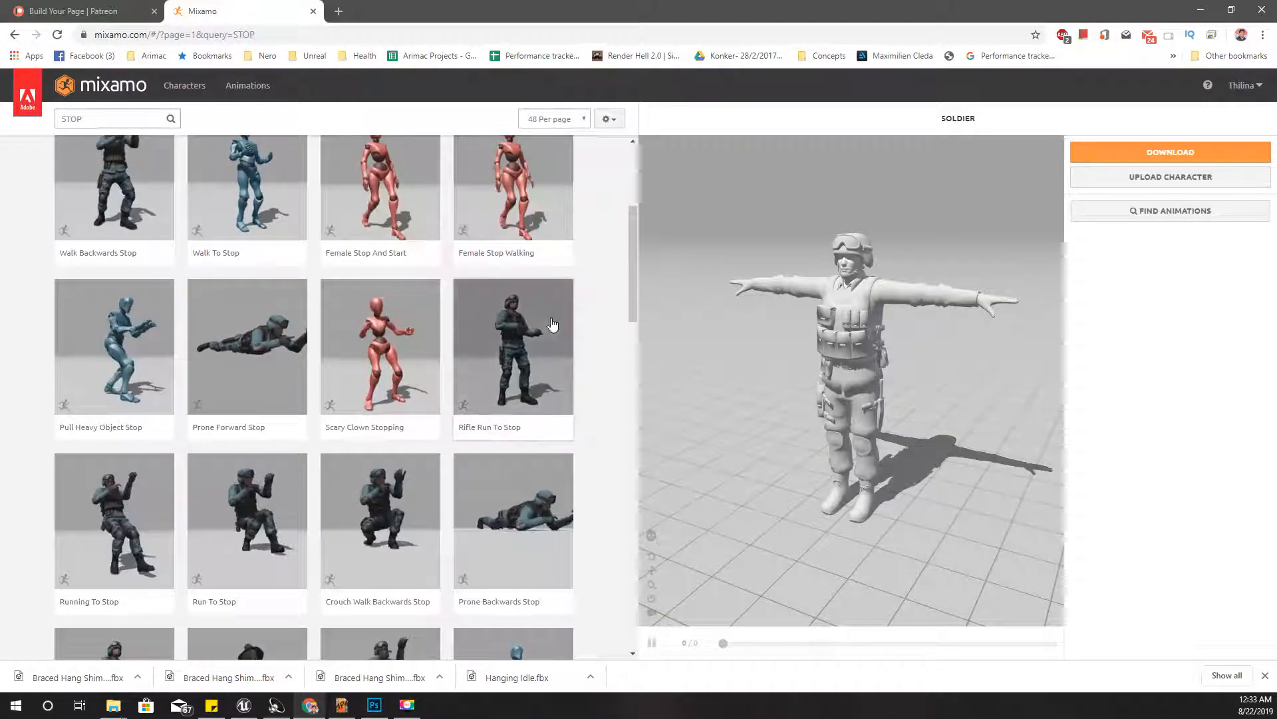
pyautogui.click(512, 346)
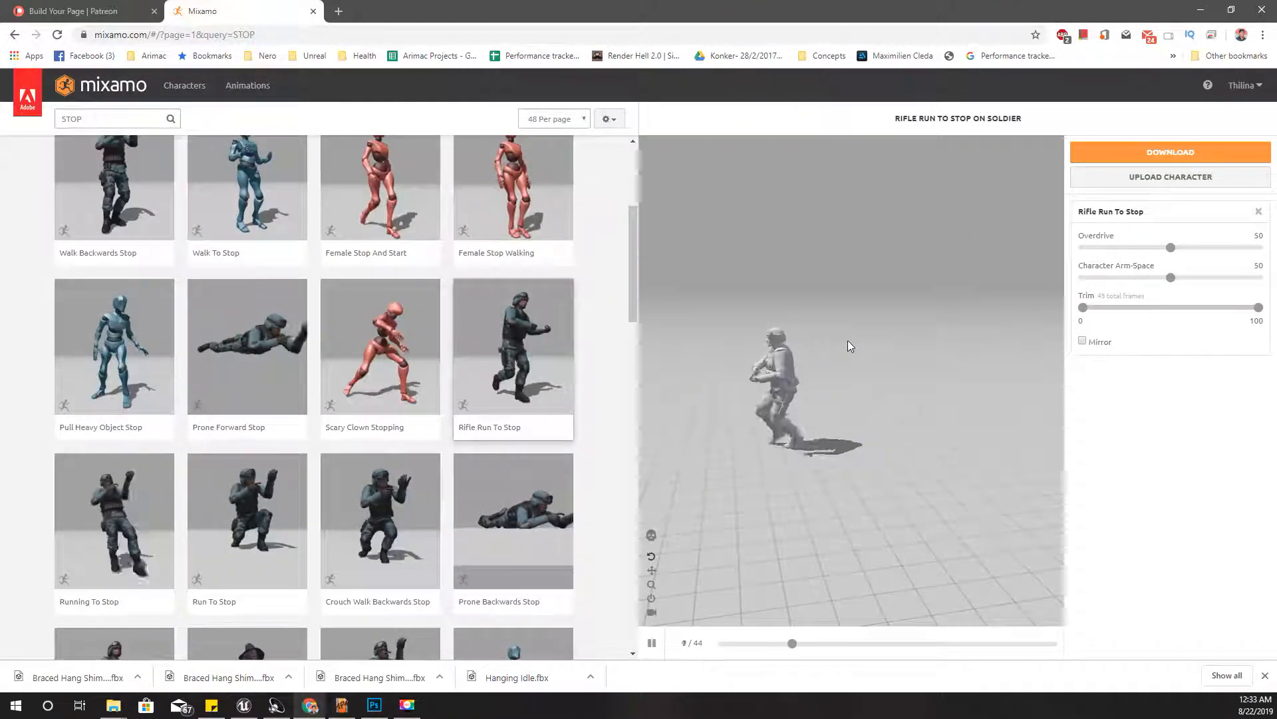
pyautogui.click(113, 520)
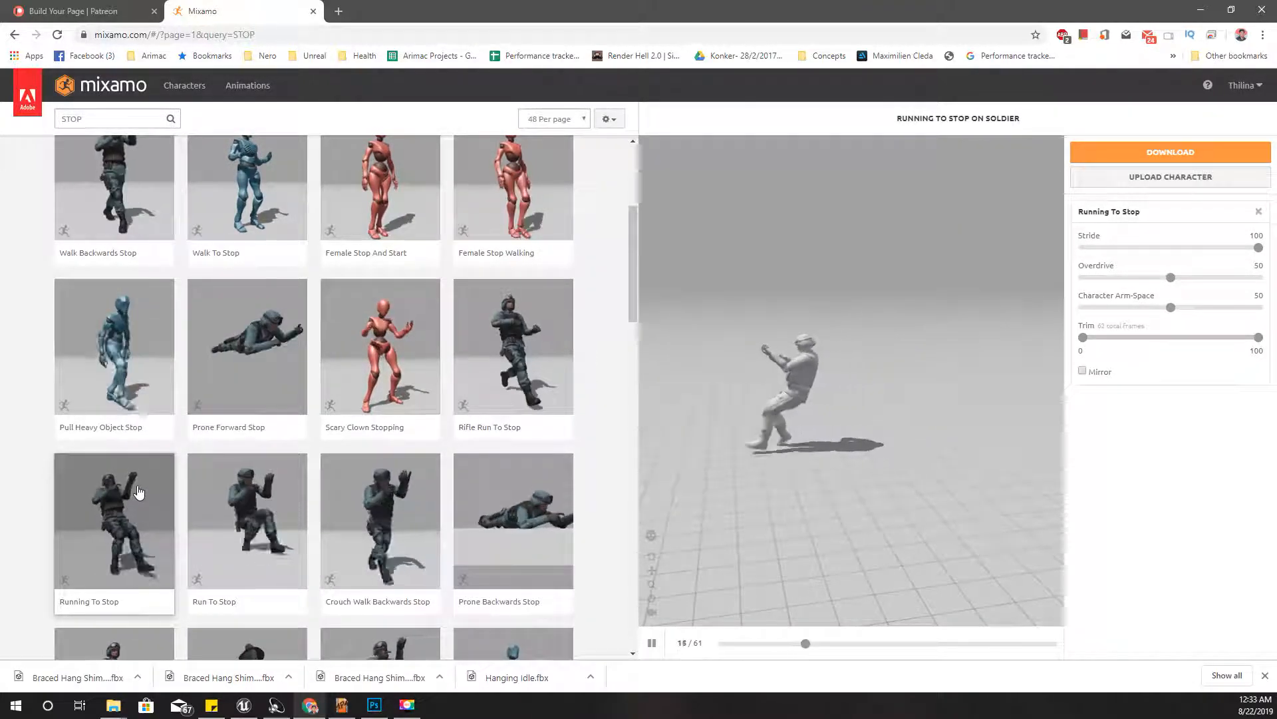
pyautogui.scroll(-3)
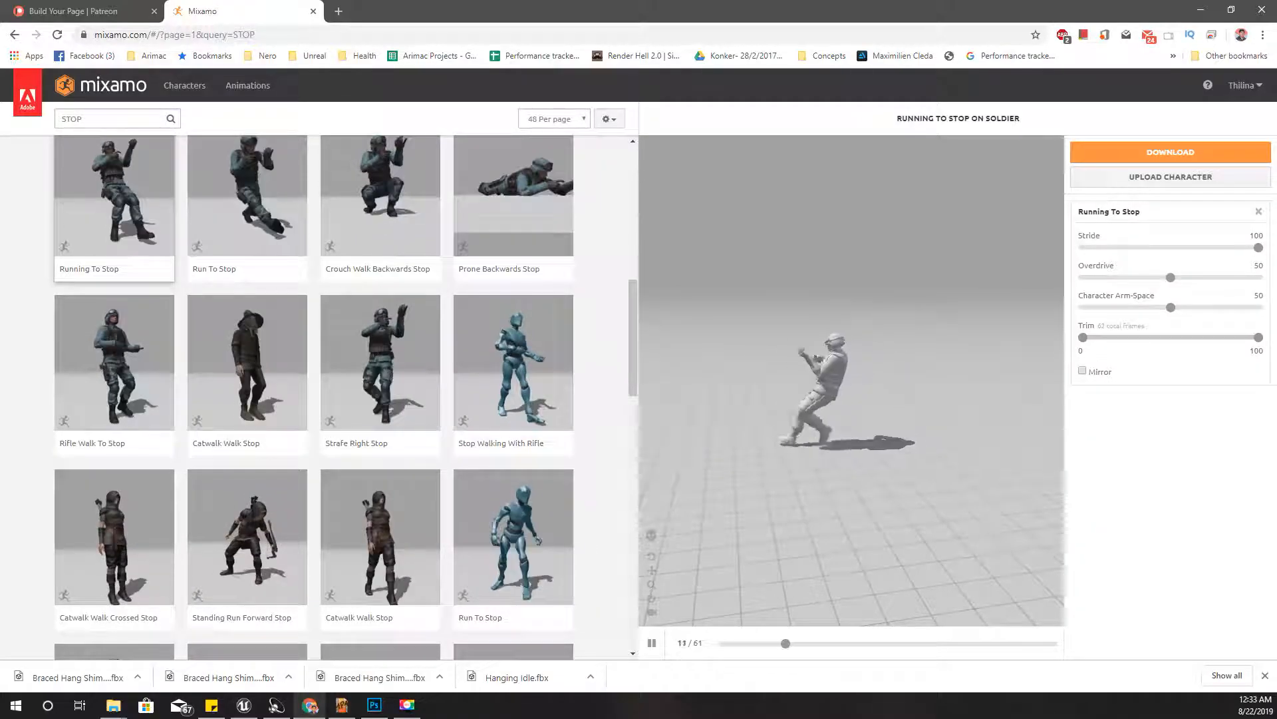
pyautogui.click(512, 412)
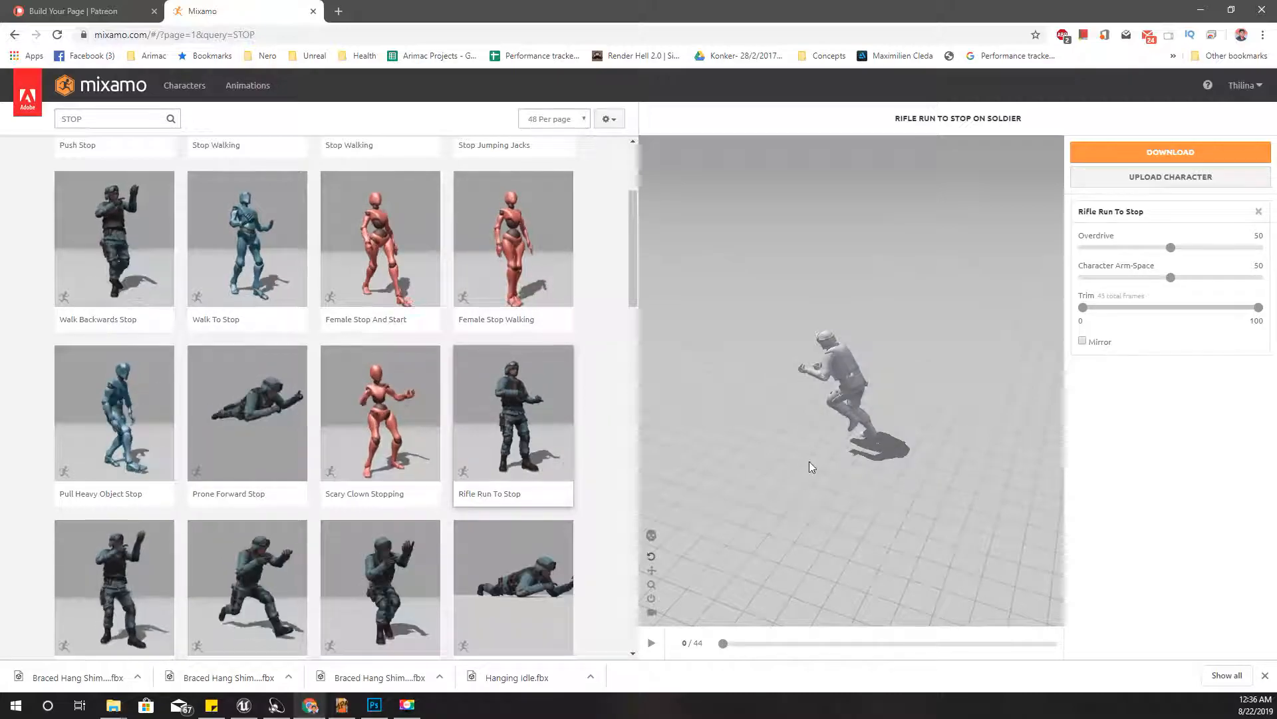
pyautogui.moveTo(69, 7)
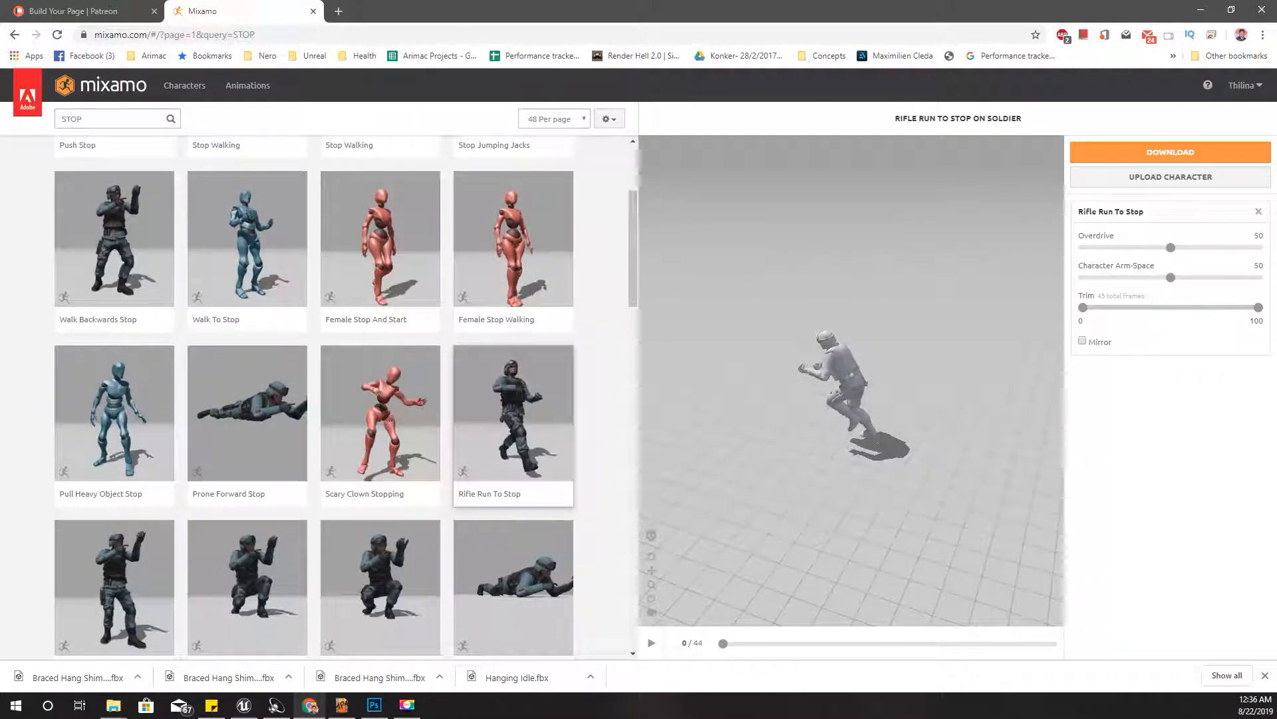
# Step: Switch over to the Patreon patrons page
pyautogui.click(77, 11)
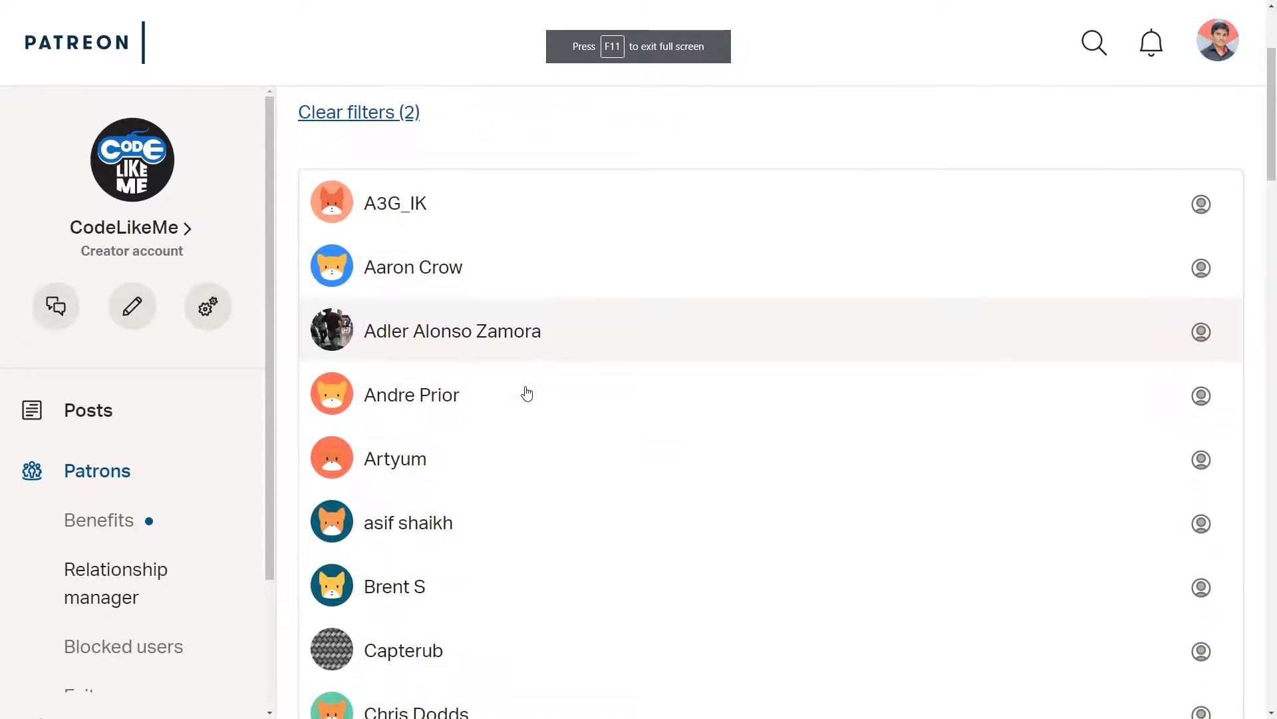
# Step: Scroll down the Patreon patrons list through names from P to T
pyautogui.scroll(-3)
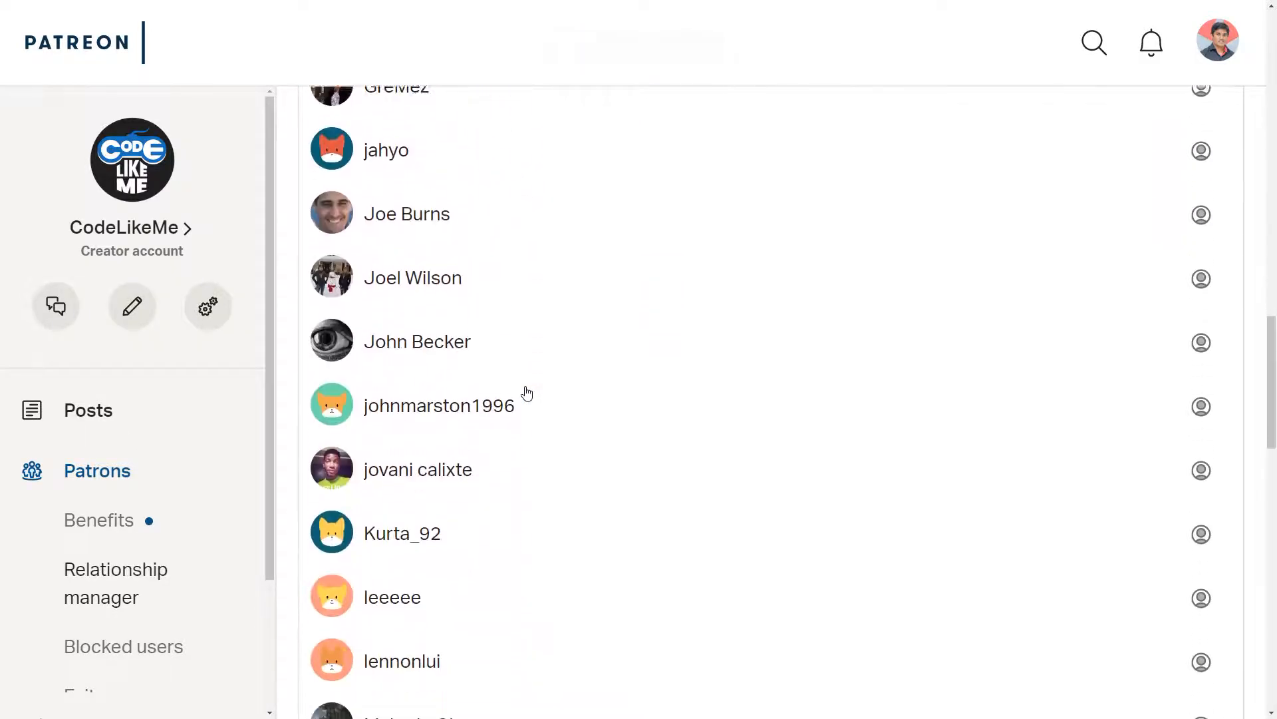
pyautogui.scroll(-3)
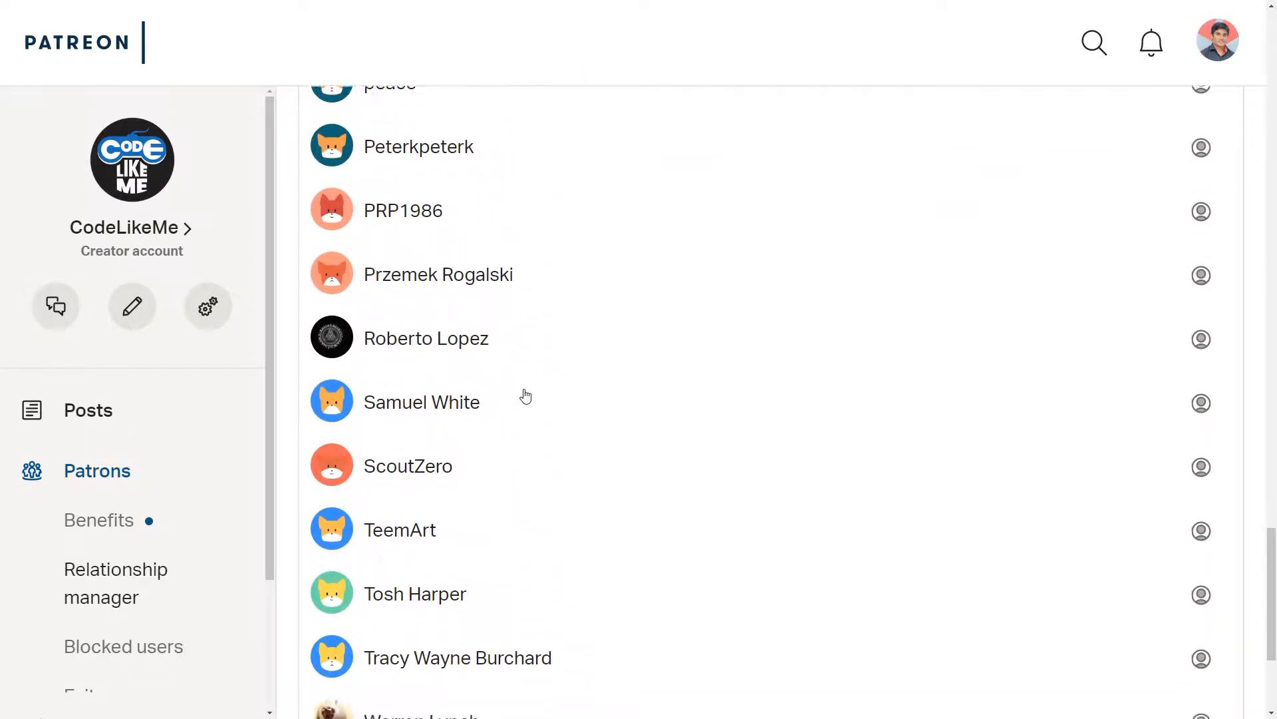